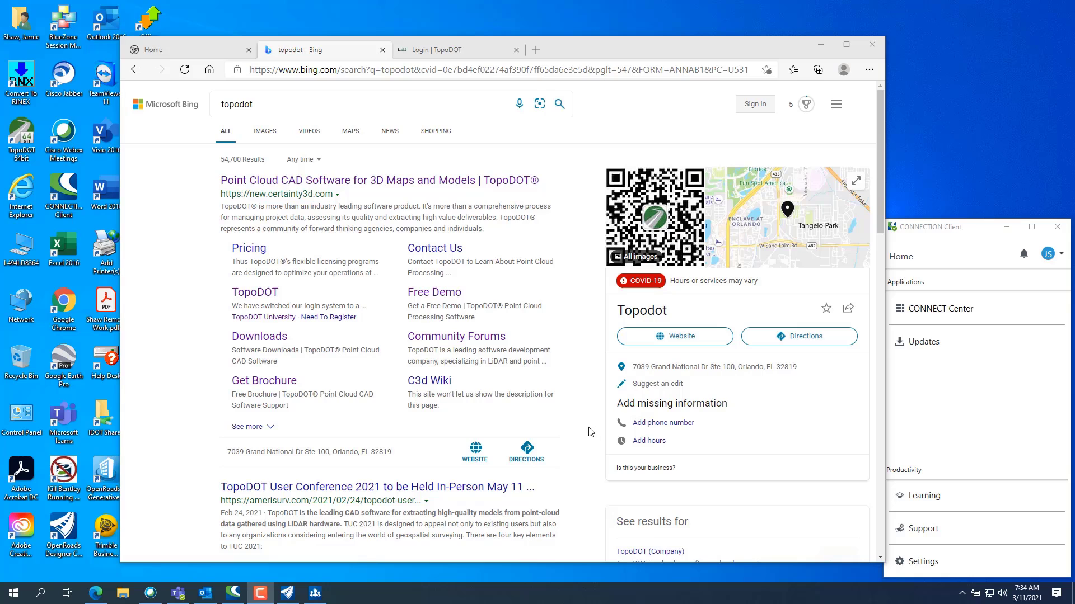
pyautogui.moveTo(373, 286)
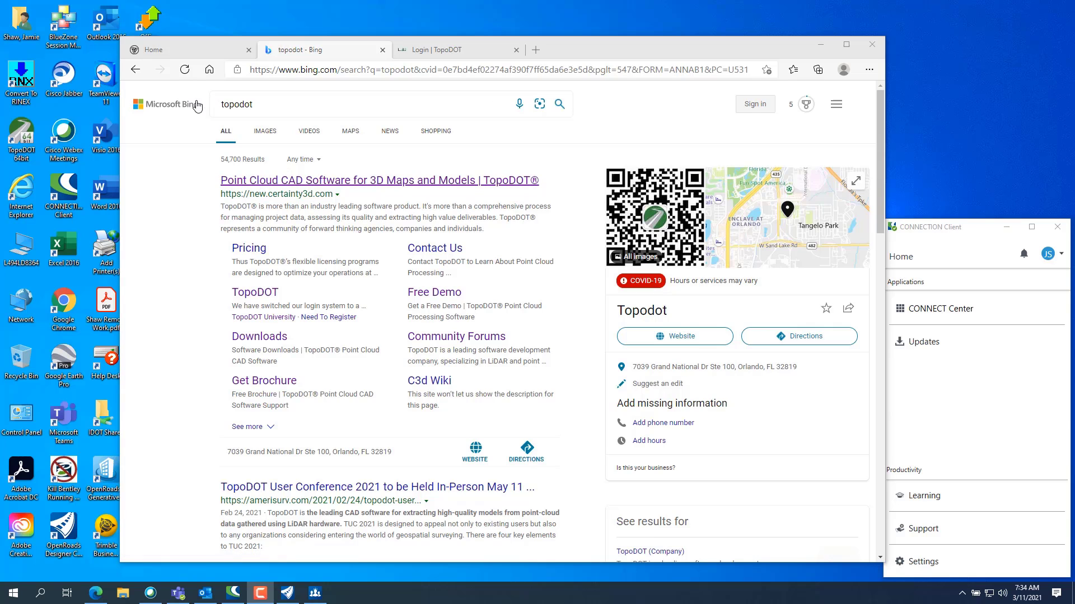
pyautogui.moveTo(272, 181)
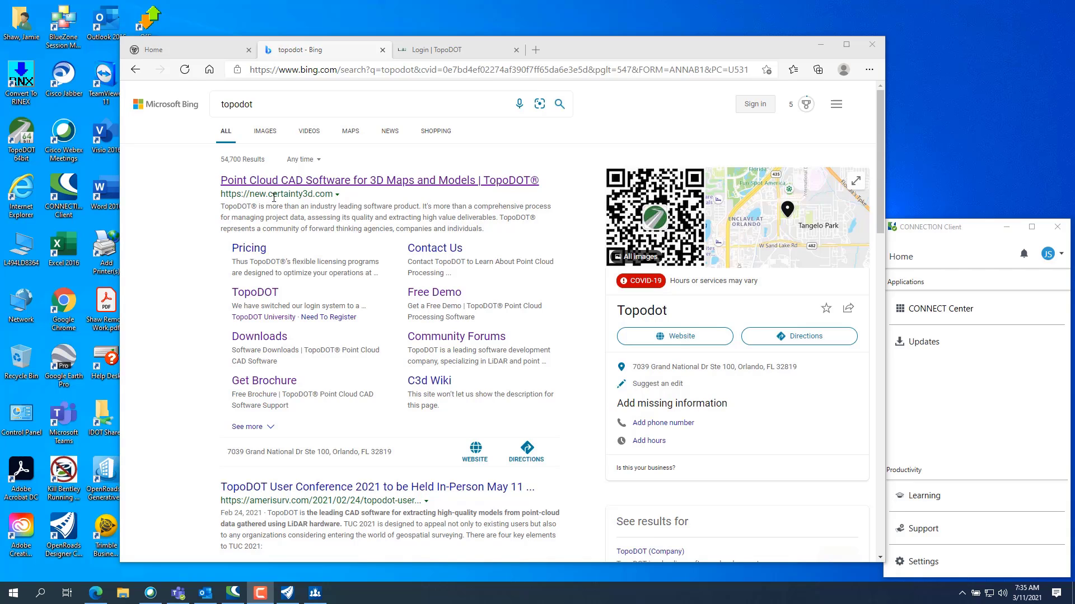
pyautogui.moveTo(463, 37)
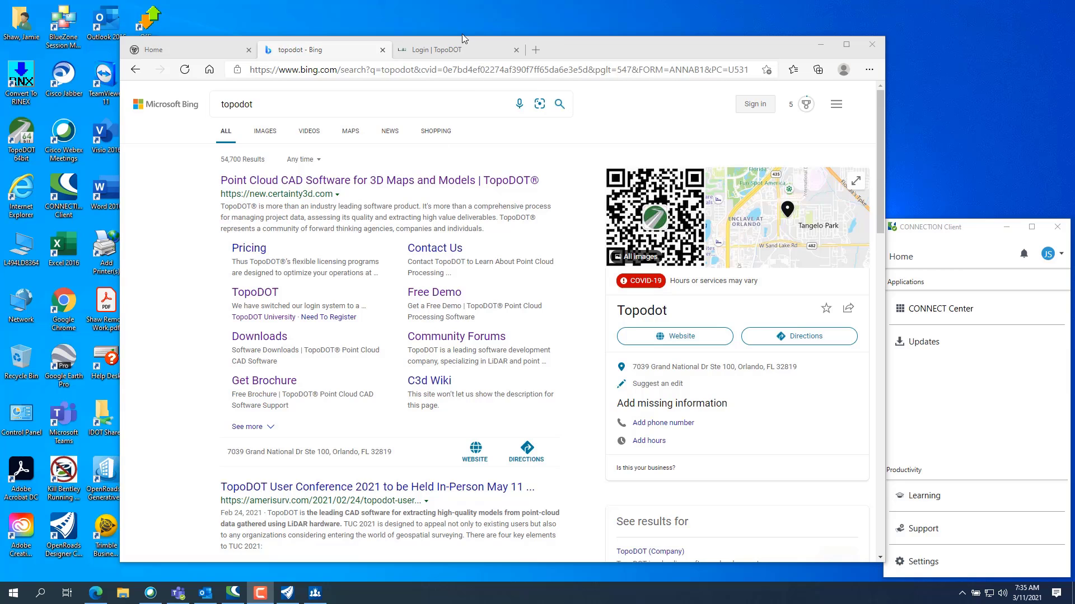
pyautogui.click(455, 50)
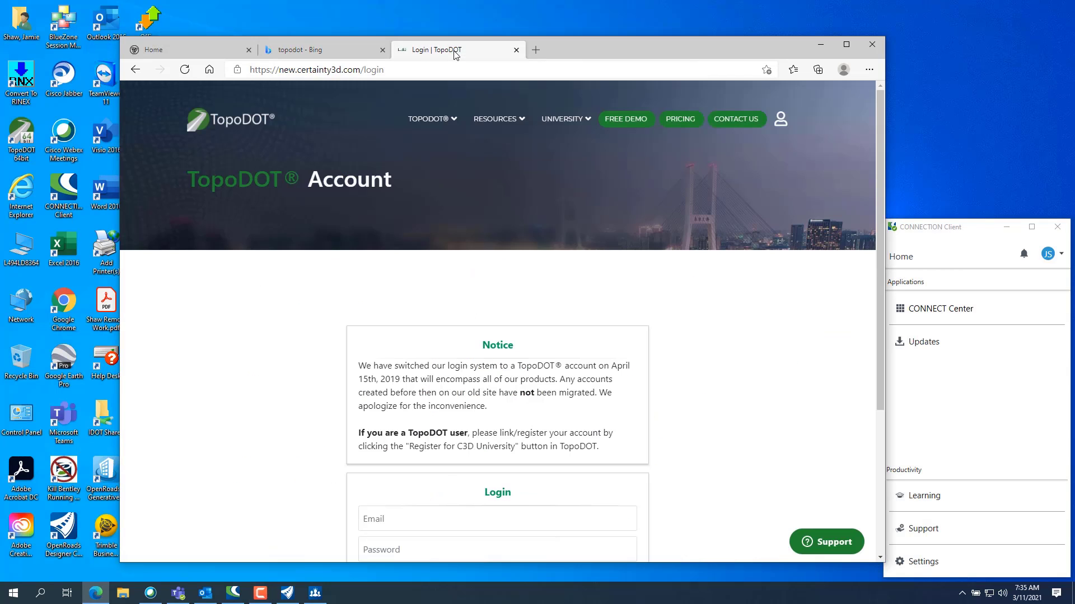
pyautogui.scroll(-3)
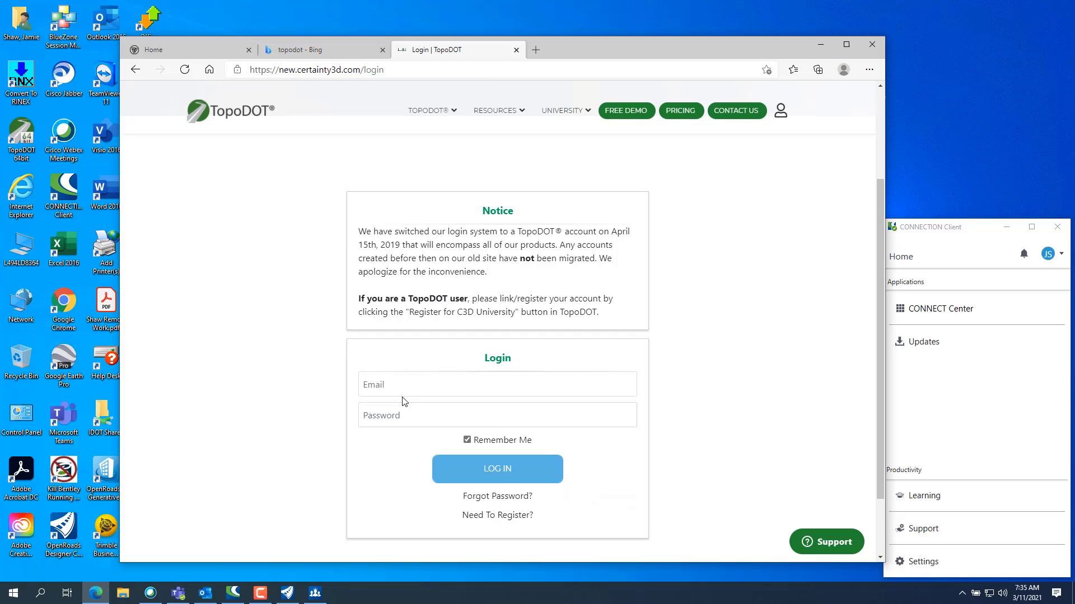
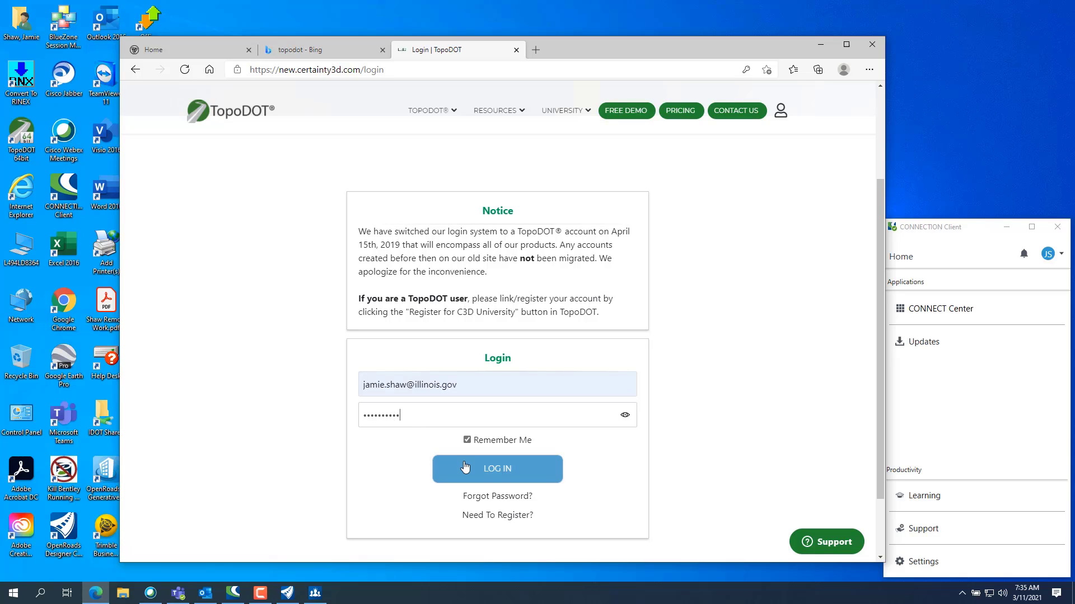
pyautogui.click(497, 469)
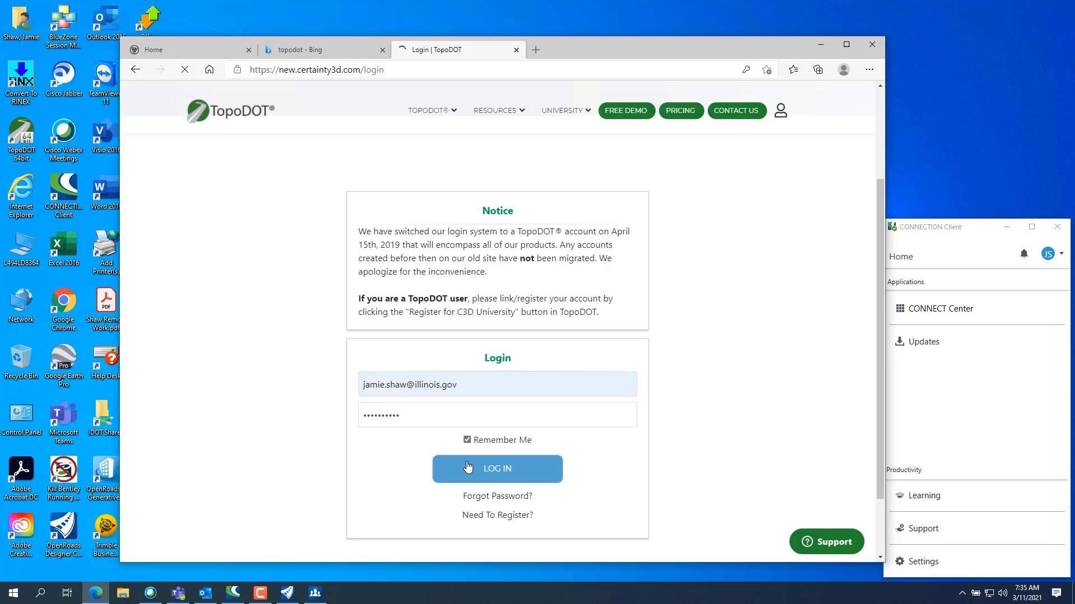
pyautogui.click(497, 469)
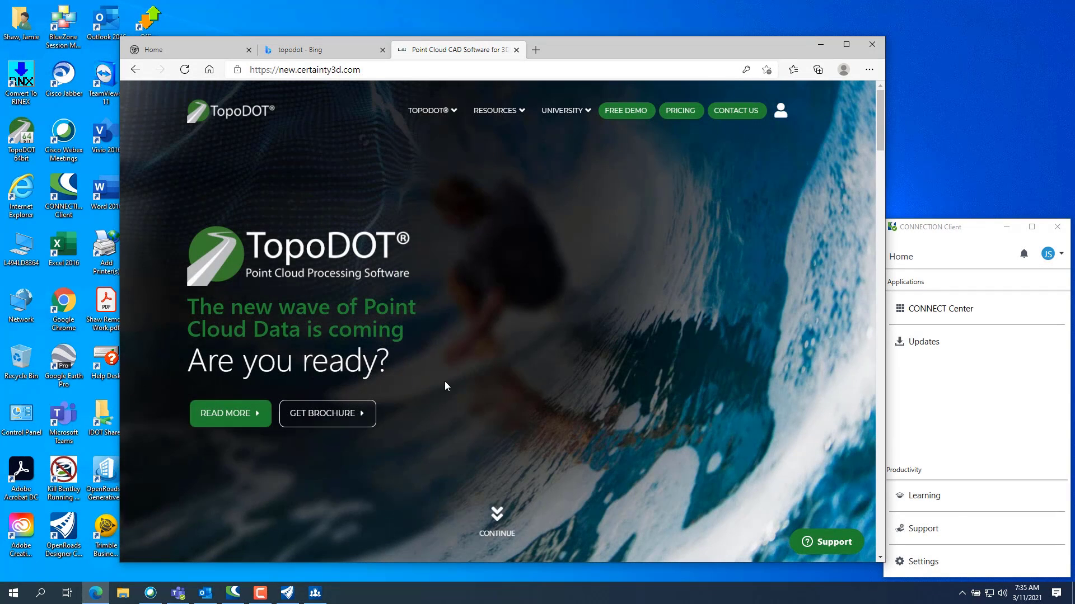
pyautogui.moveTo(566, 332)
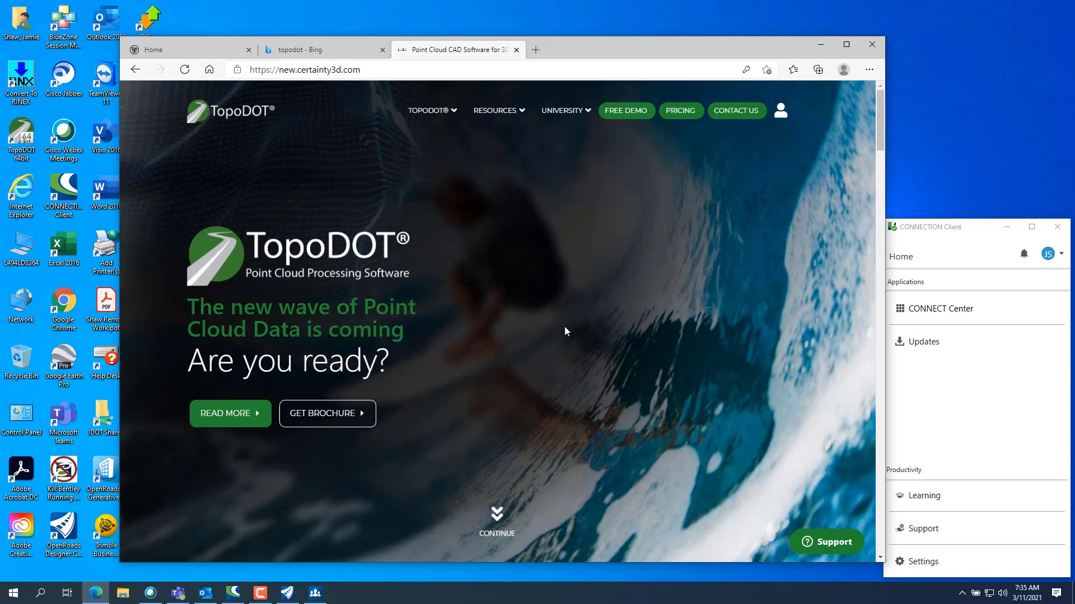
pyautogui.moveTo(508, 231)
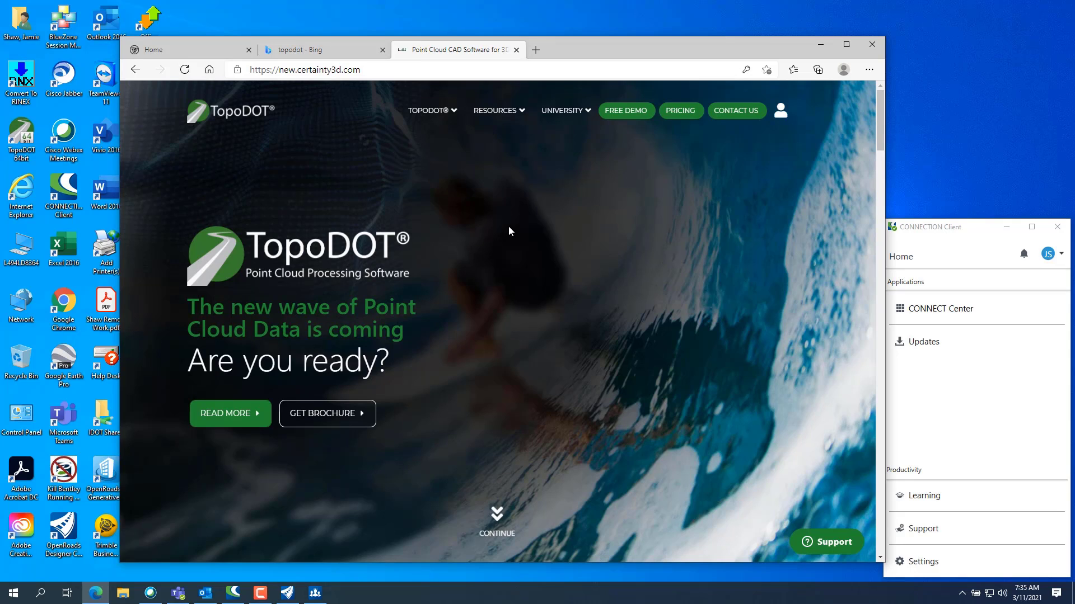
pyautogui.moveTo(507, 223)
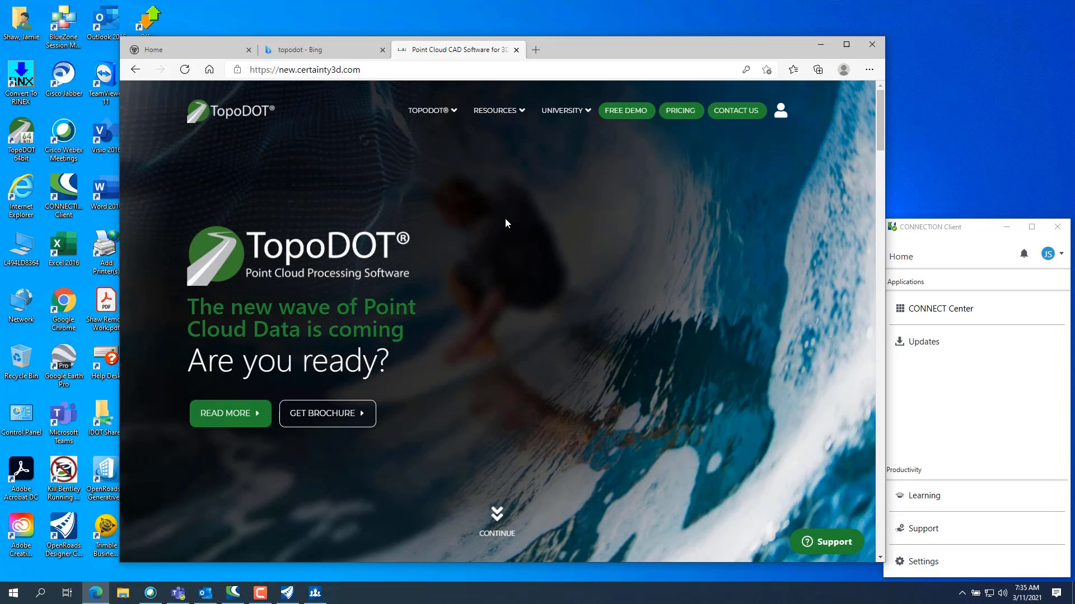
pyautogui.moveTo(604, 229)
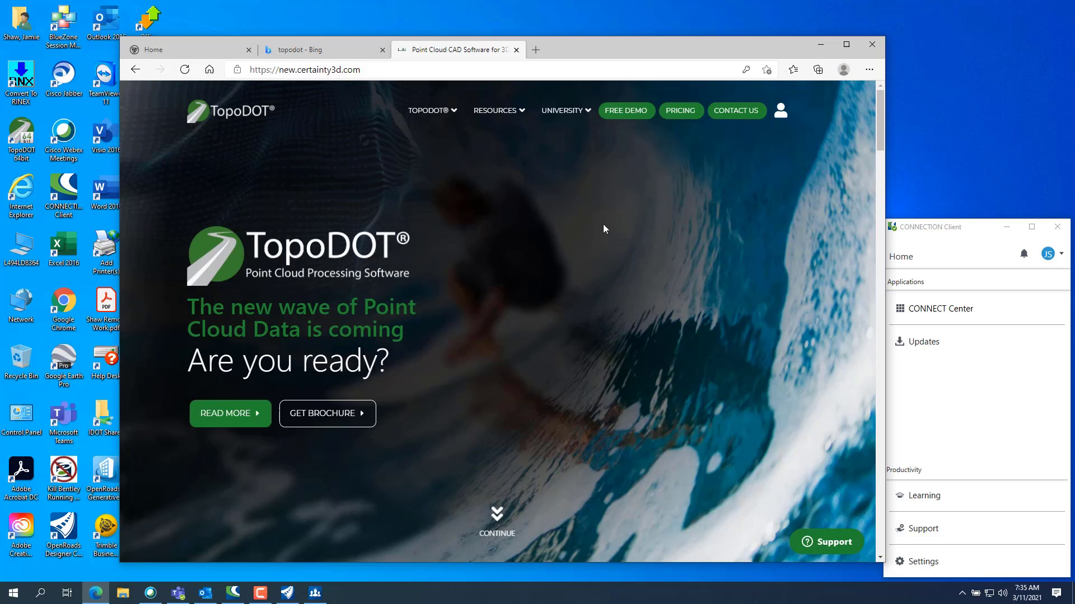
# Step: Go to the TopoCloud Pro Dashboard from Resources to see the recent projects map and table
pyautogui.click(495, 110)
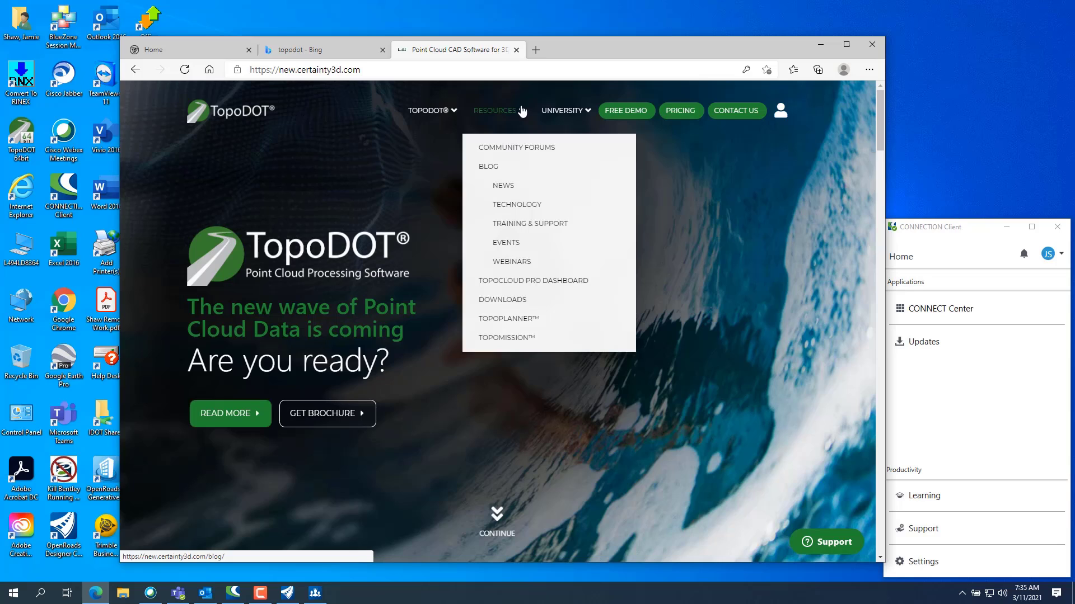
pyautogui.moveTo(534, 281)
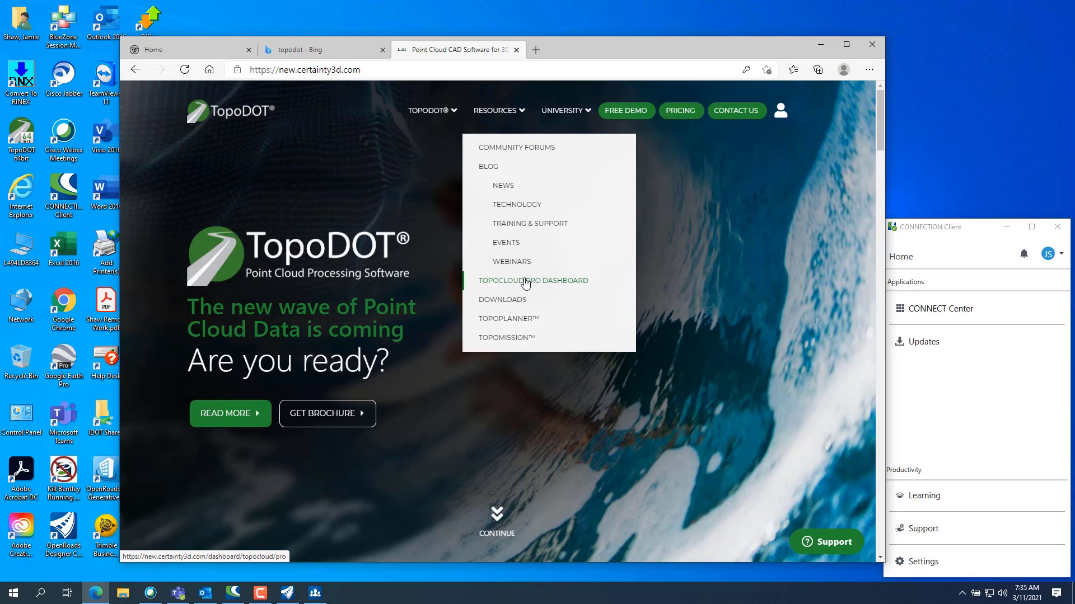
pyautogui.click(533, 281)
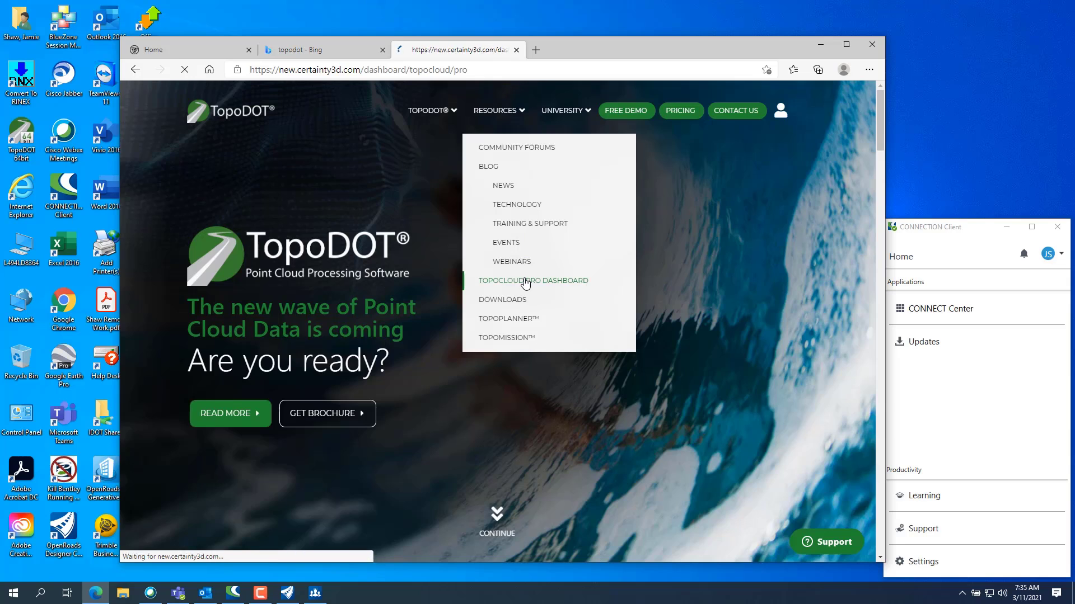
pyautogui.click(533, 280)
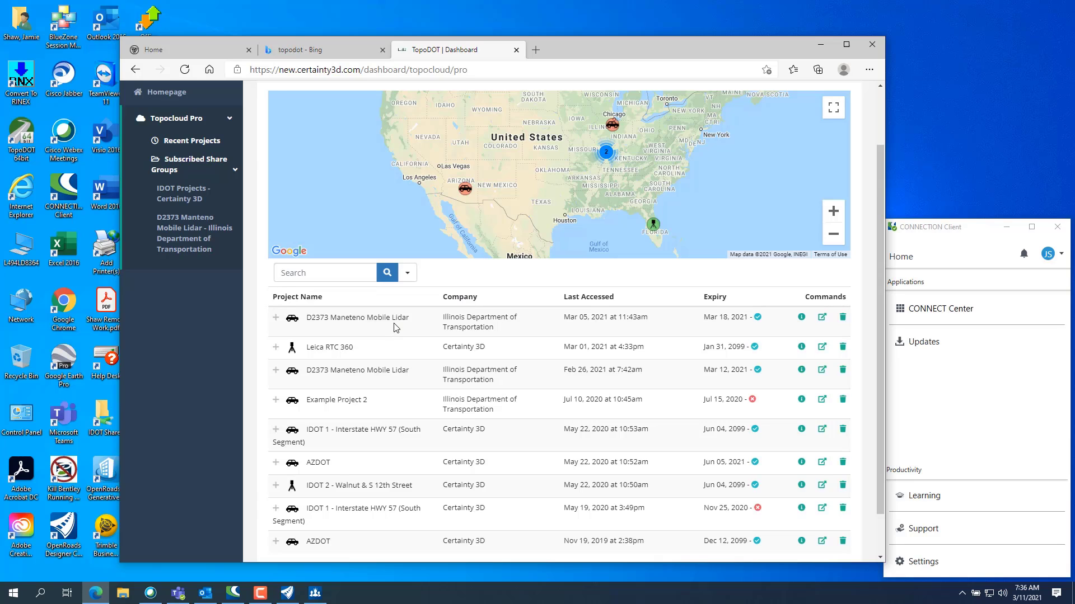
pyautogui.moveTo(442, 399)
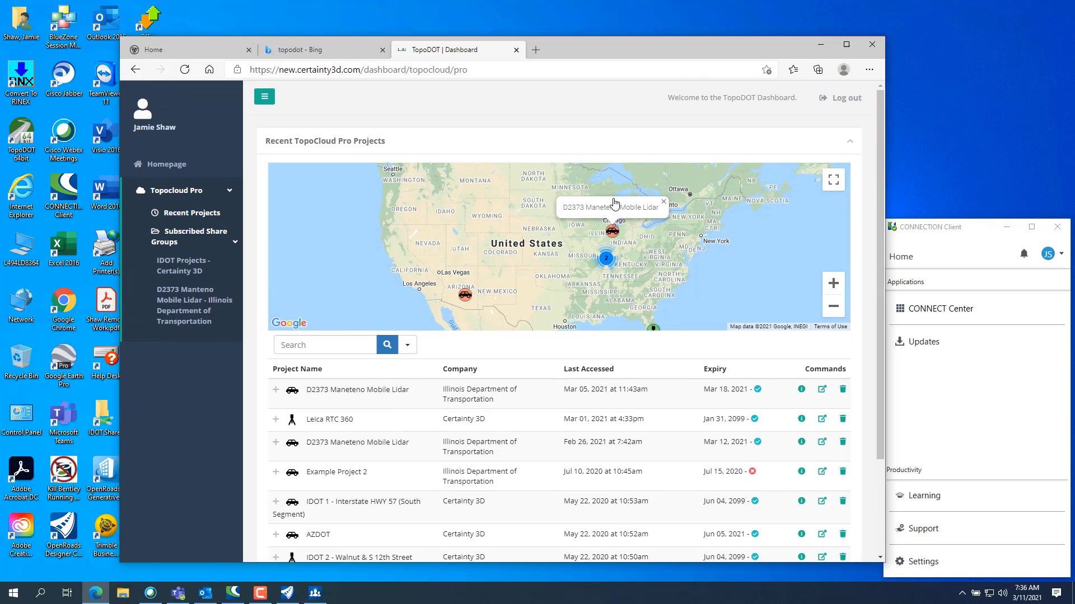
pyautogui.moveTo(610, 238)
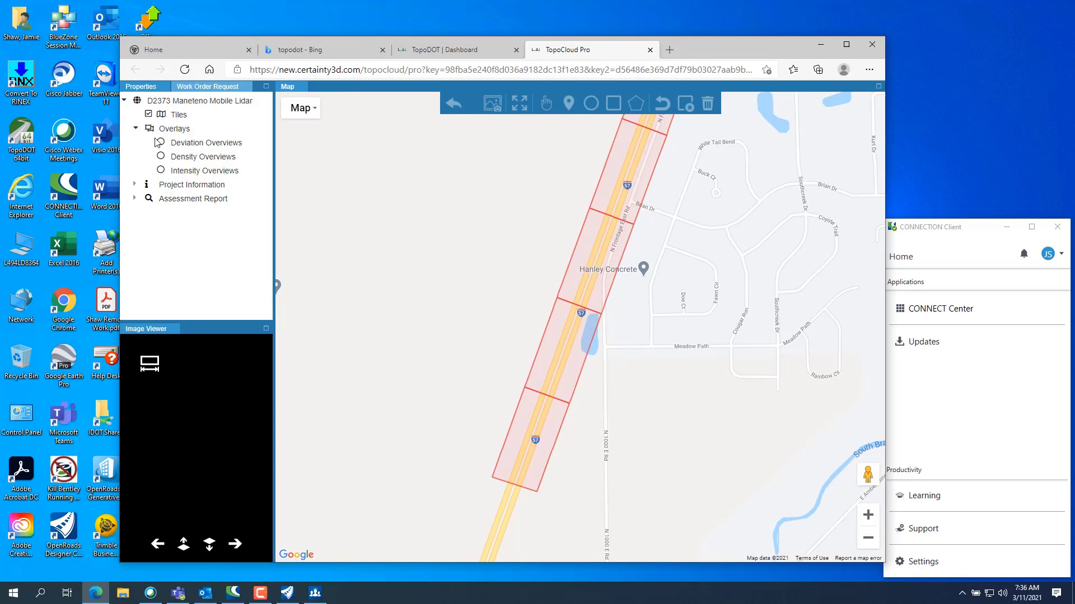
# Step: Show the Deviation Overviews overlay on the Manteno lidar tiles and zoom in
pyautogui.click(206, 142)
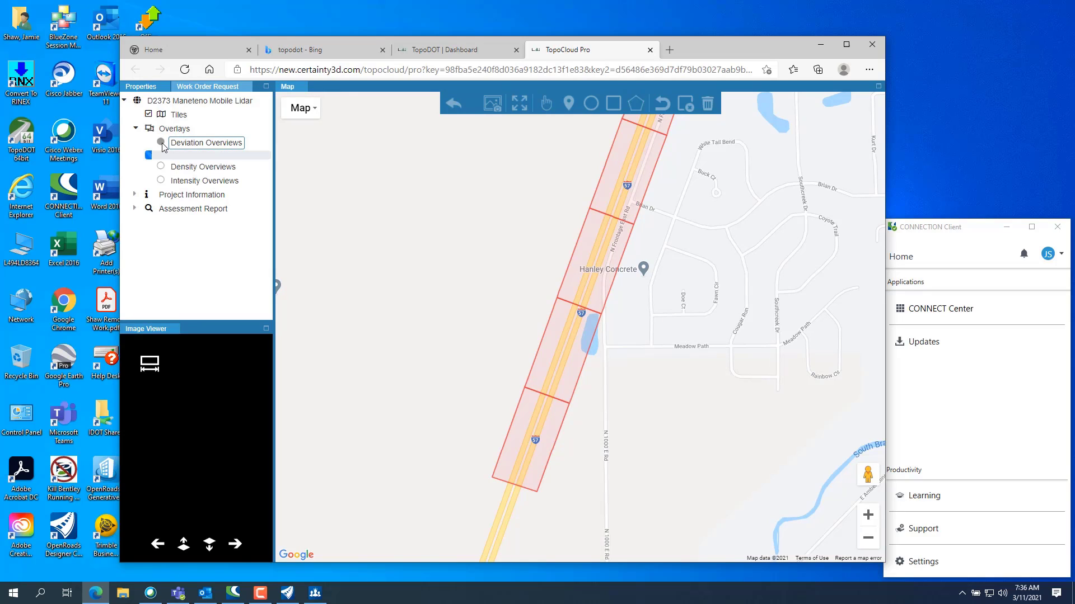
pyautogui.click(161, 142)
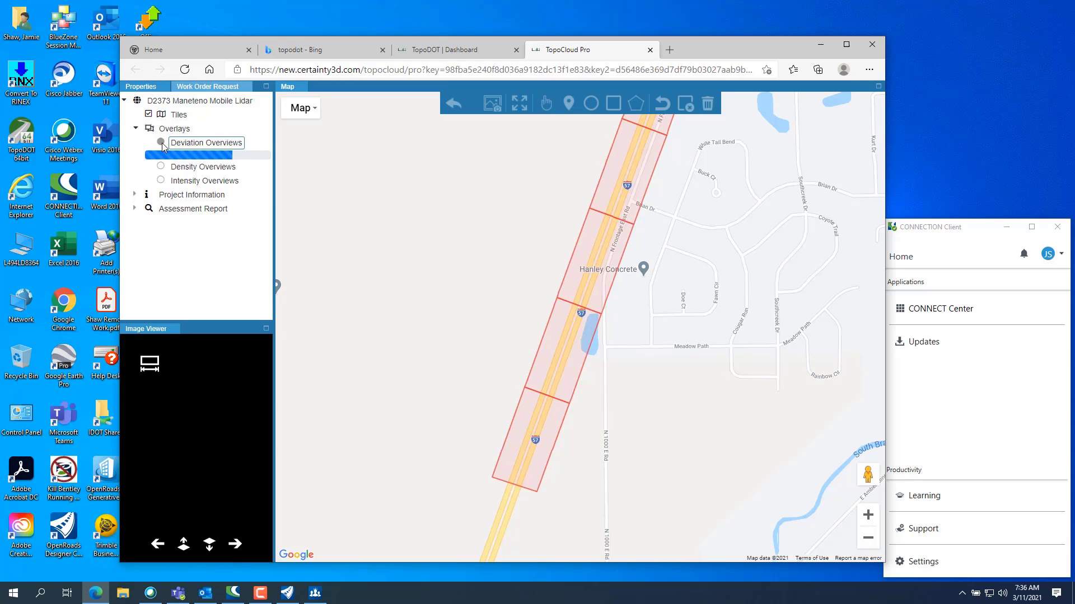
pyautogui.click(161, 143)
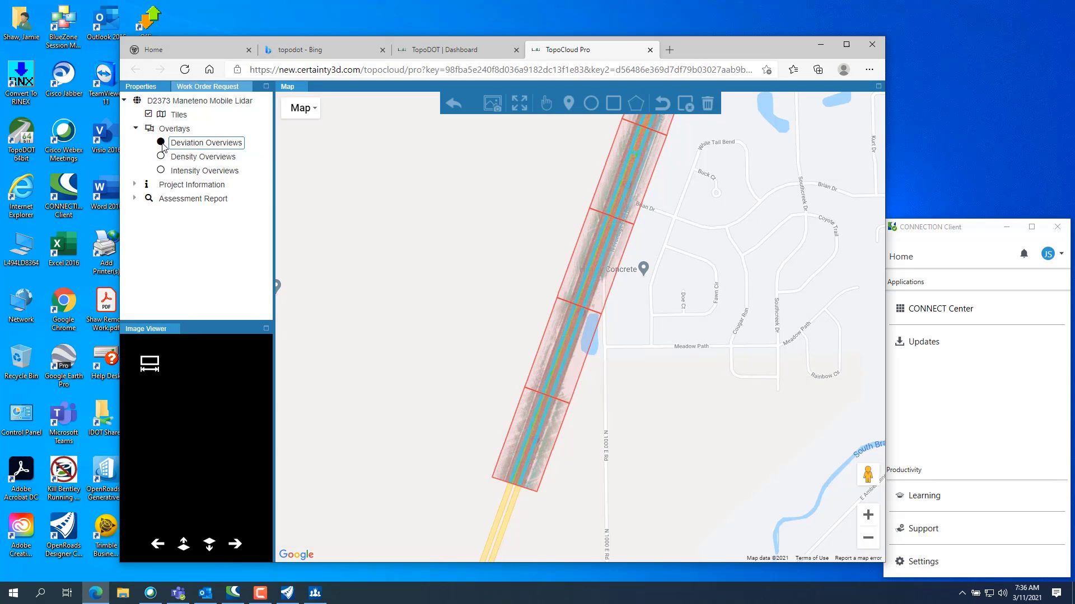
pyautogui.click(160, 143)
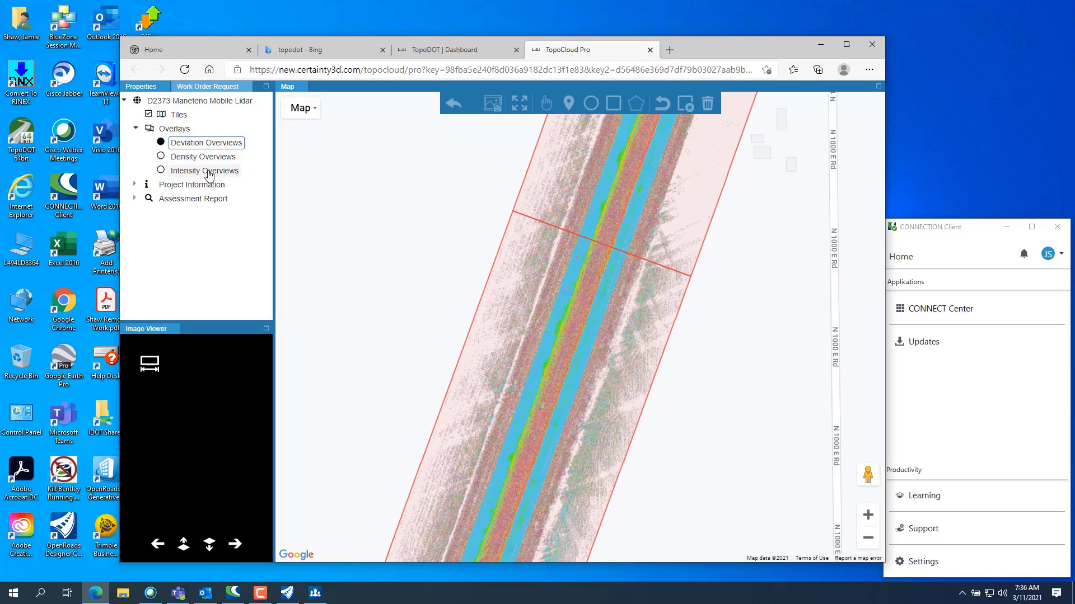
# Step: Expand Project Information and the Assessment Report summary, then hide the deviation overlay
pyautogui.click(135, 184)
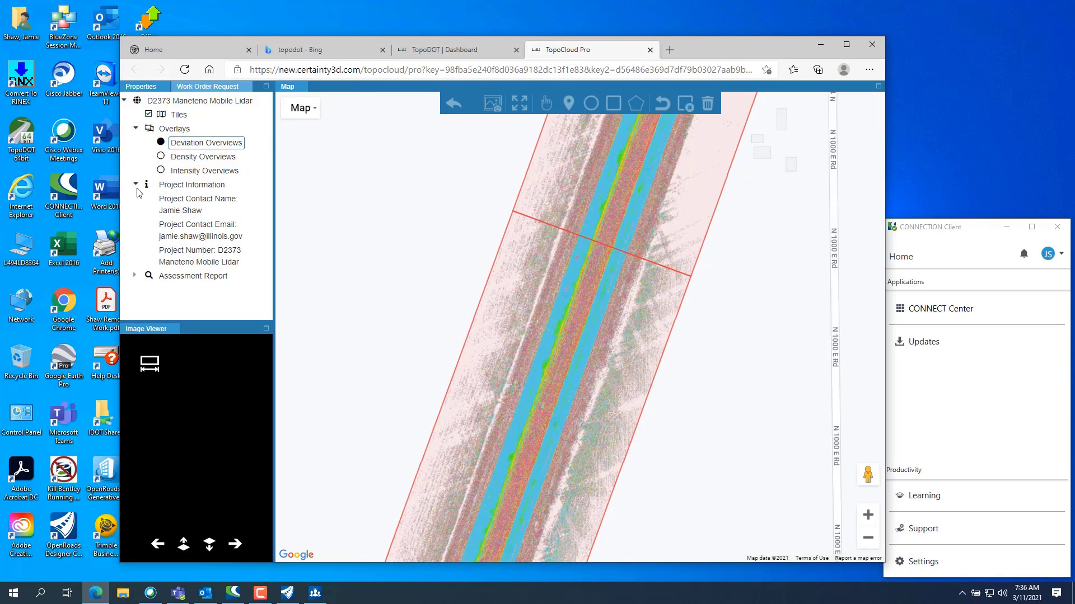
pyautogui.click(135, 183)
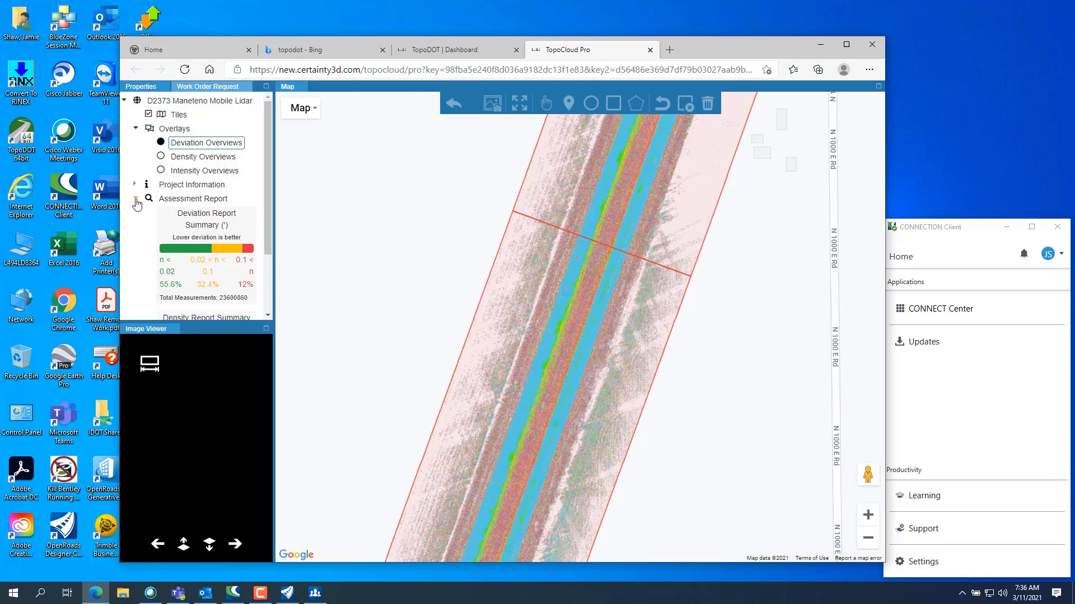
pyautogui.click(135, 202)
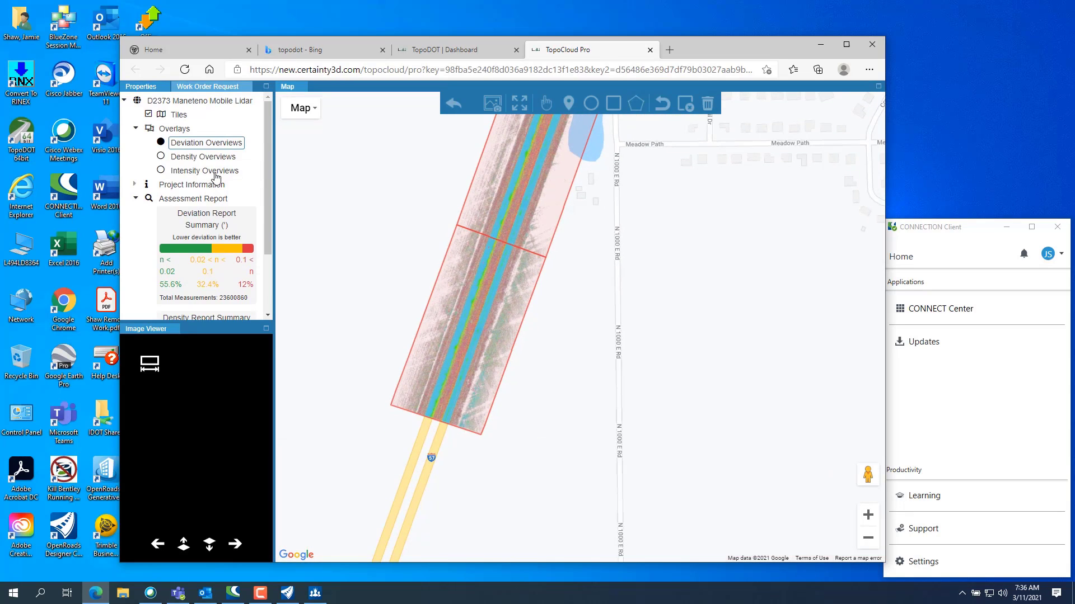
pyautogui.click(161, 143)
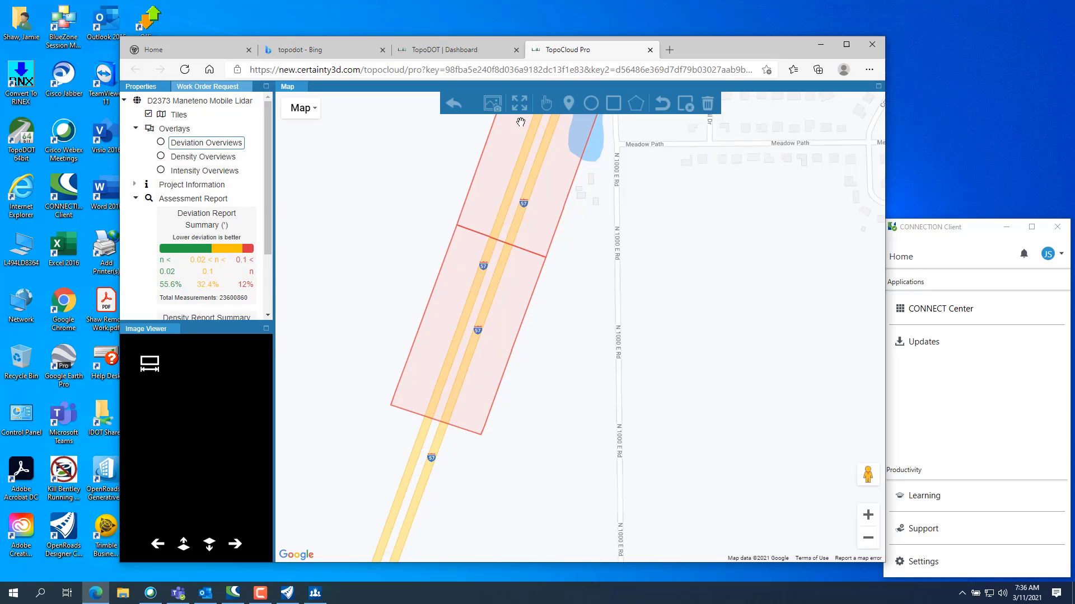
# Step: Load the roadside image nearest the marked highway spot, then the next image in the Image Viewer
pyautogui.click(493, 103)
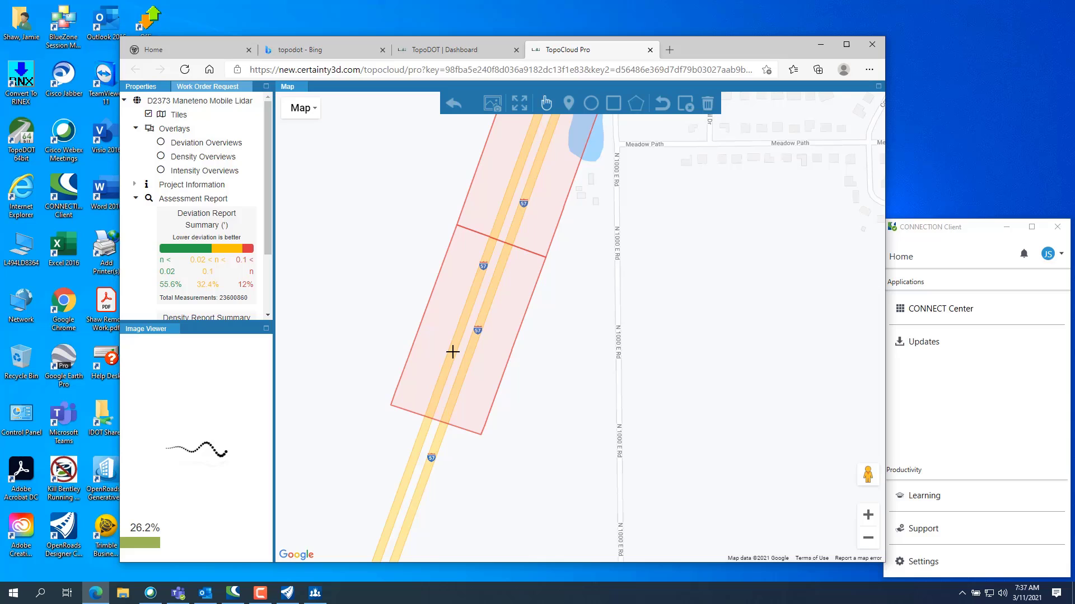
pyautogui.click(492, 103)
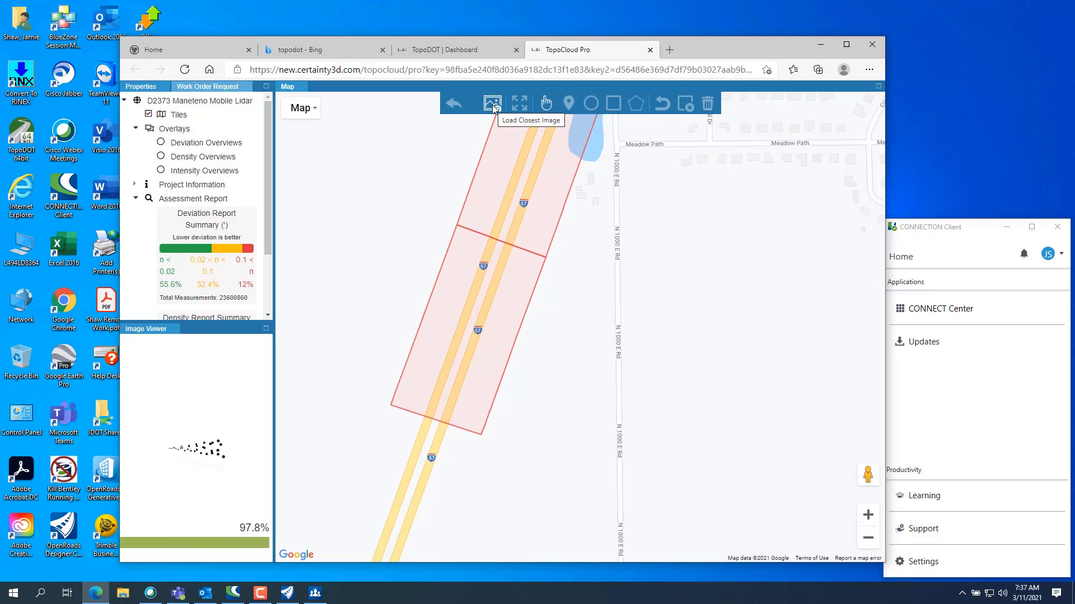
pyautogui.click(492, 103)
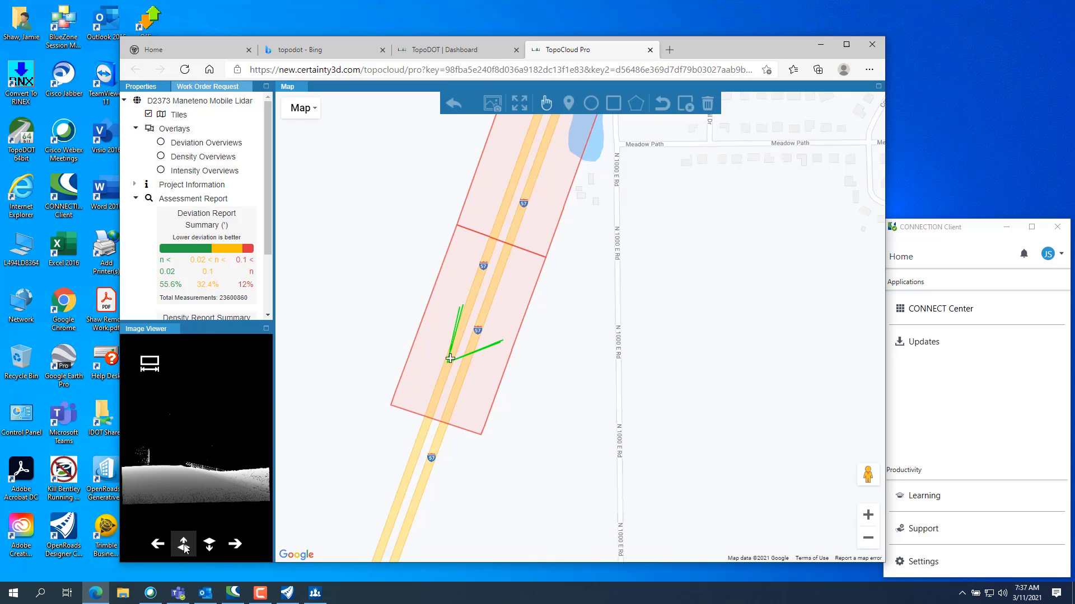
pyautogui.click(183, 544)
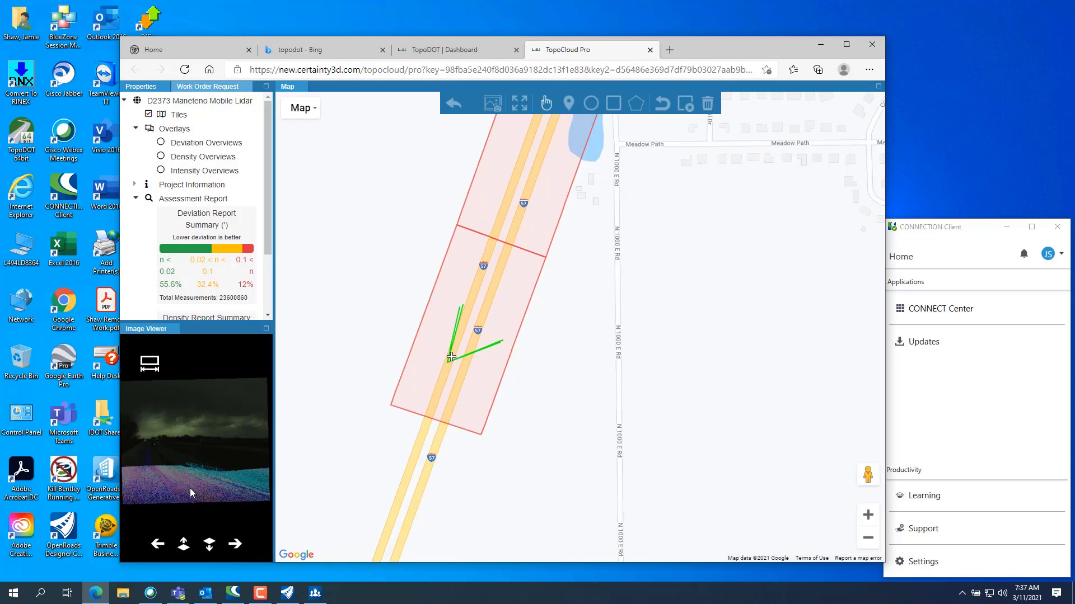
pyautogui.moveTo(329, 277)
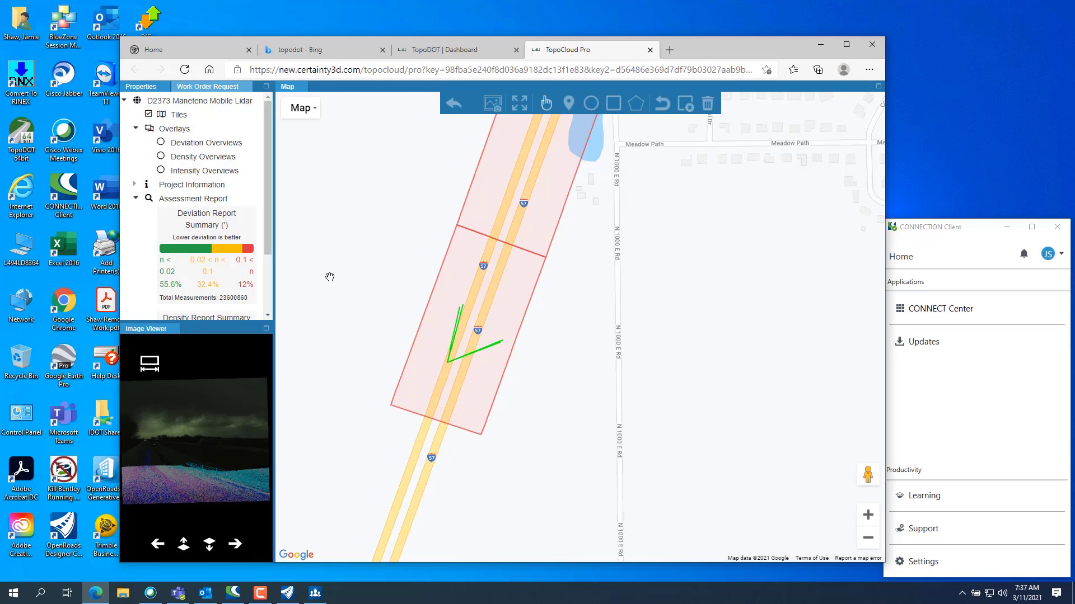
pyautogui.moveTo(598, 361)
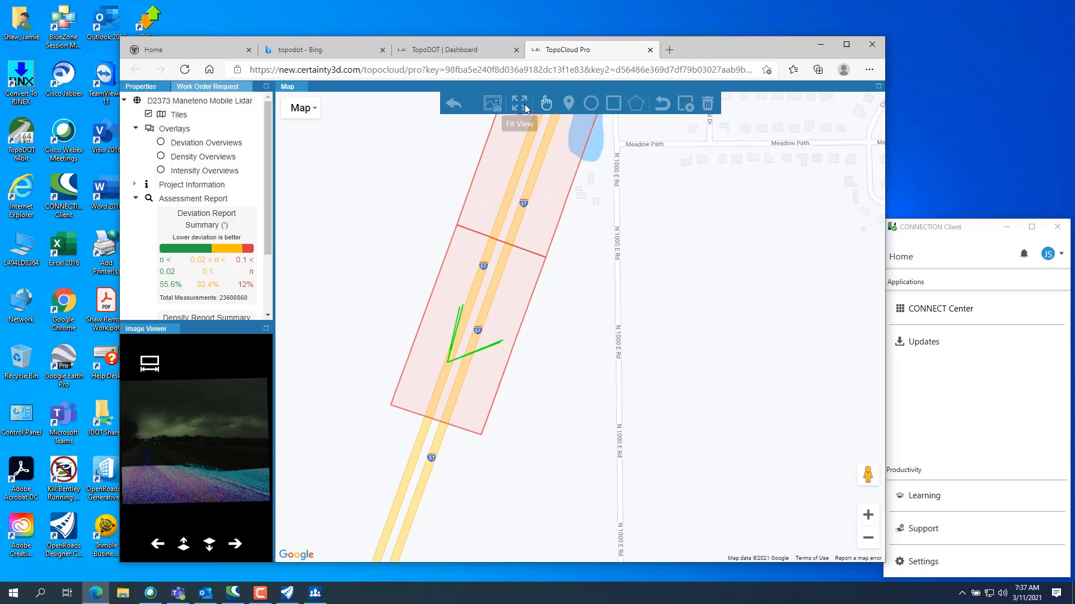
# Step: Return to the TopoDOT main website and close the TopoCloud Pro page
pyautogui.click(442, 50)
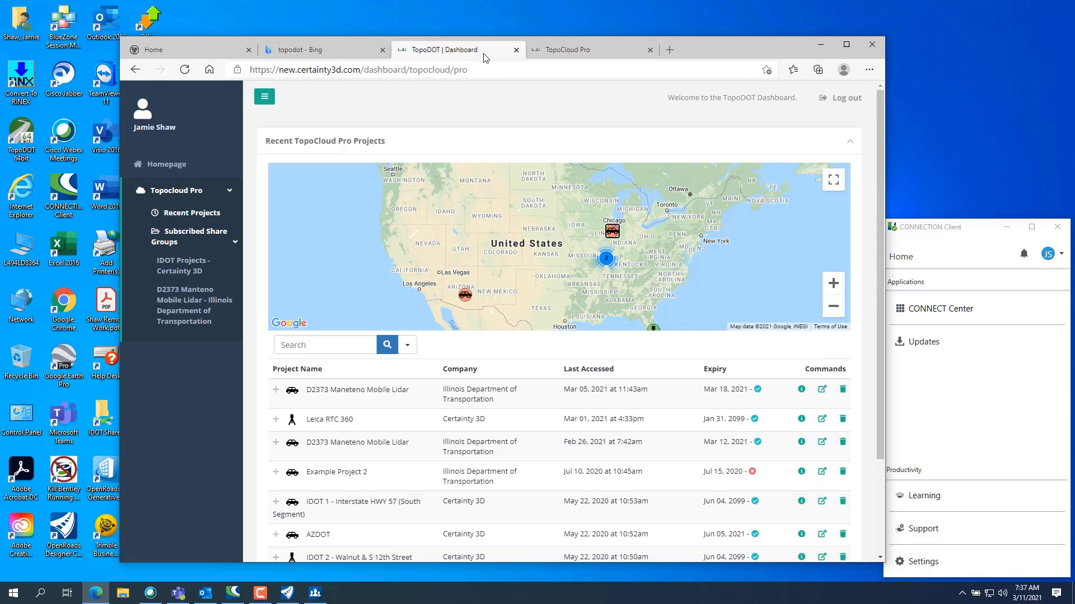
pyautogui.click(135, 69)
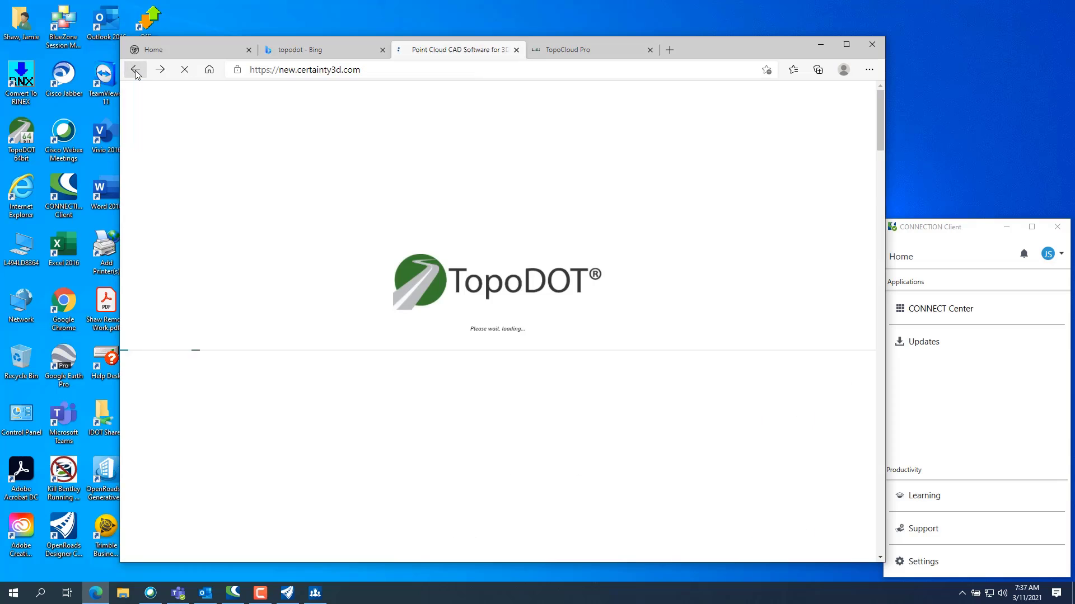
pyautogui.click(589, 49)
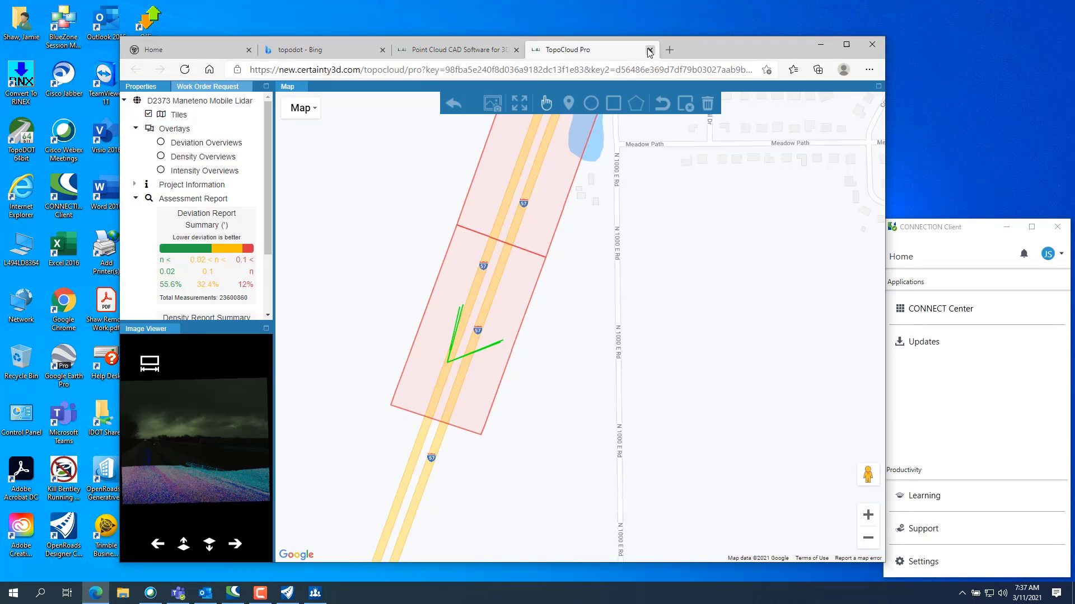
pyautogui.click(649, 49)
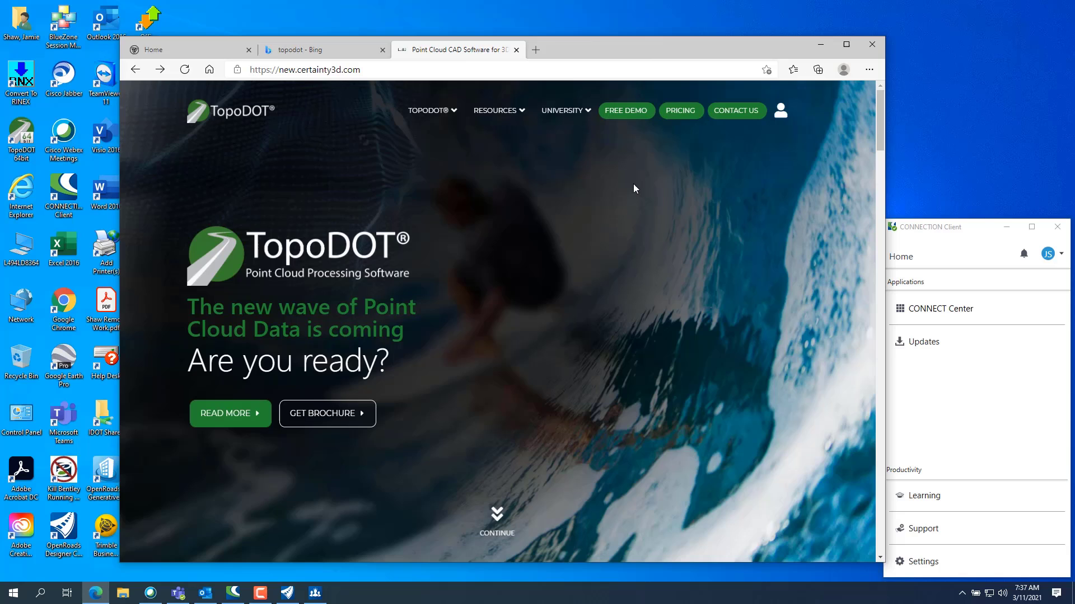
# Step: Show the Resources > Downloads page listing TopoDOT, TopoCloud and DPEG Viewer installers
pyautogui.click(494, 111)
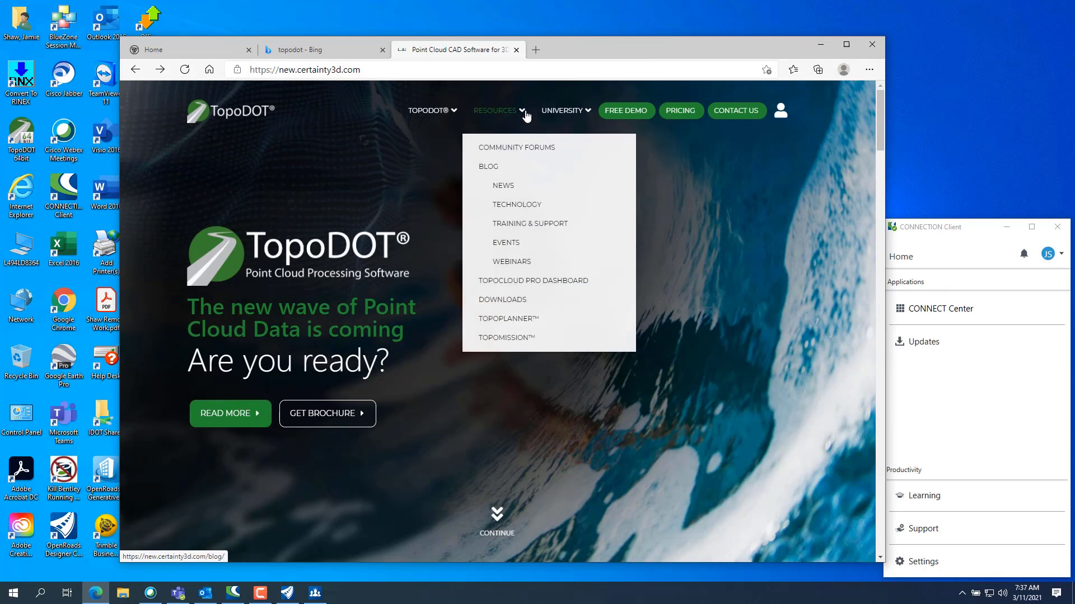
pyautogui.moveTo(502, 299)
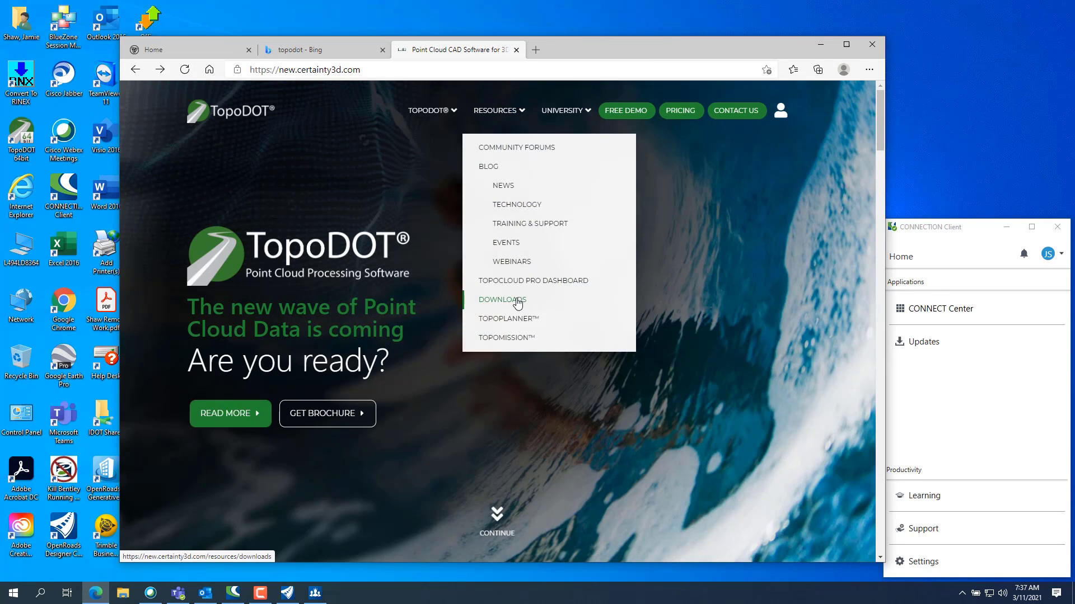
pyautogui.click(502, 300)
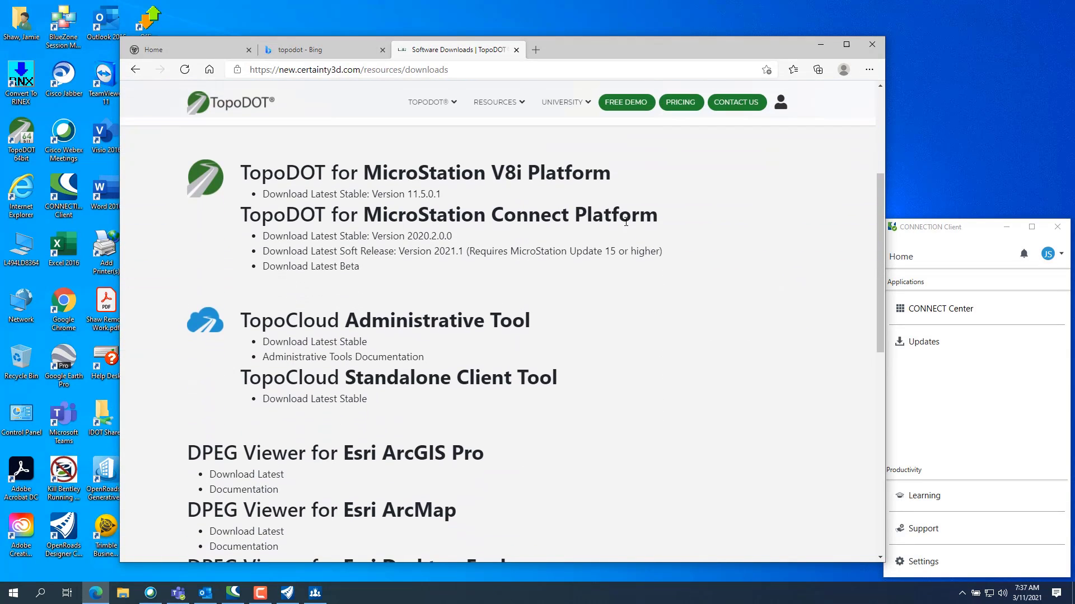
pyautogui.scroll(-3)
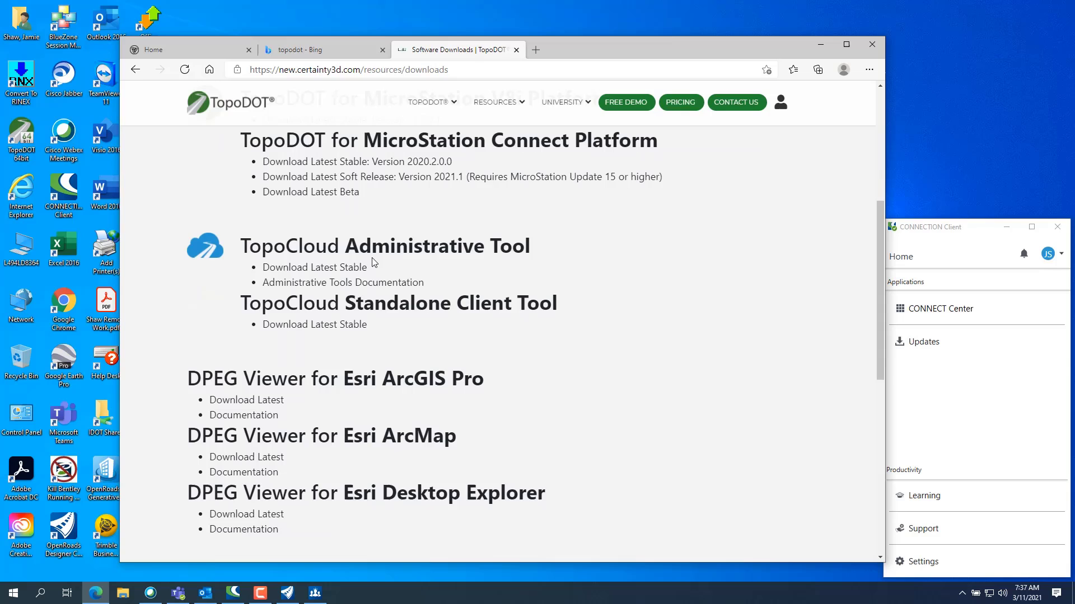
pyautogui.scroll(-3)
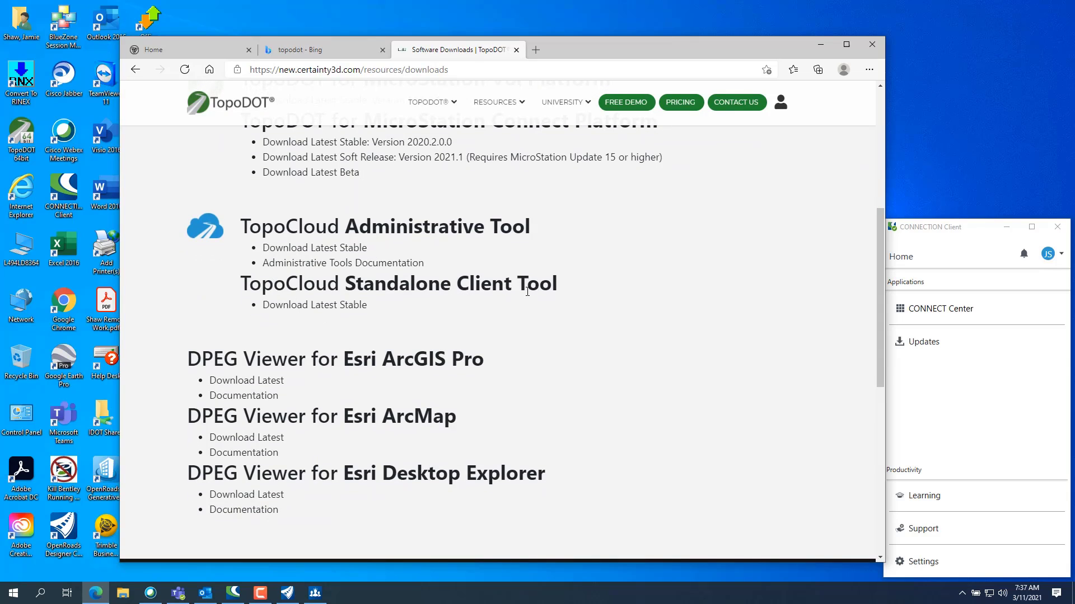
pyautogui.moveTo(314, 304)
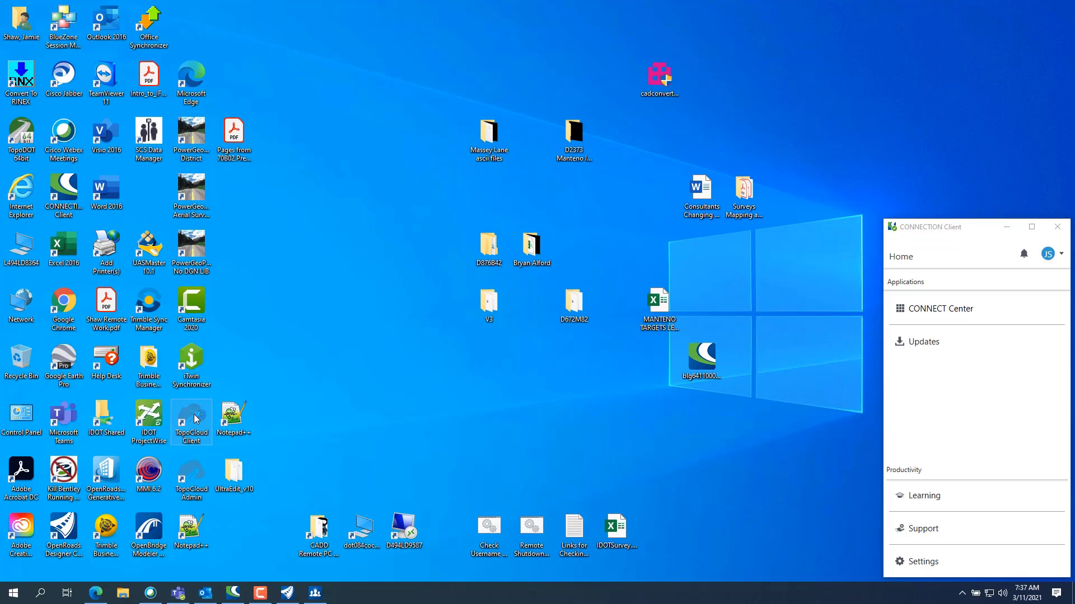
# Step: Launch TopoCloud Client and bring up the context menu for the D2373 Manteno Mobile Lidar project
pyautogui.doubleClick(192, 418)
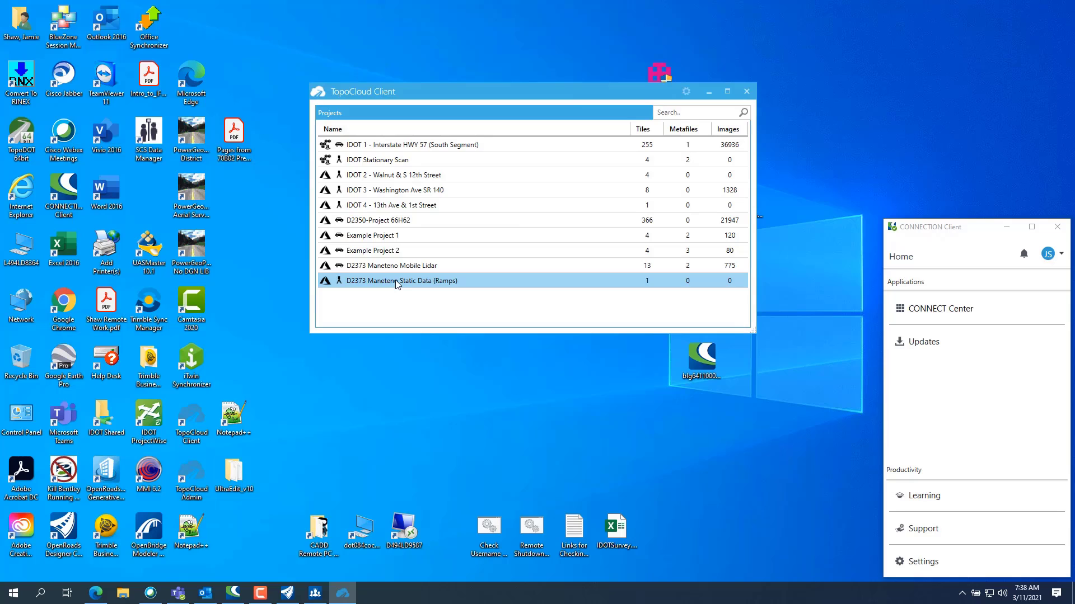
pyautogui.click(394, 265)
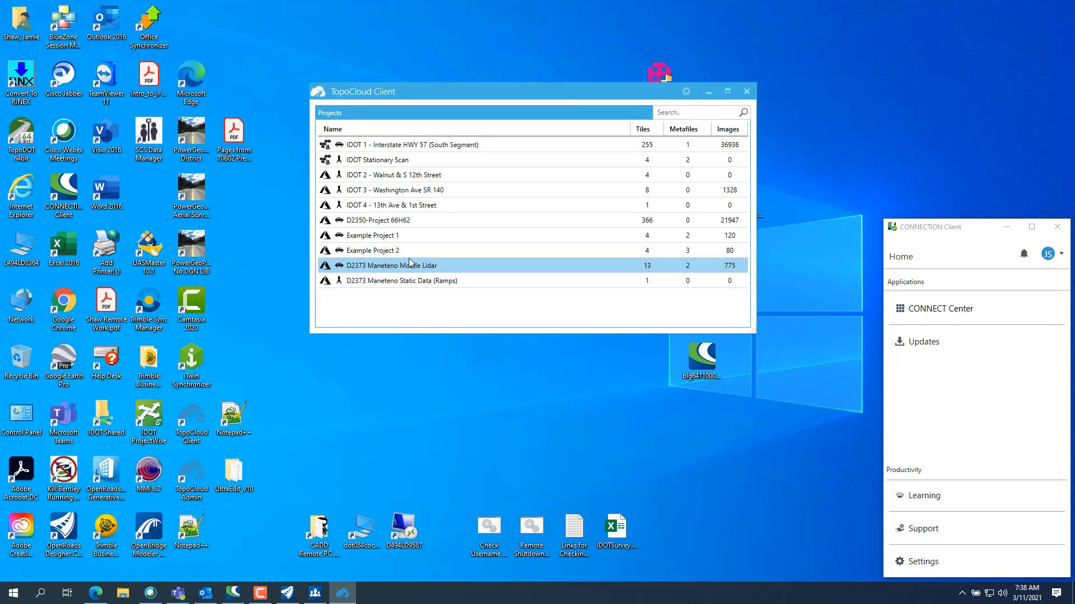
pyautogui.click(401, 281)
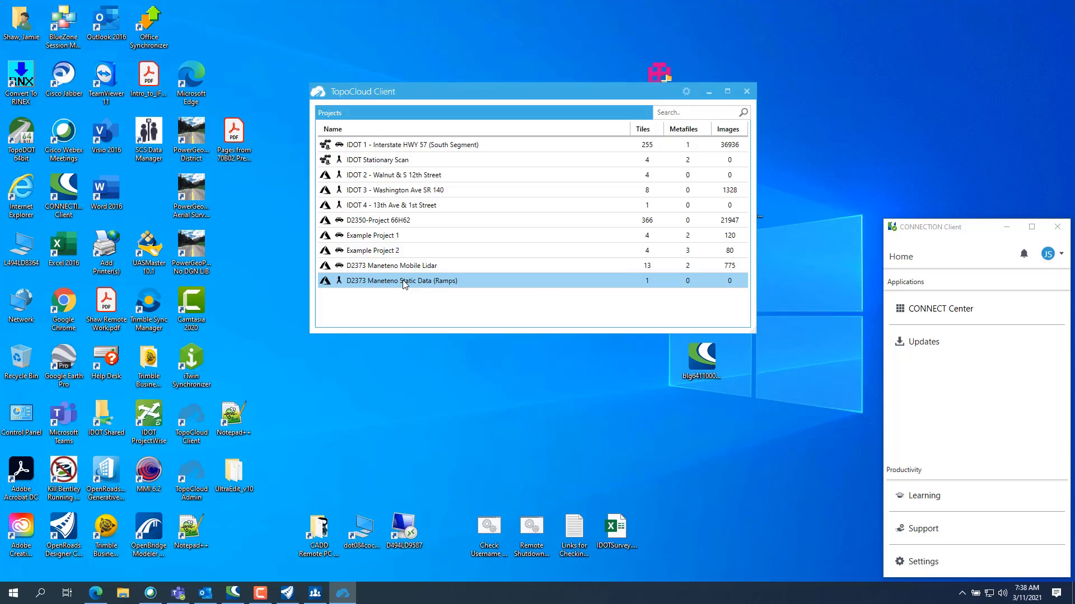
pyautogui.click(391, 266)
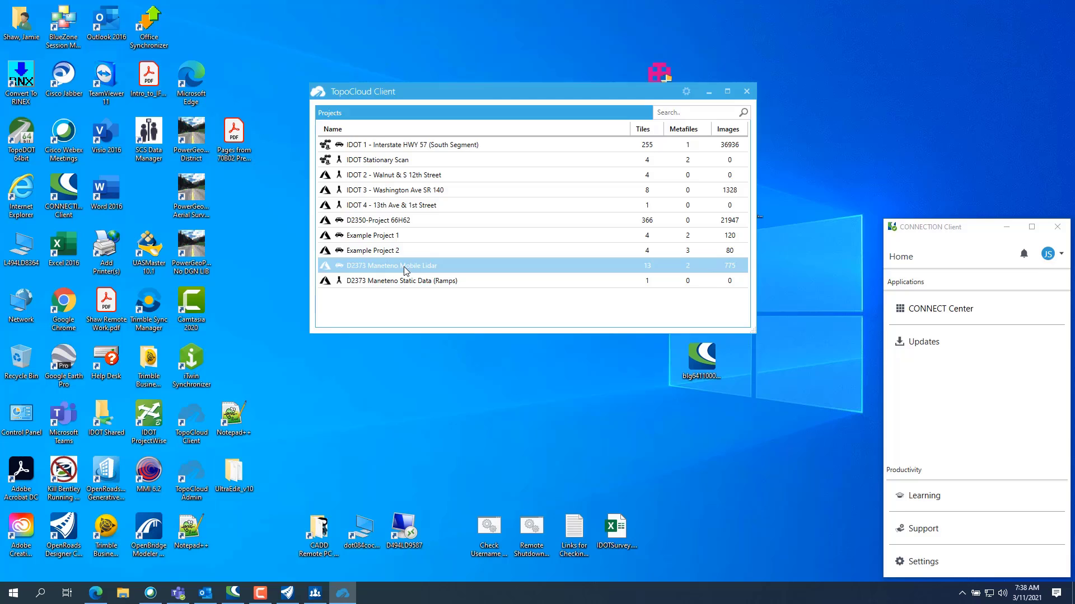
pyautogui.rightClick(404, 266)
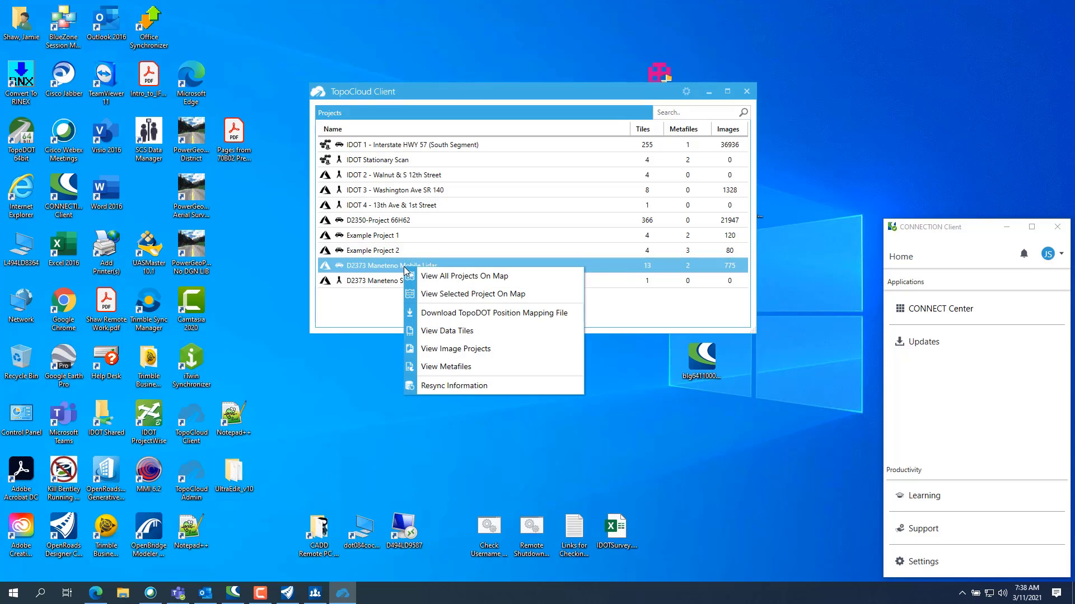
pyautogui.moveTo(464, 275)
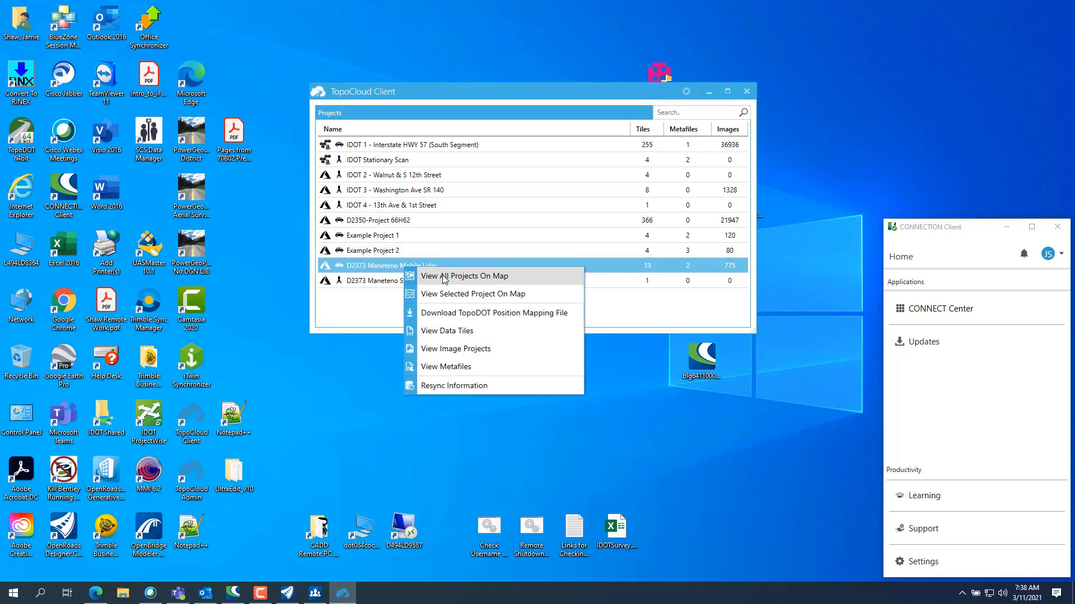
pyautogui.moveTo(472, 293)
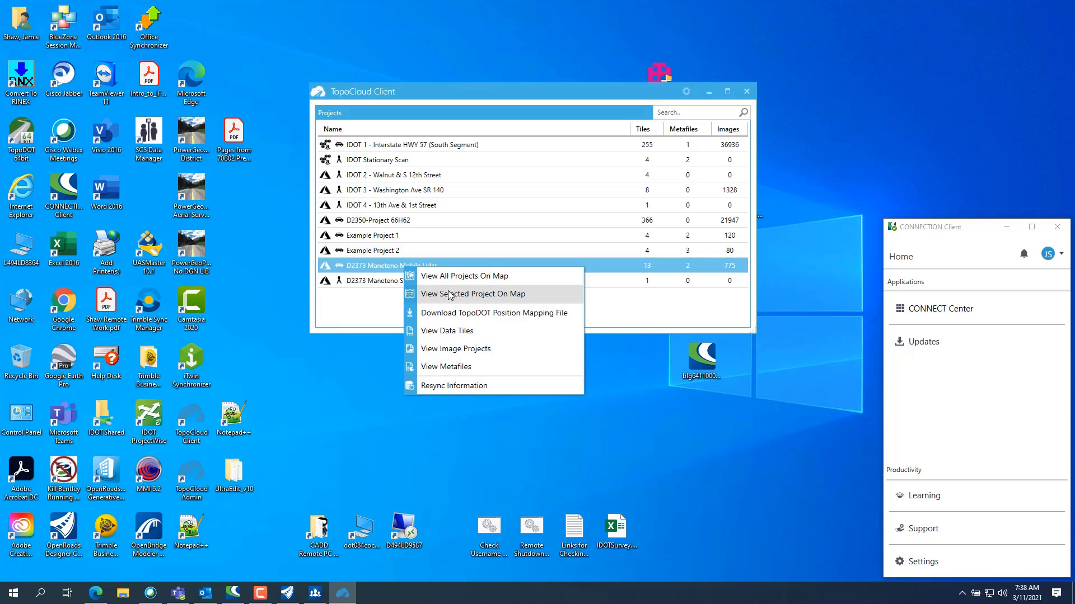
# Step: View the image projects of the D2373 Manteno Mobile Lidar project from its context menu
pyautogui.click(472, 293)
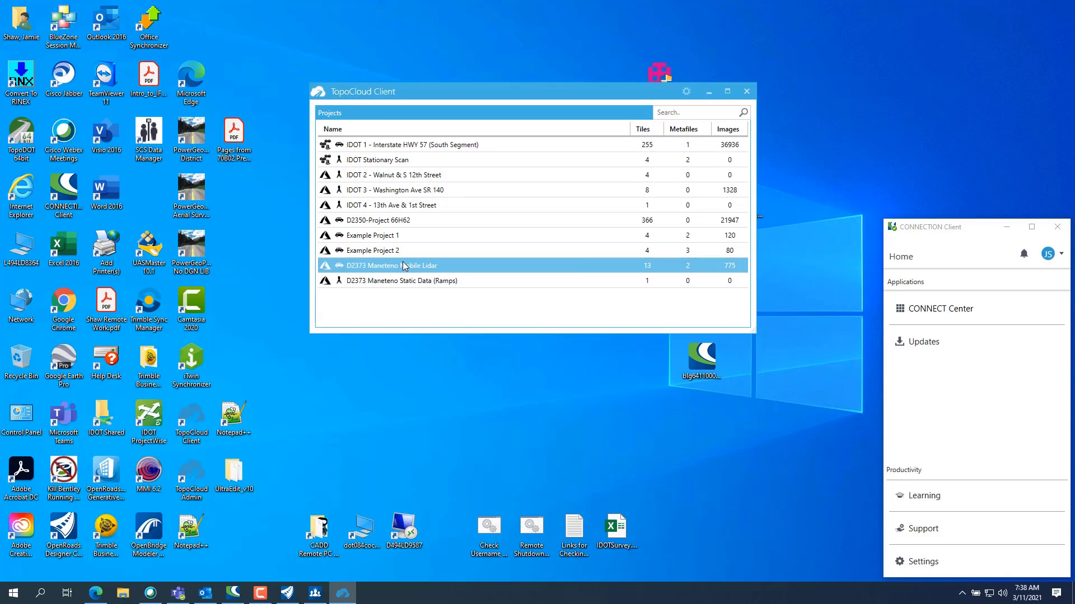
pyautogui.rightClick(391, 266)
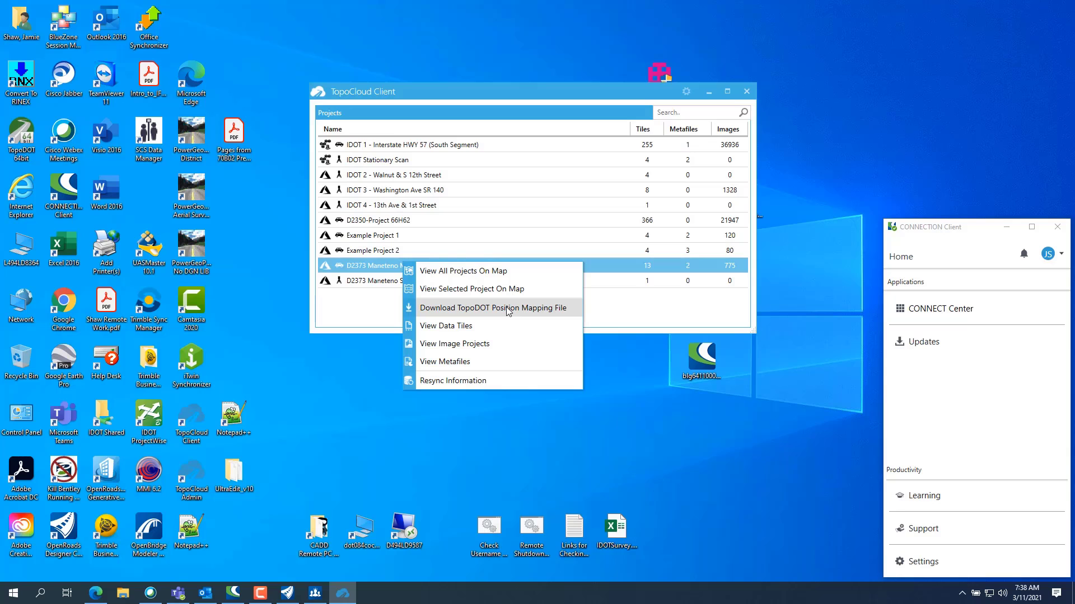
pyautogui.moveTo(561, 311)
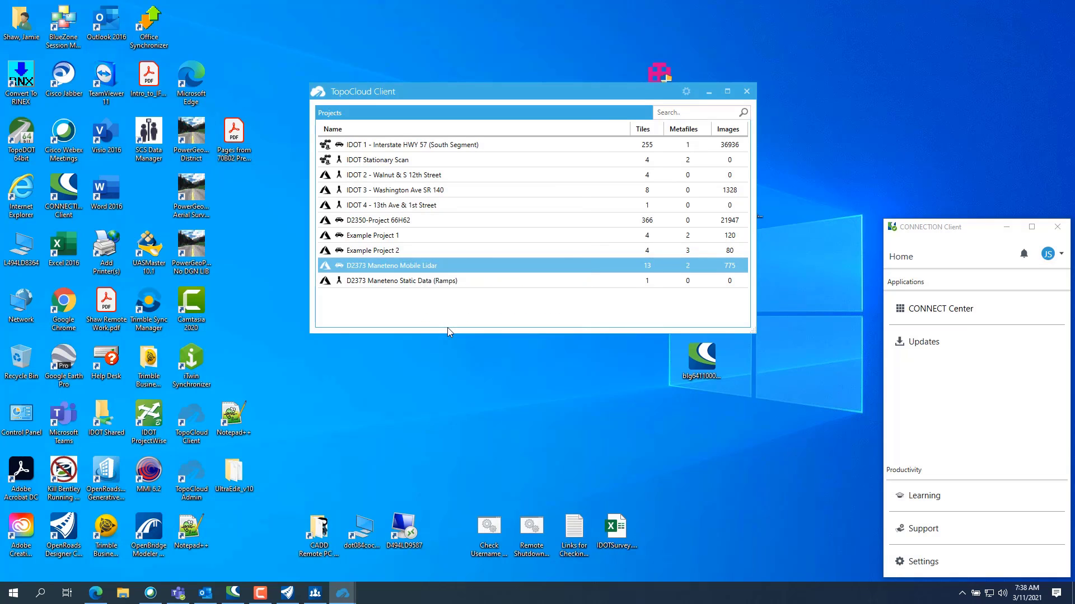
pyautogui.doubleClick(388, 265)
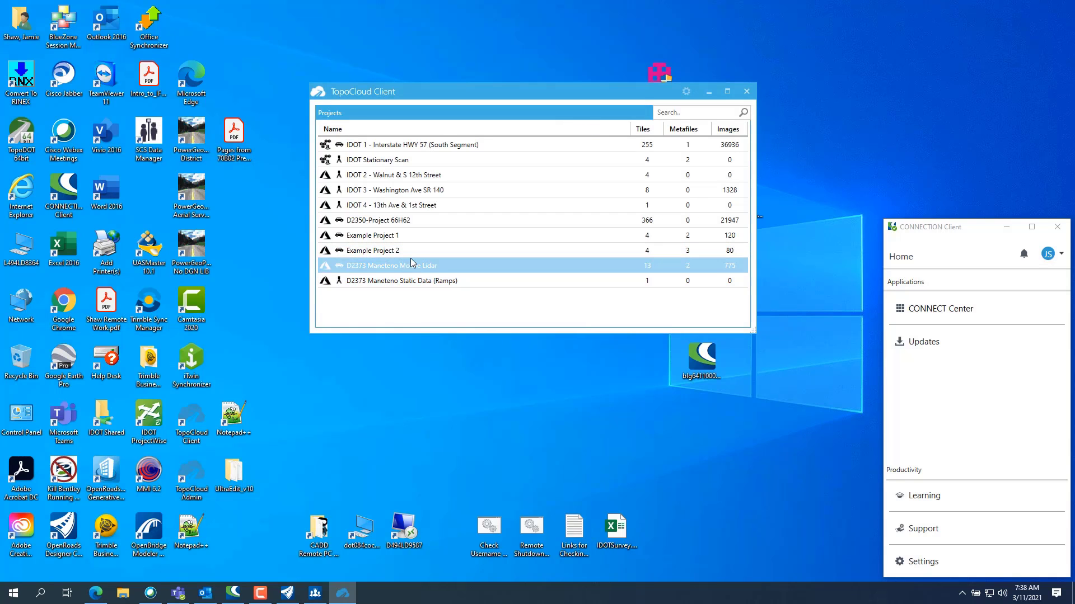
pyautogui.rightClick(397, 265)
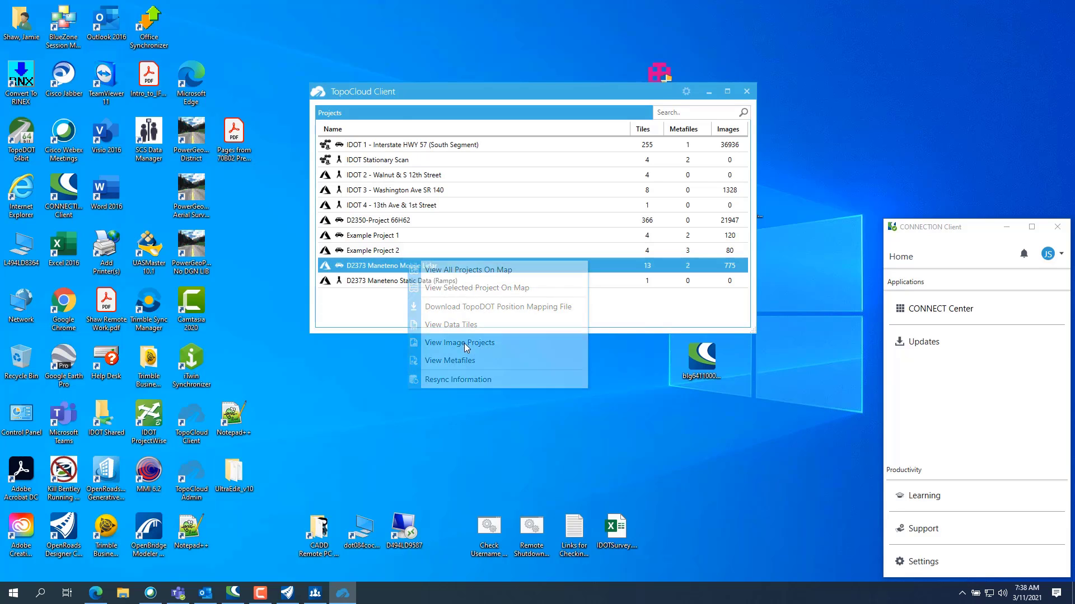
pyautogui.click(459, 342)
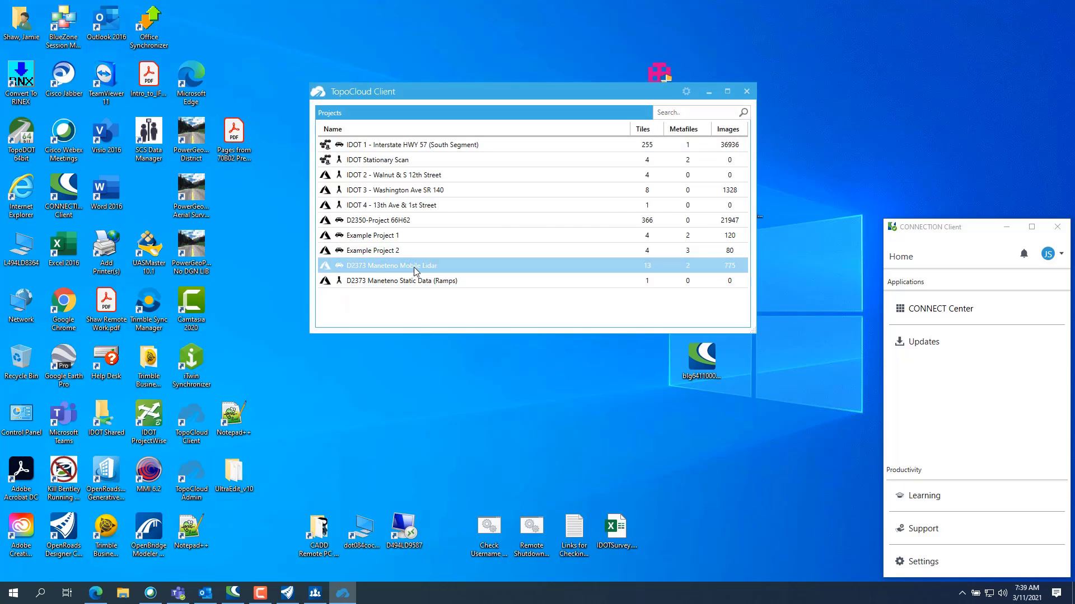
# Step: List the project's metafiles: D_2373 Mobile_Revised.dgn and Survey Control Check.xlsx
pyautogui.rightClick(413, 266)
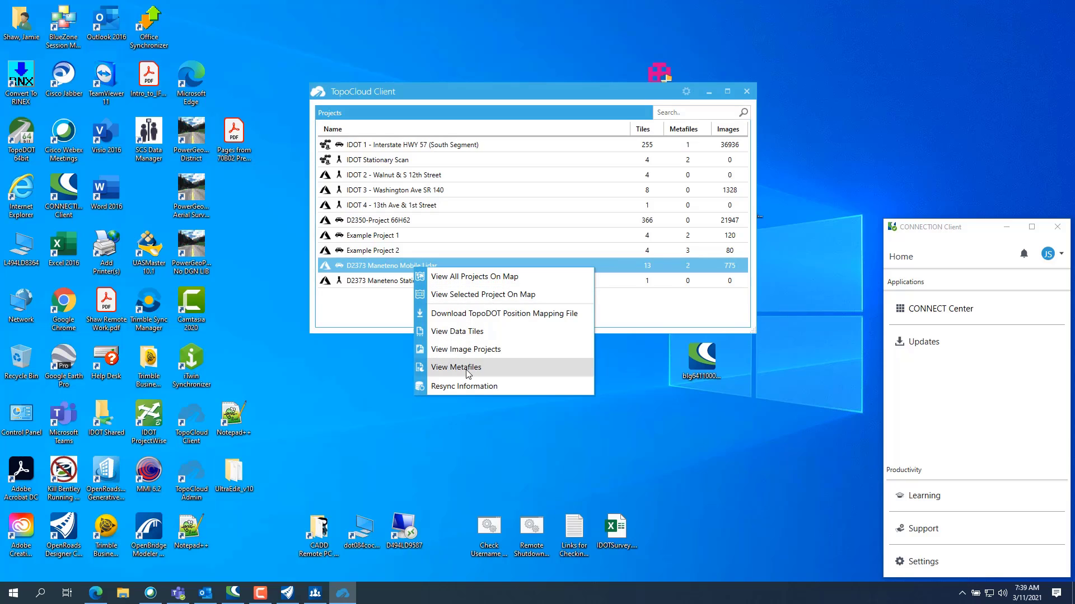
pyautogui.click(455, 367)
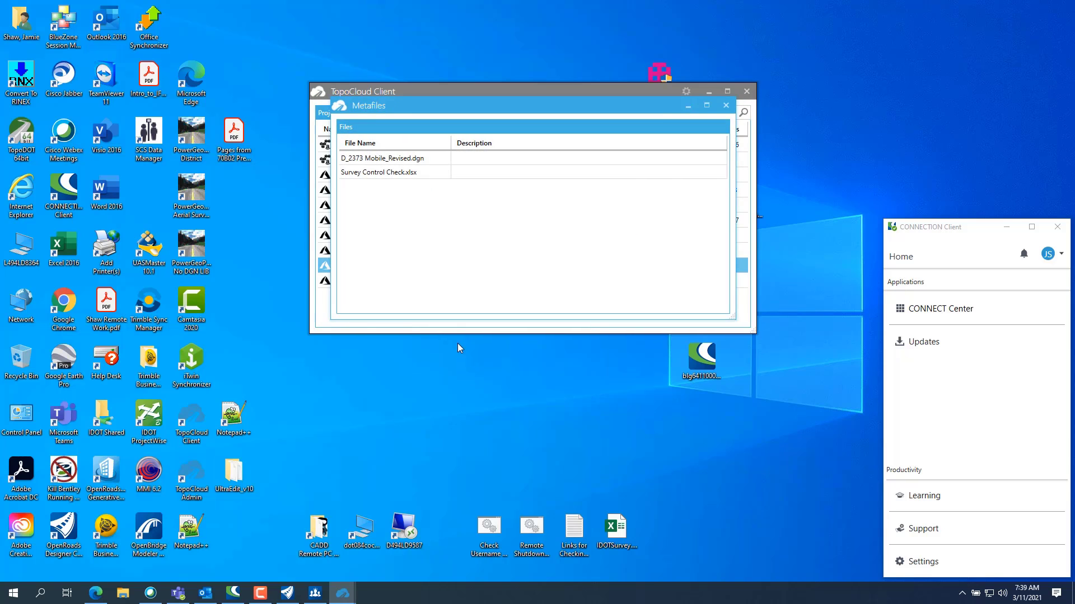
# Step: Select Survey Control Check.xlsx, then close the Metafiles window to return to the project list
pyautogui.click(385, 158)
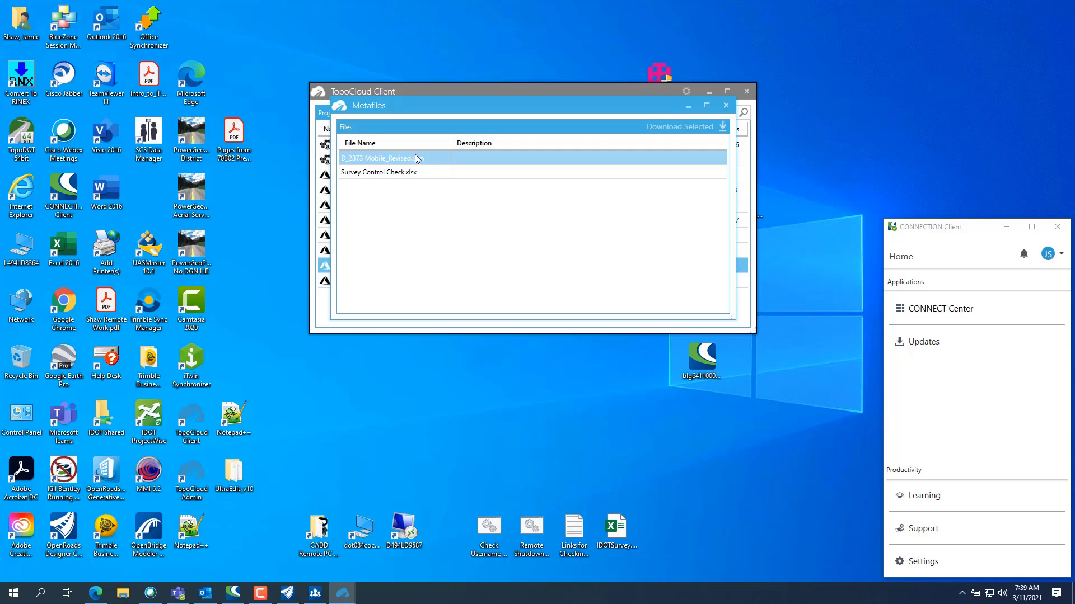
pyautogui.click(379, 172)
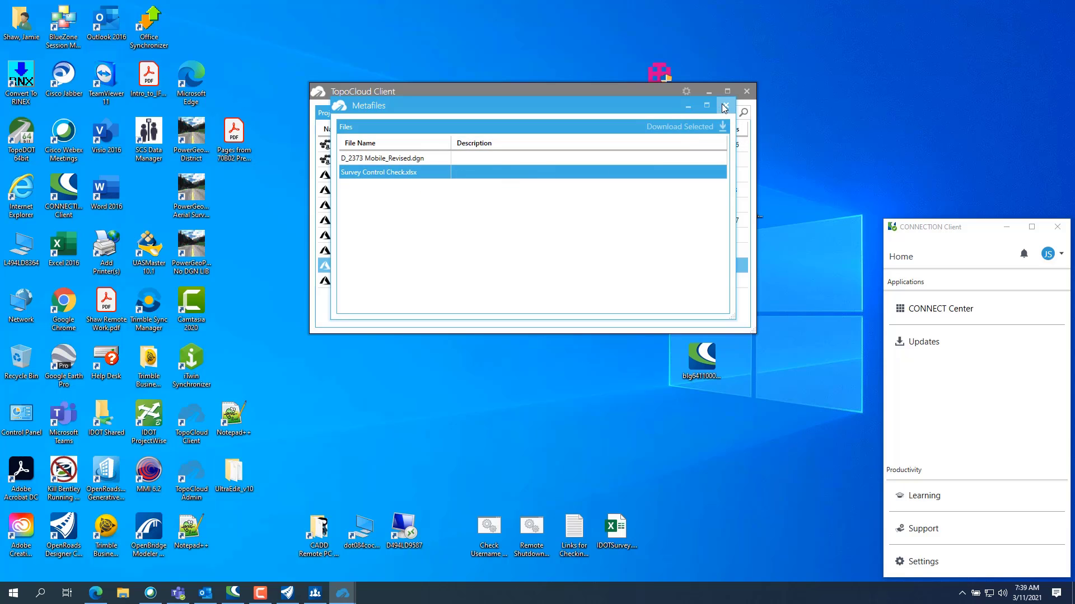
pyautogui.click(723, 106)
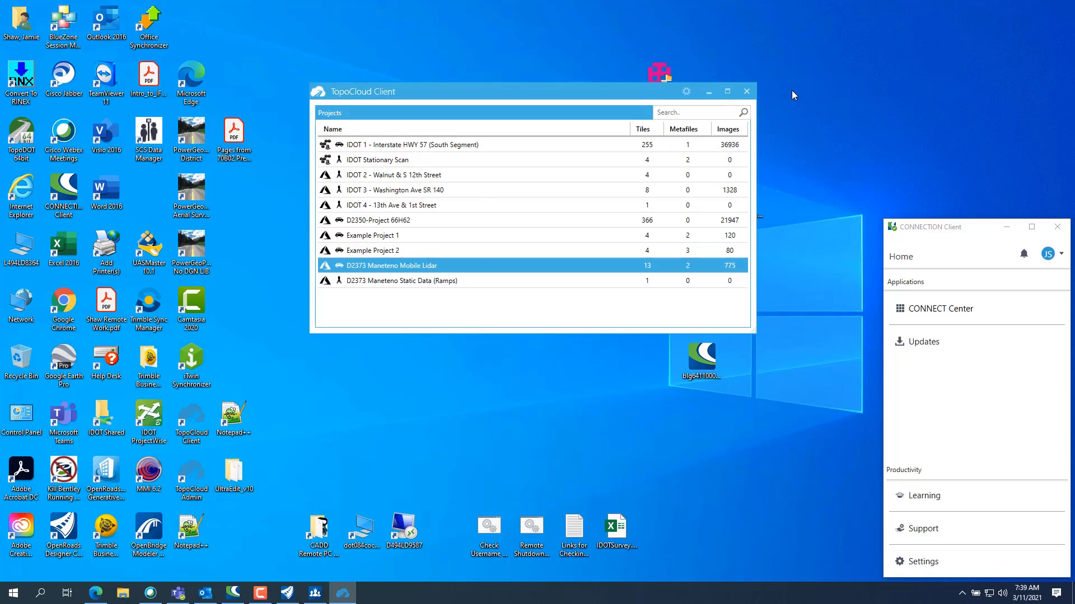
# Step: In OpenRoads Designer, switch to the TopoDOT workflow and start the TopoDOT application
pyautogui.click(745, 91)
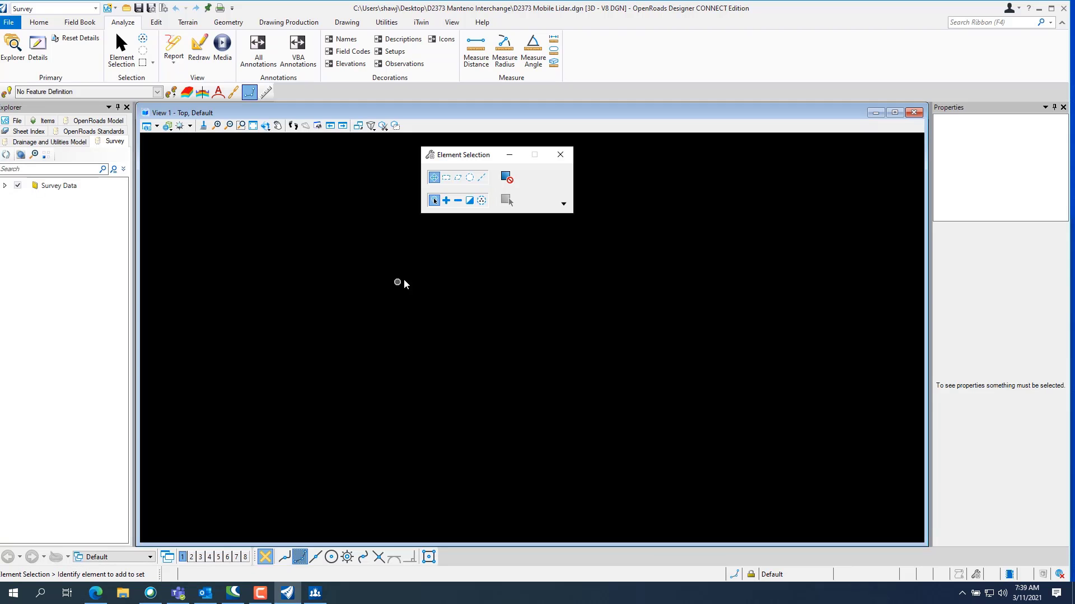
pyautogui.moveTo(618, 20)
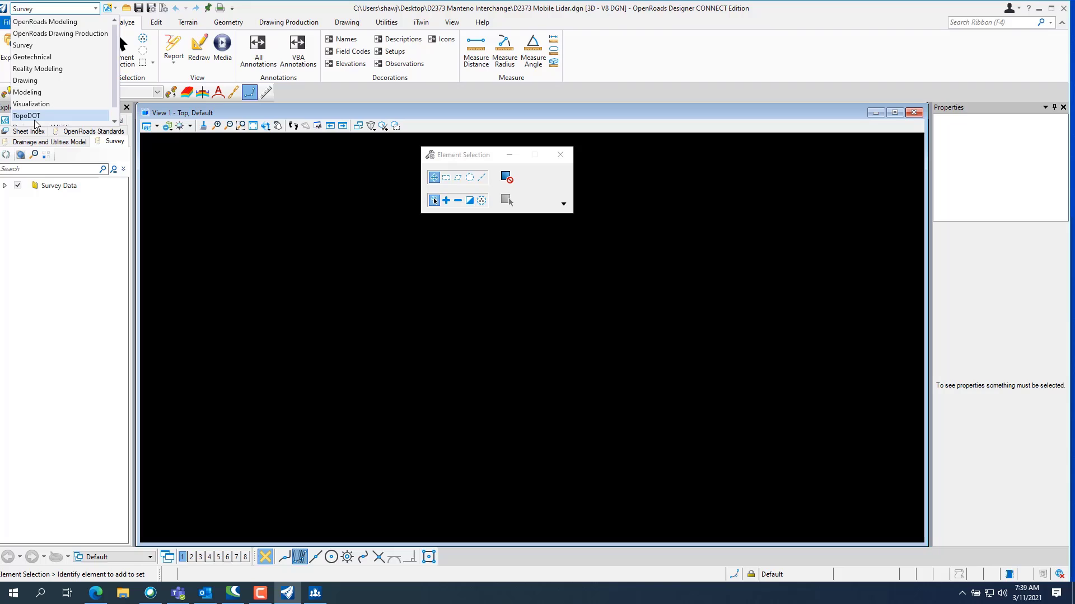
pyautogui.click(26, 116)
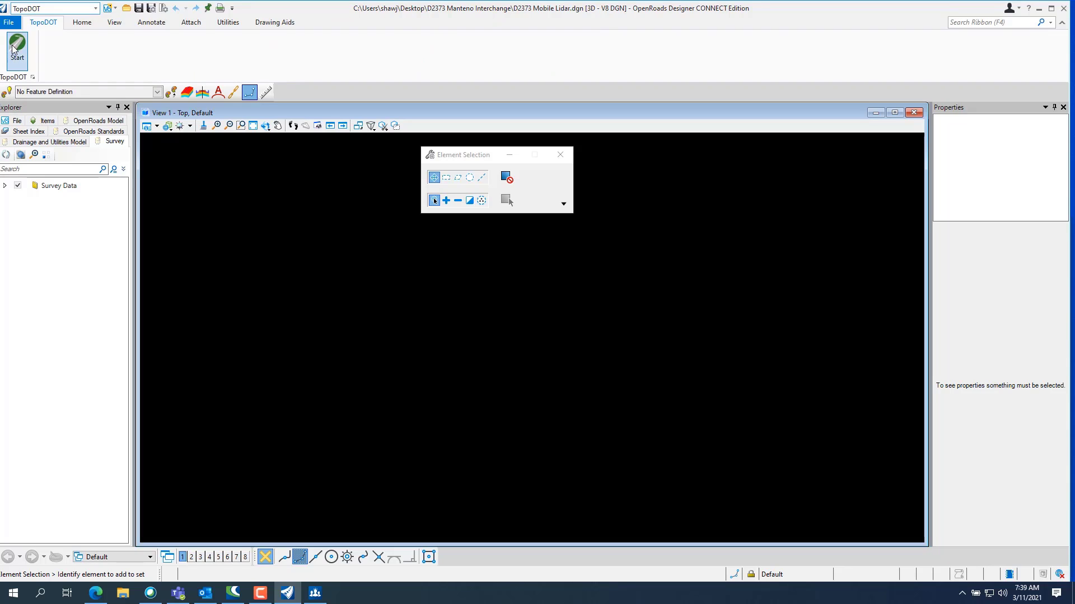
pyautogui.click(16, 50)
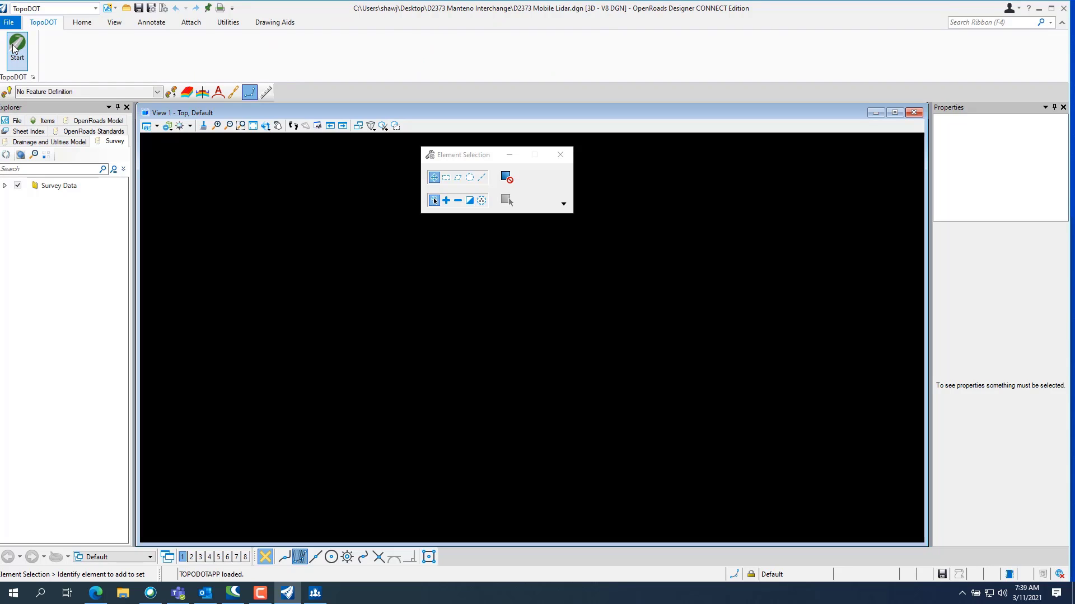
pyautogui.click(16, 50)
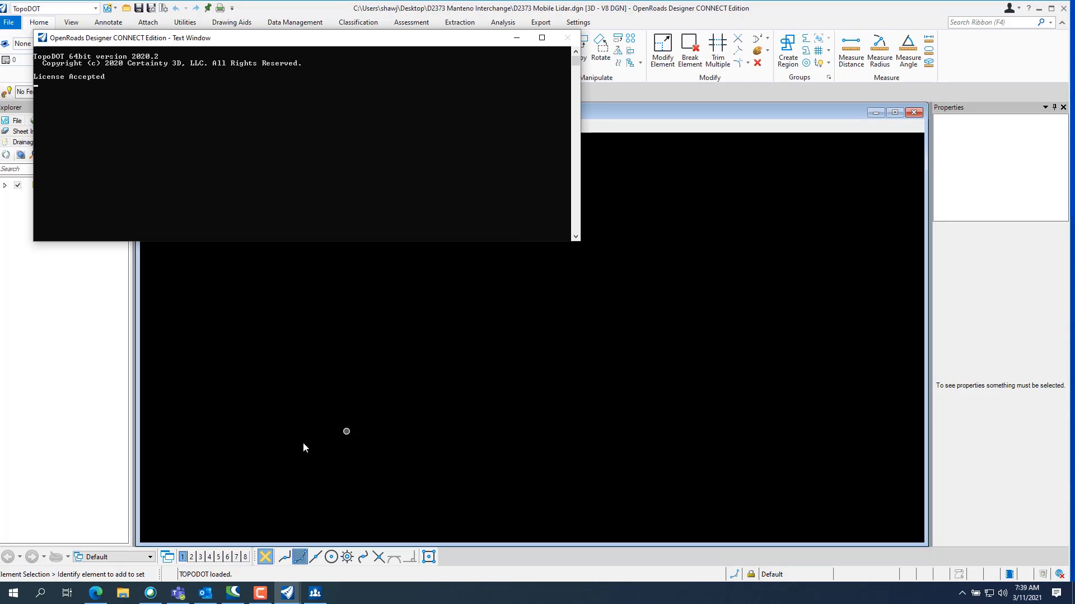
pyautogui.moveTo(480, 288)
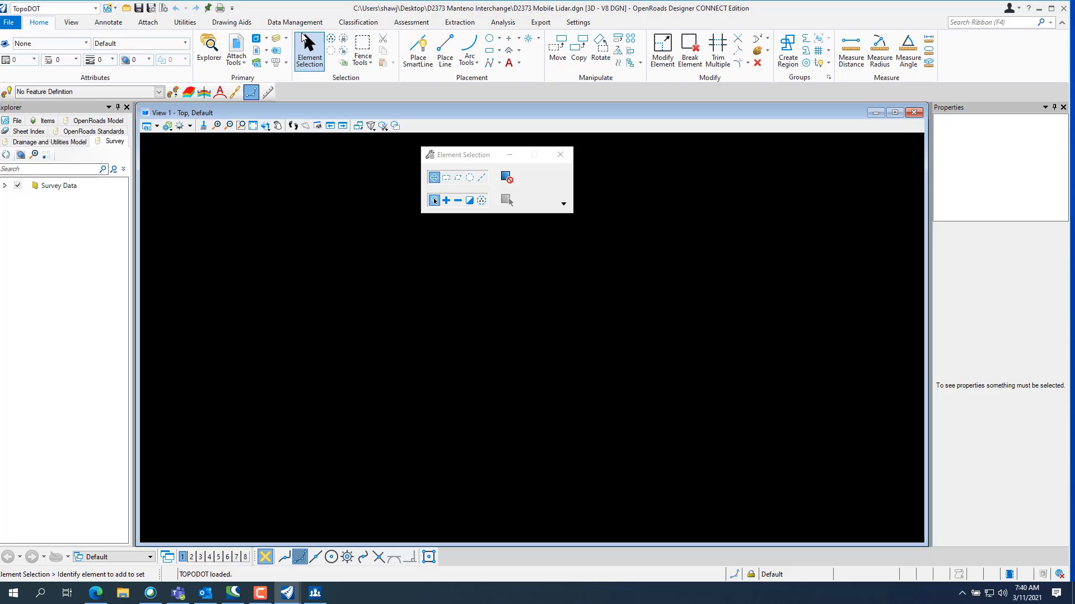
# Step: Show the TopoDOT Data Management ribbon with its TopoCloud tools
pyautogui.click(295, 22)
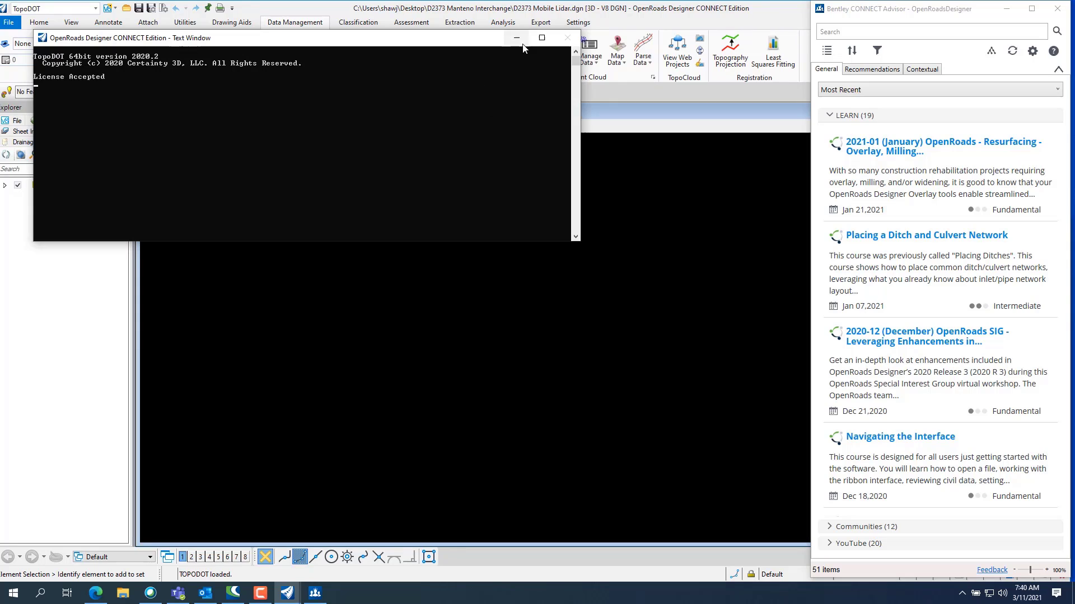
pyautogui.moveTo(195, 141)
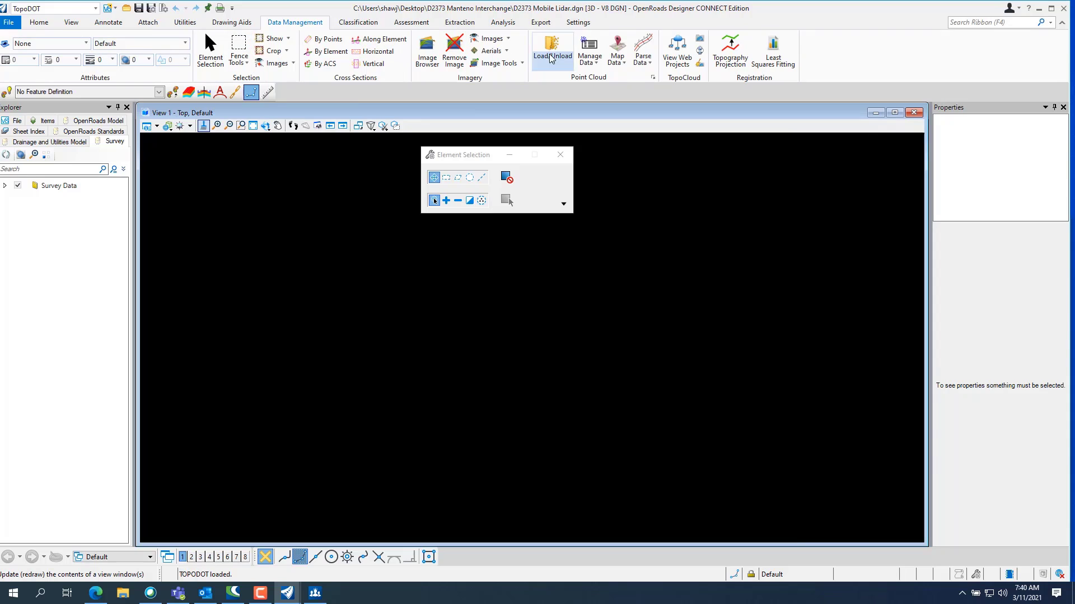
pyautogui.moveTo(677, 50)
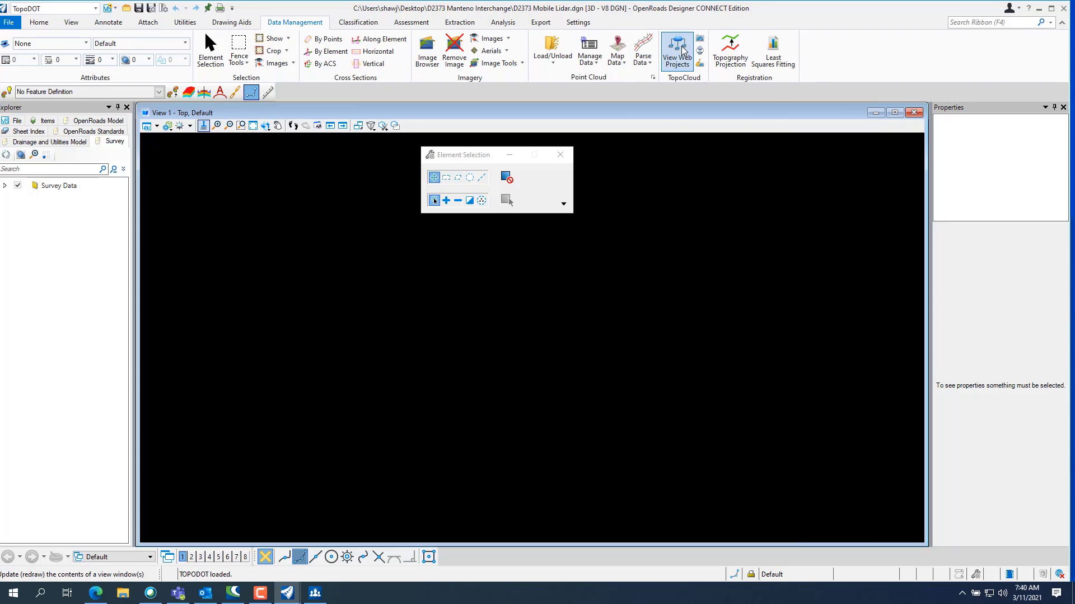
# Step: Download the TopoDOT position mapping file for the D2373 Manteno Mobile Lidar web project
pyautogui.click(676, 48)
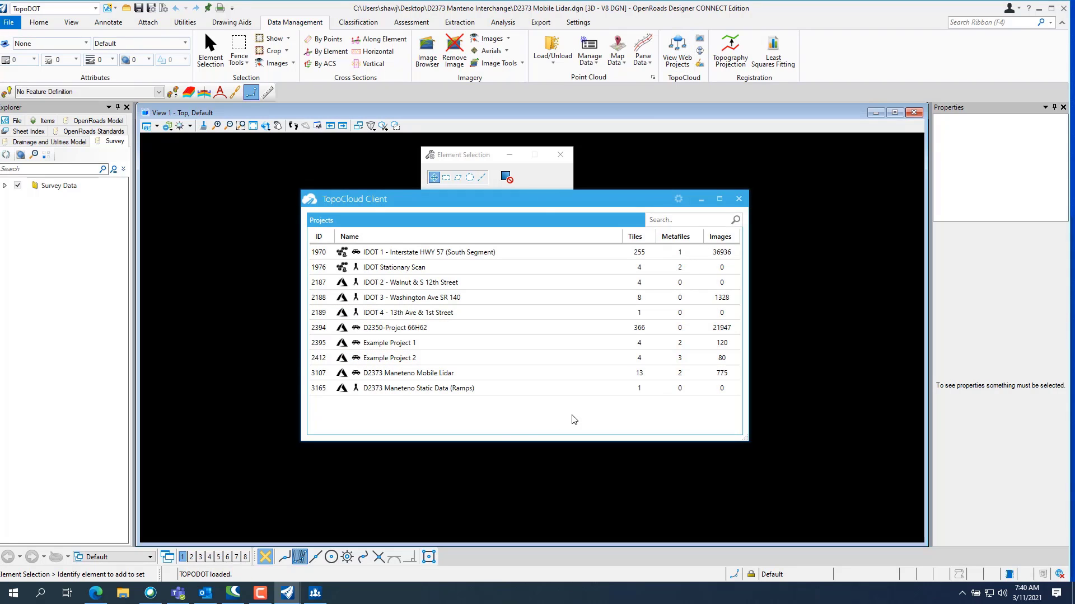
pyautogui.rightClick(404, 388)
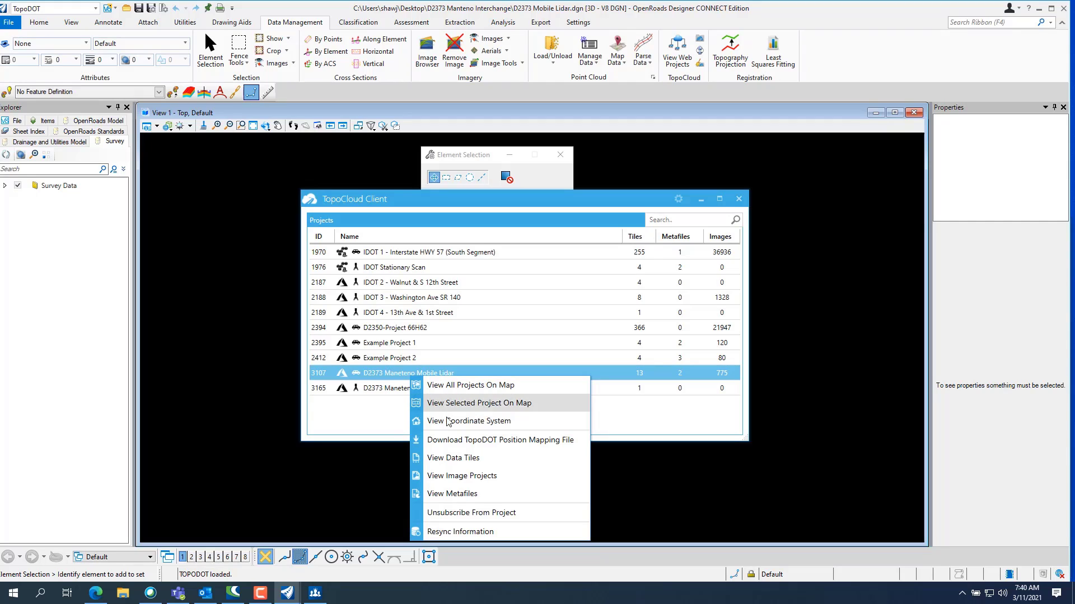
pyautogui.moveTo(453, 439)
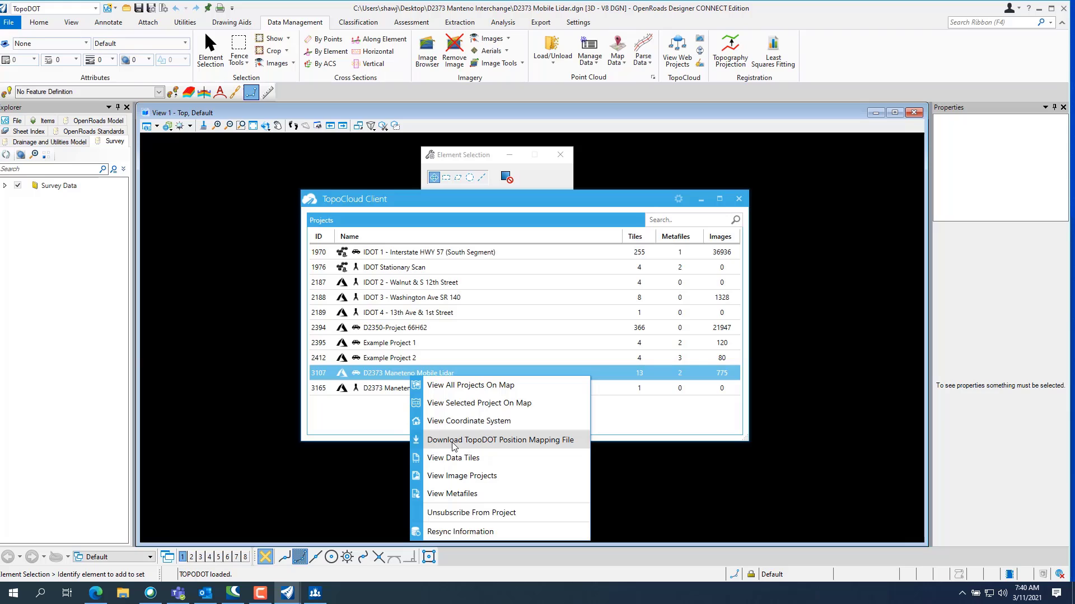
pyautogui.click(501, 440)
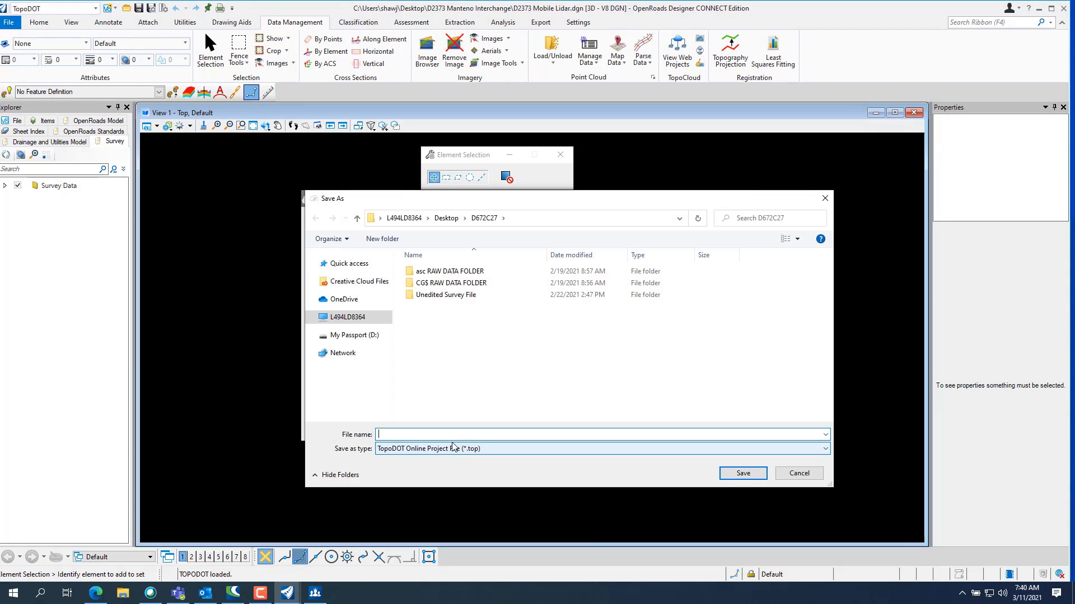
# Step: Save the mapping file as 'D23...' in Desktop > D2373 Manteno Interchange and start mapping the project's icons
pyautogui.click(446, 218)
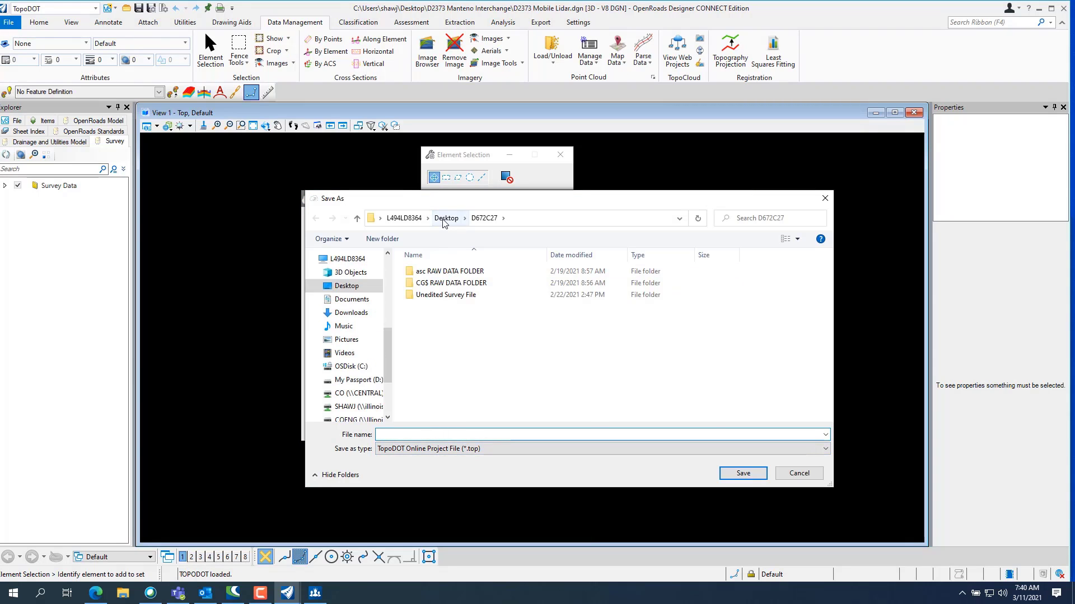
pyautogui.click(445, 217)
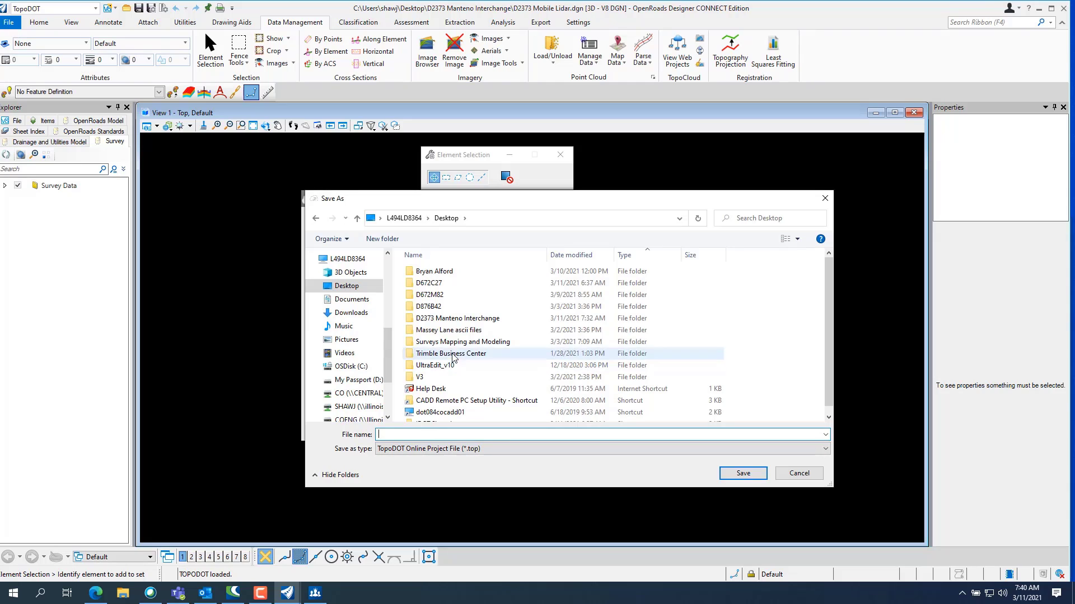
pyautogui.doubleClick(458, 318)
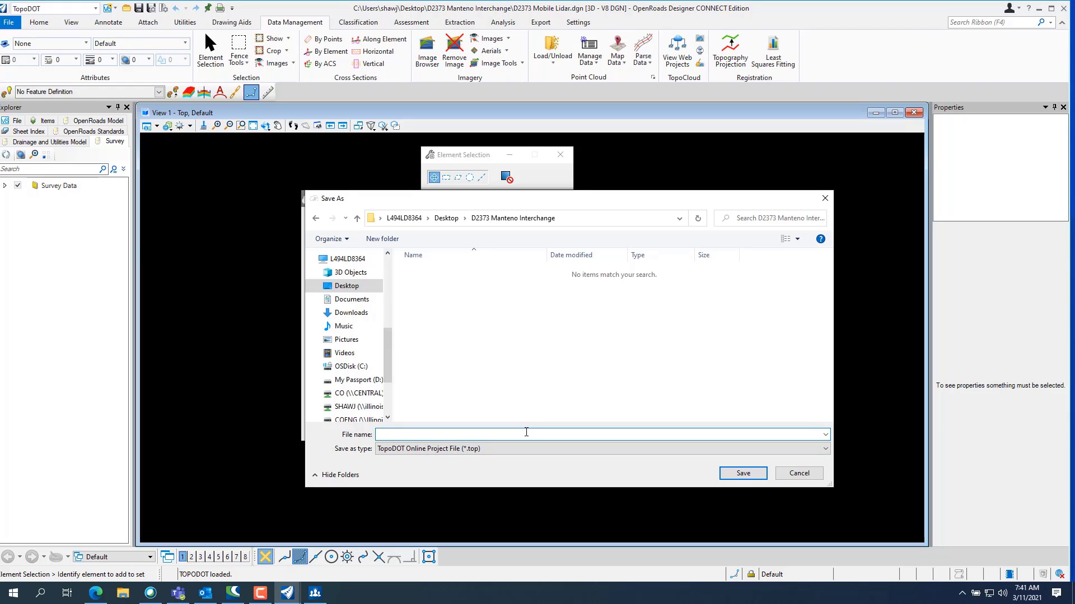
pyautogui.click(525, 434)
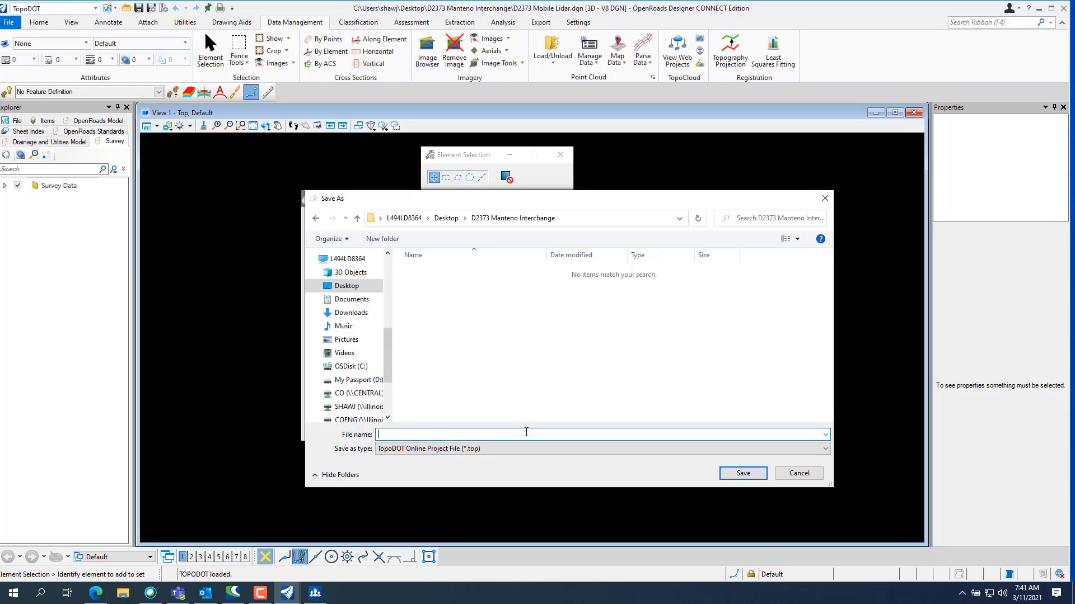
pyautogui.write('D23')
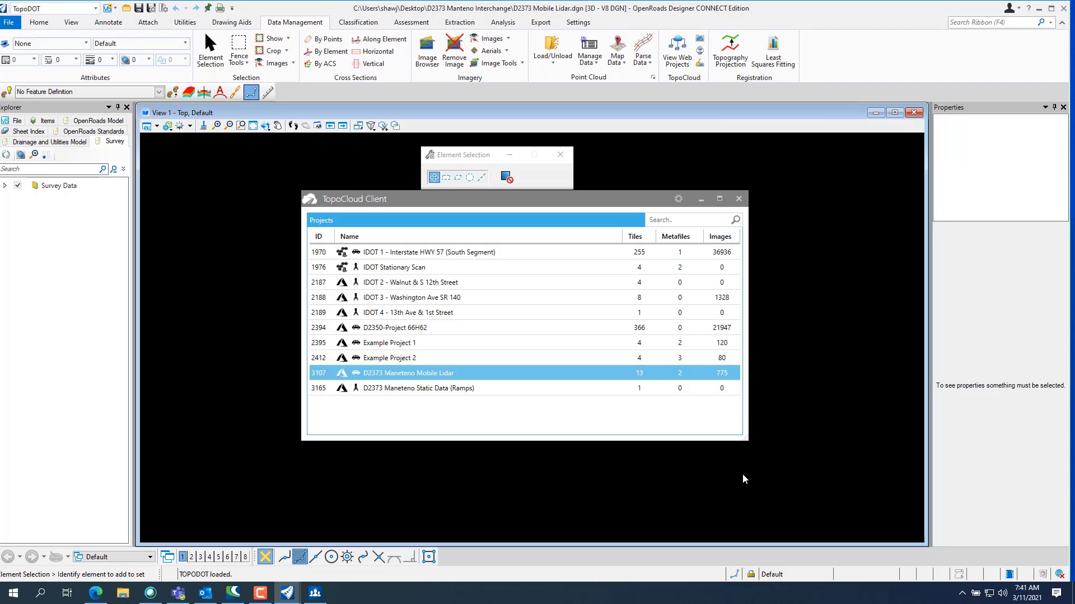
pyautogui.doubleClick(407, 373)
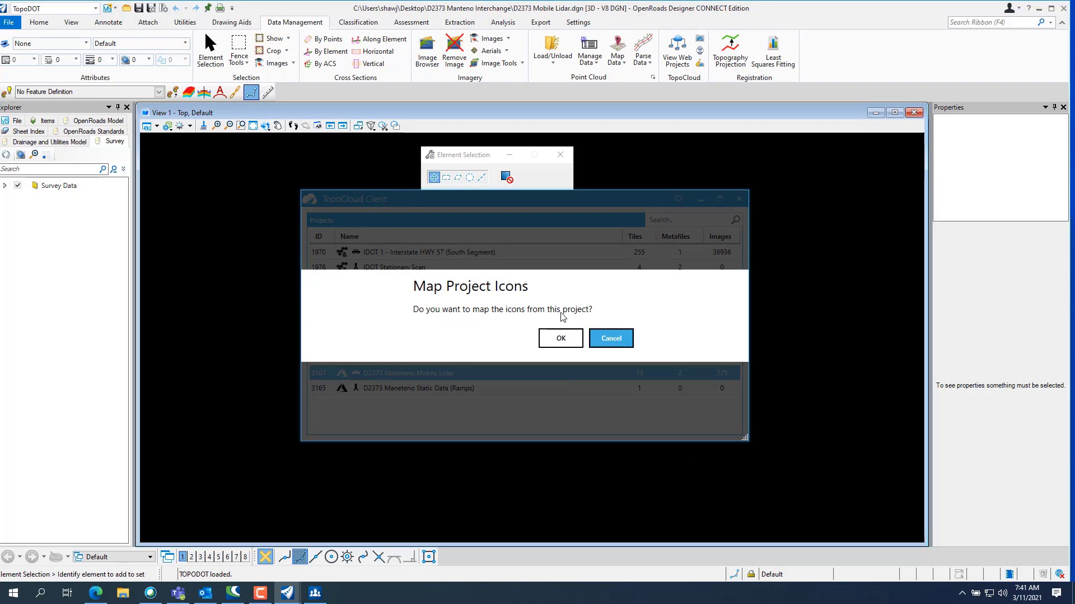
pyautogui.moveTo(502, 298)
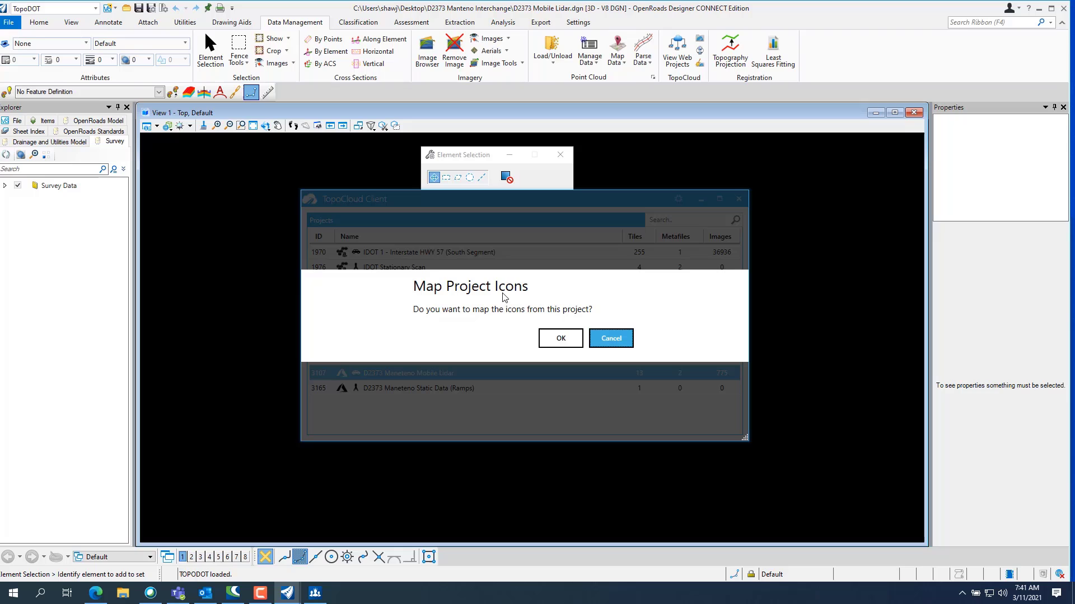
pyautogui.moveTo(473, 311)
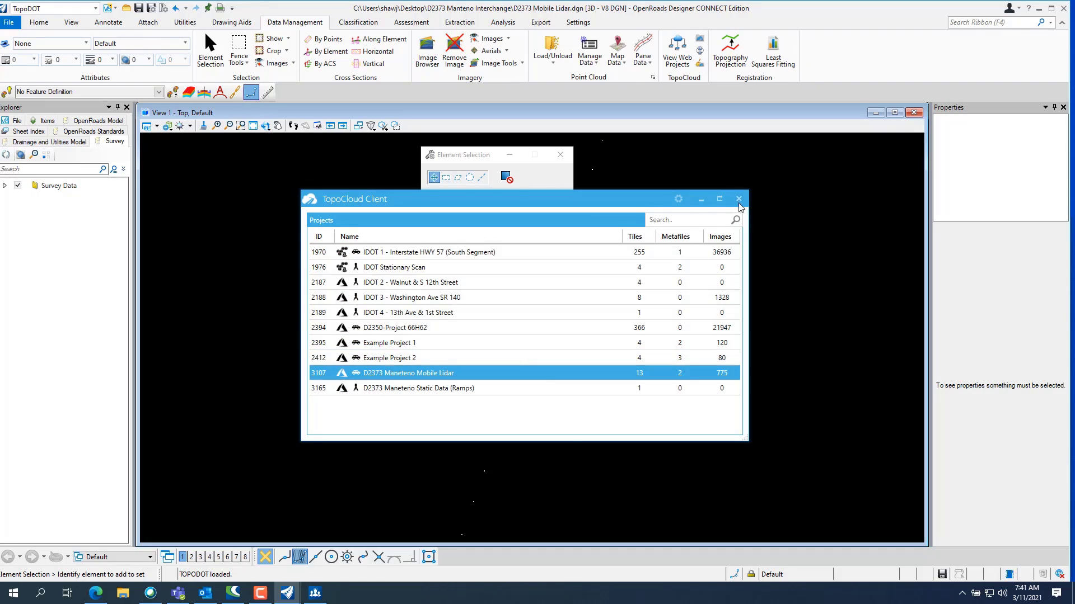
# Step: Close the TopoCloud project list after mapping the Manteno Mobile Lidar icons
pyautogui.click(739, 198)
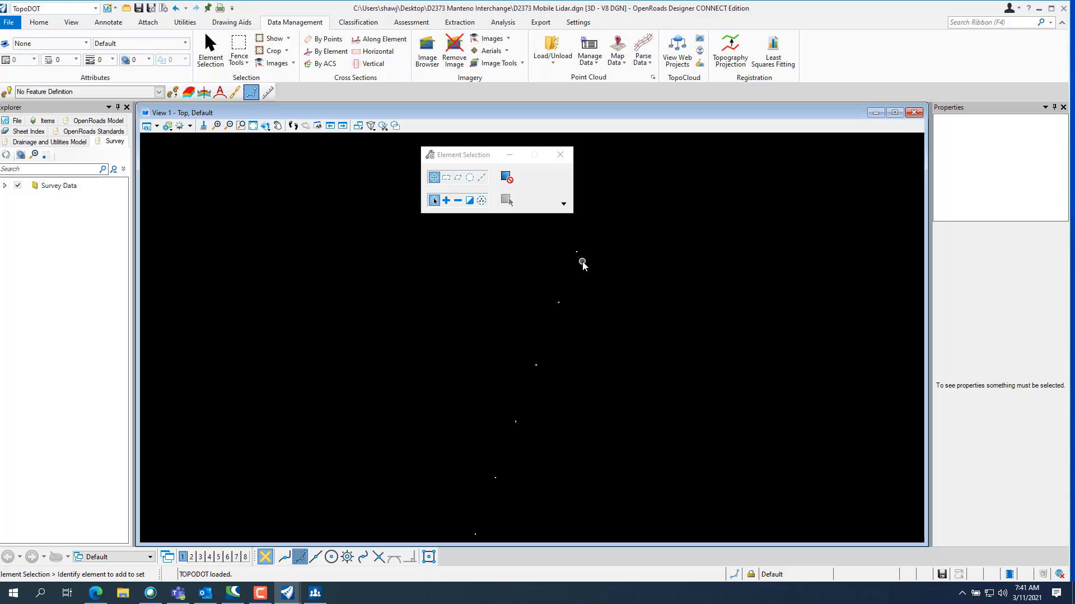
pyautogui.moveTo(589, 418)
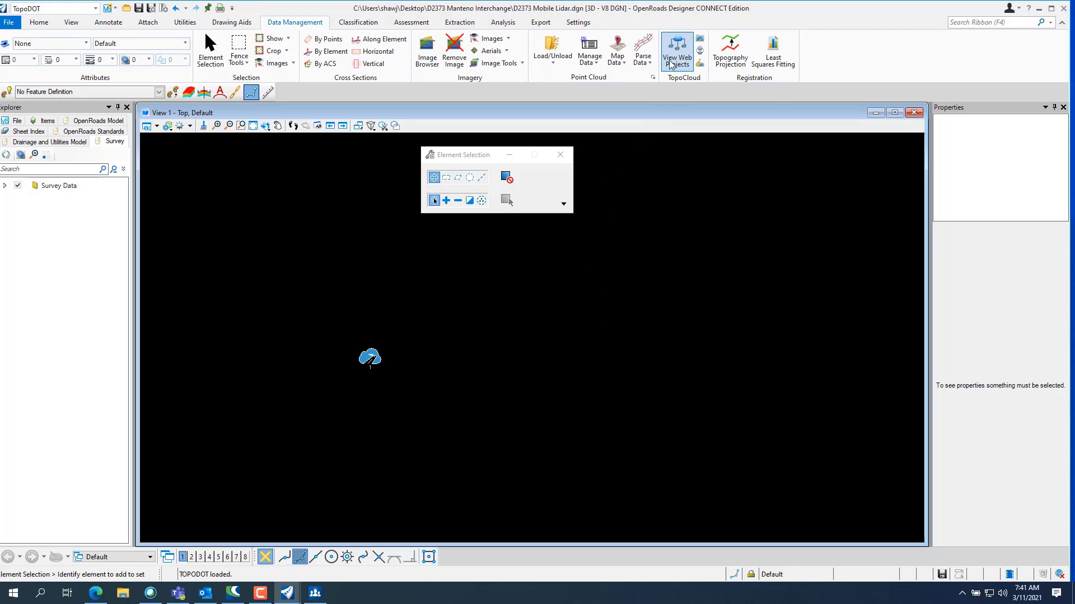
# Step: Reopen the web projects list, check the Manteno Mobile Lidar actions, and close the client again
pyautogui.click(675, 48)
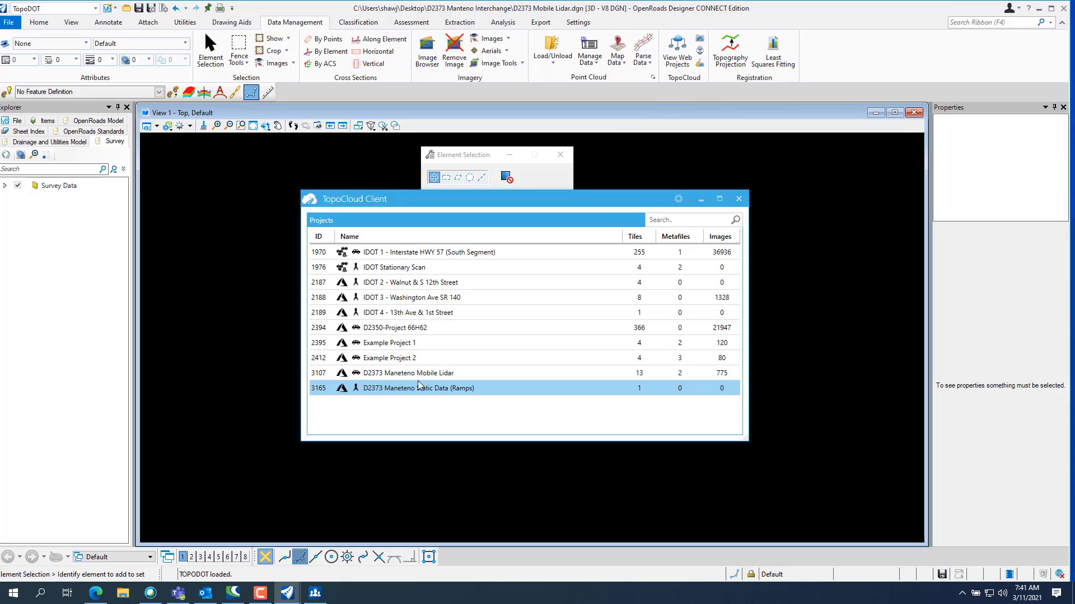
pyautogui.rightClick(420, 373)
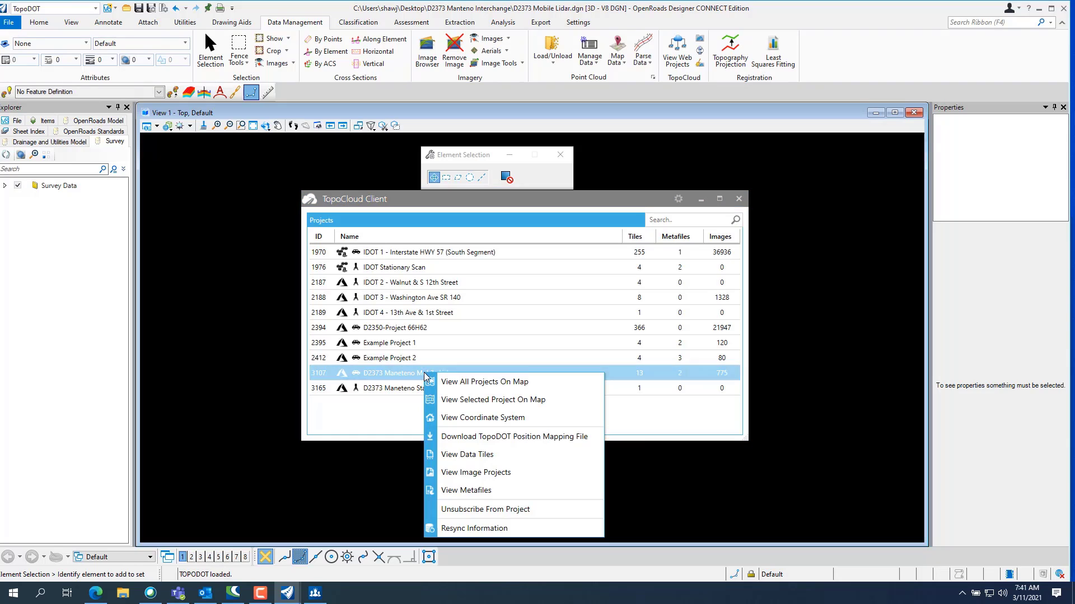
pyautogui.click(773, 248)
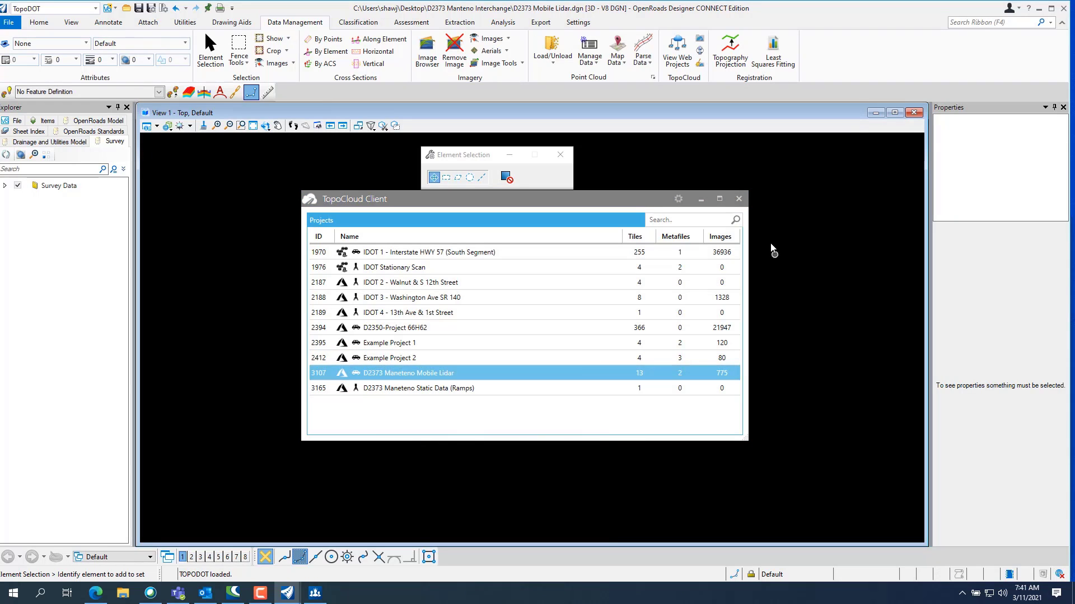
pyautogui.click(739, 199)
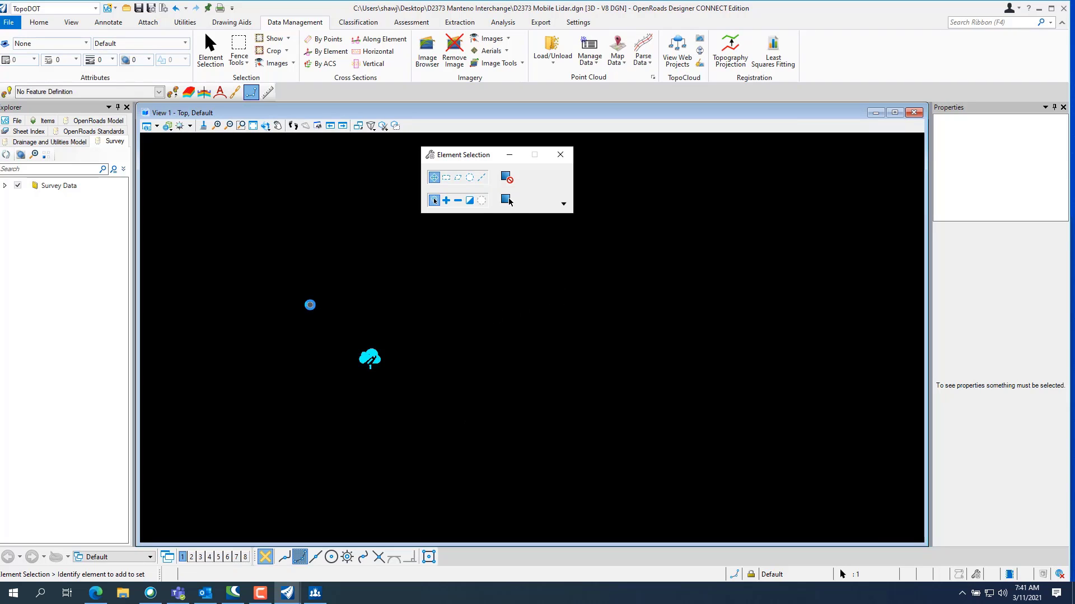
# Step: Select Scan Position 1 and load its point cloud via Load Selected Mapped Positions
pyautogui.click(309, 305)
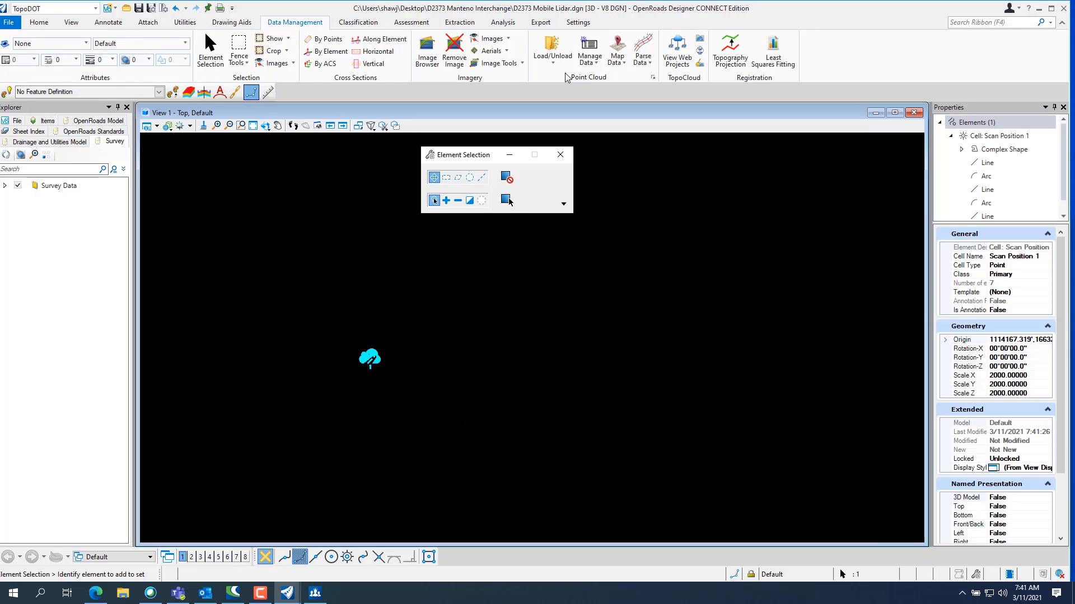
pyautogui.click(552, 49)
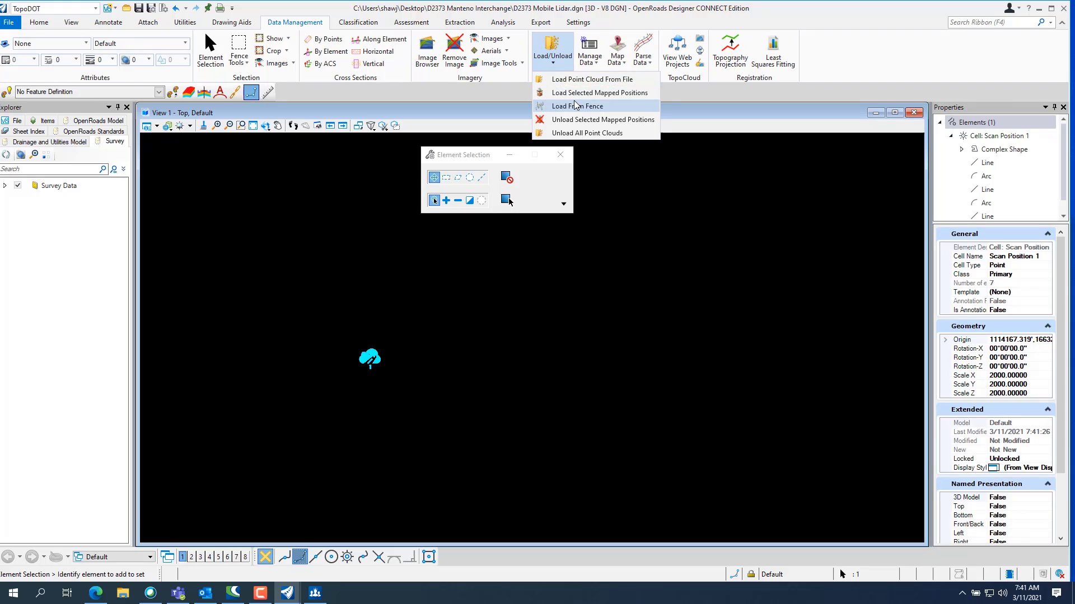
pyautogui.moveTo(582, 92)
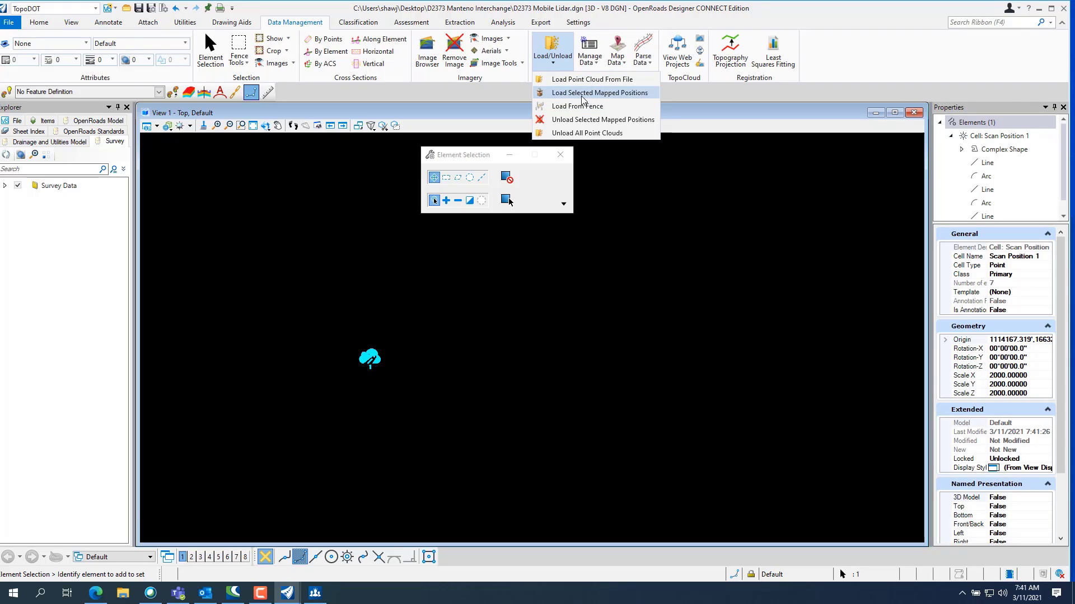
pyautogui.click(594, 92)
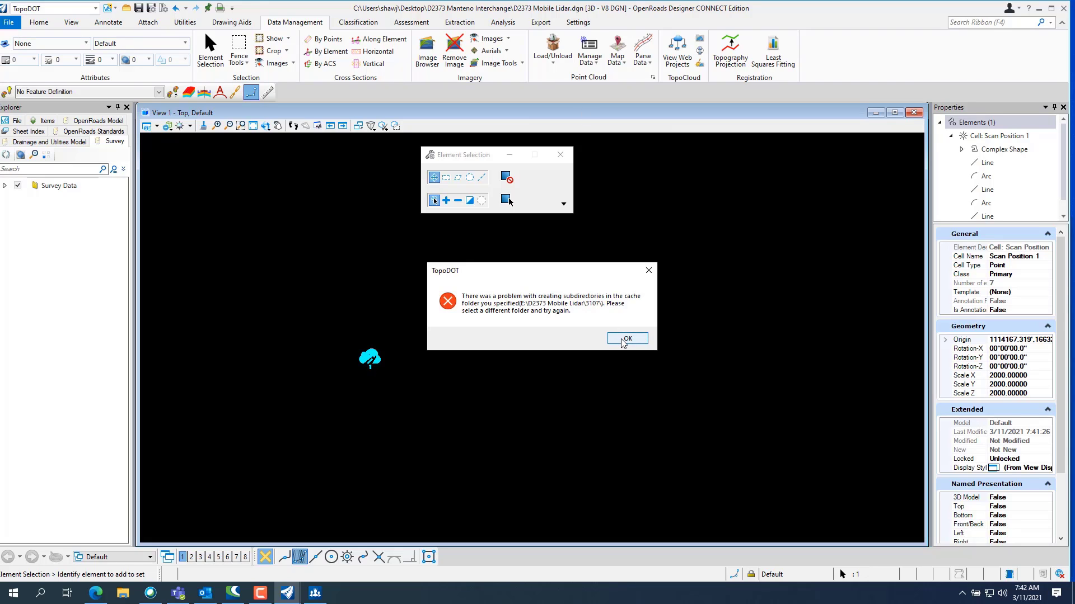
# Step: Dismiss the cache folder error and missing drive warning, accepting the suggested cache path
pyautogui.click(625, 339)
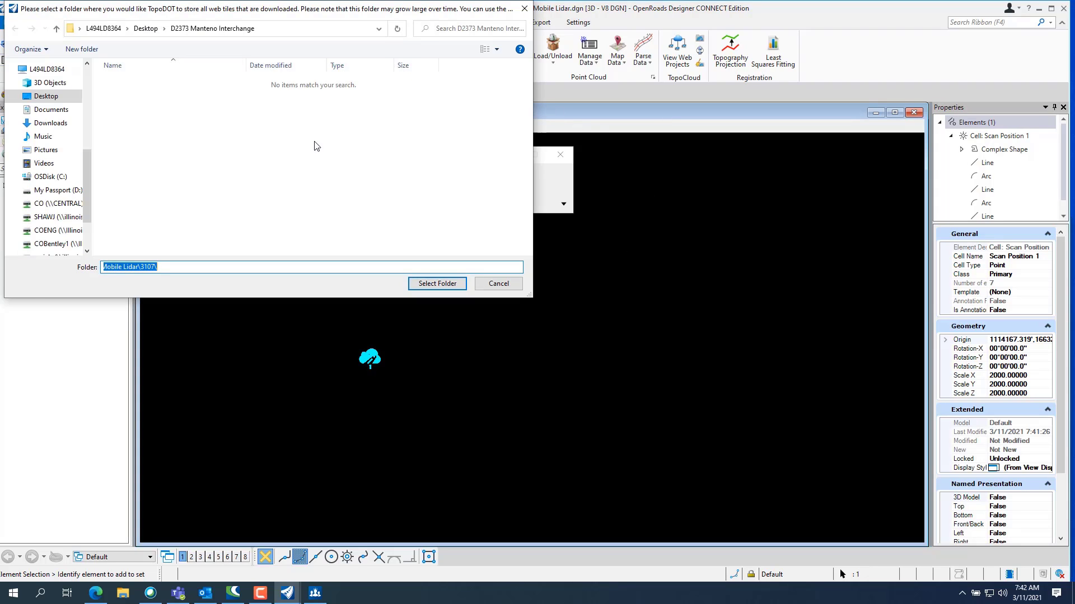
pyautogui.click(436, 283)
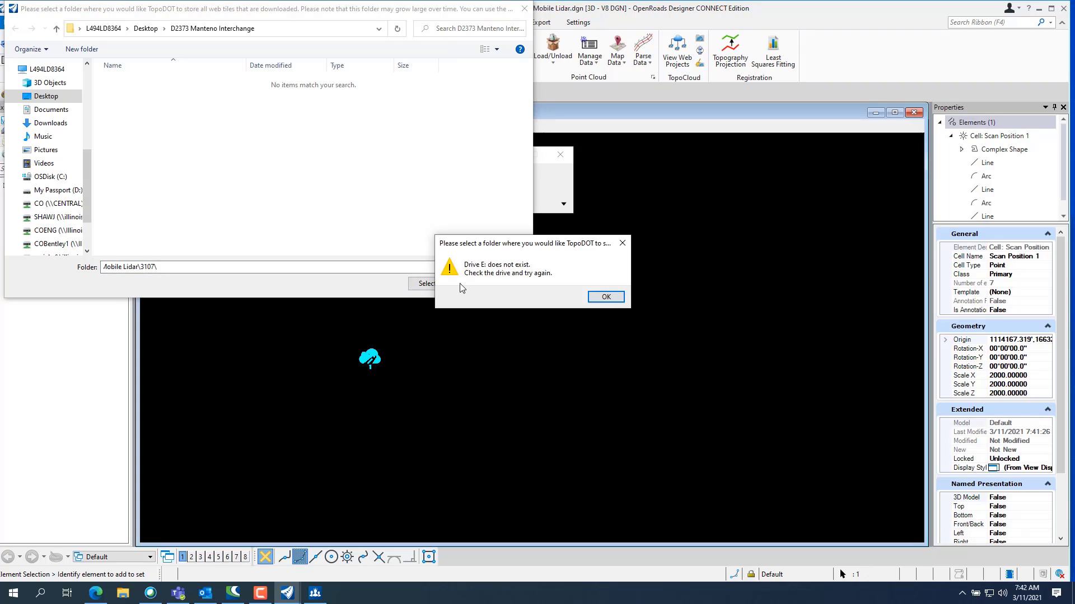
pyautogui.click(605, 297)
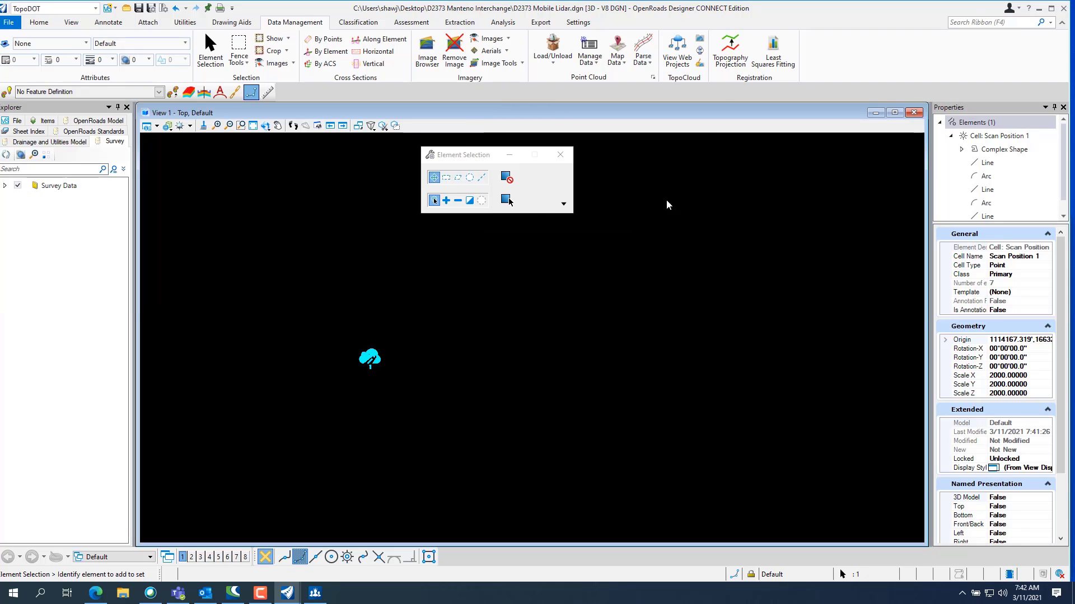
pyautogui.click(698, 52)
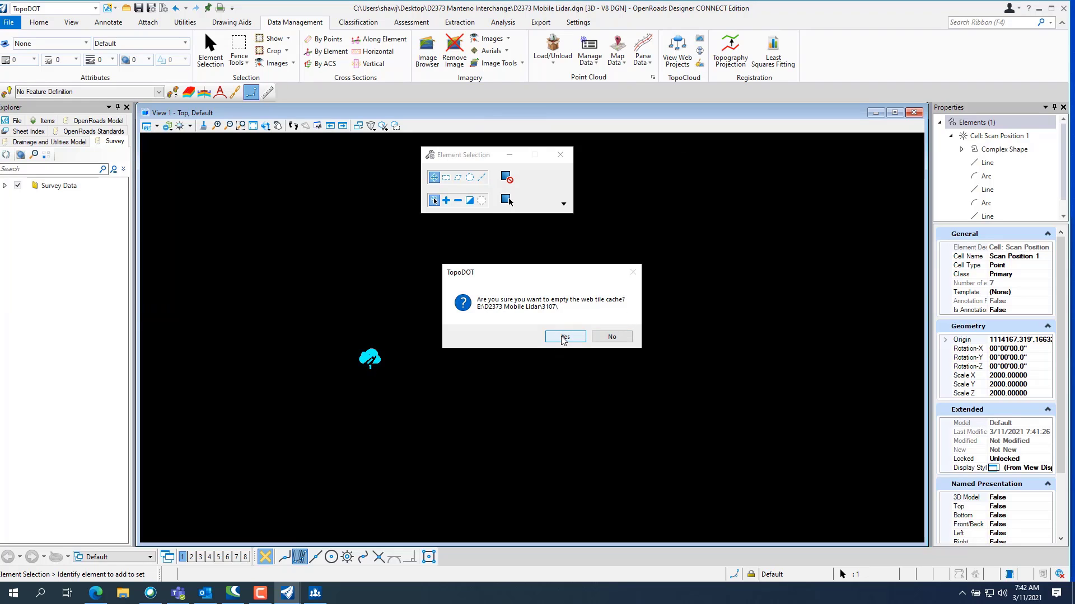
pyautogui.moveTo(611, 336)
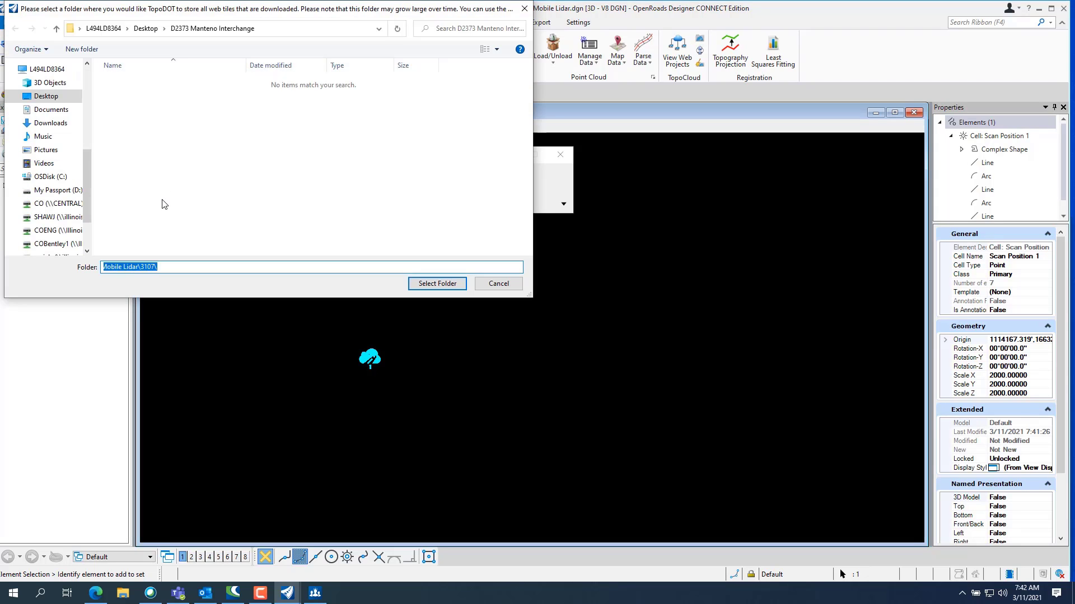
pyautogui.moveTo(150, 113)
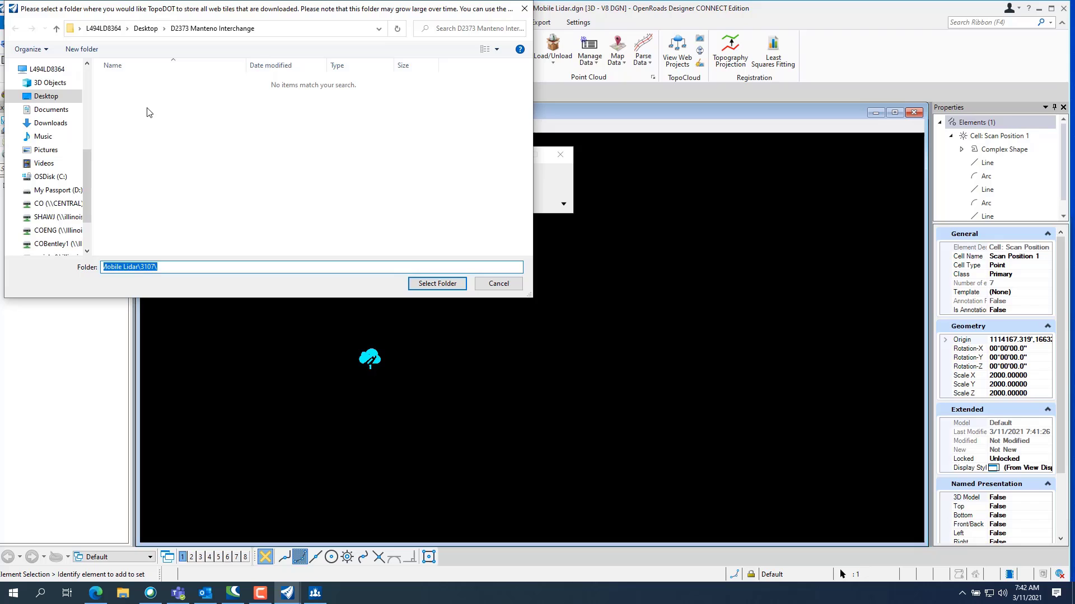
# Step: Create a new folder inside D2373 Manteno Interchange and select it as the web tile cache
pyautogui.rightClick(147, 109)
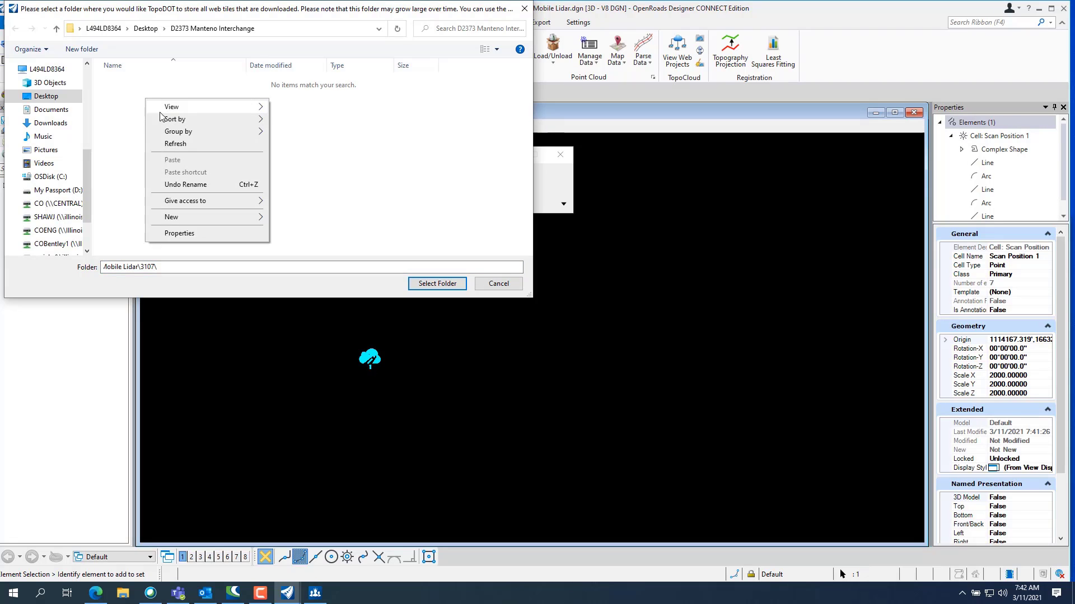
pyautogui.click(171, 217)
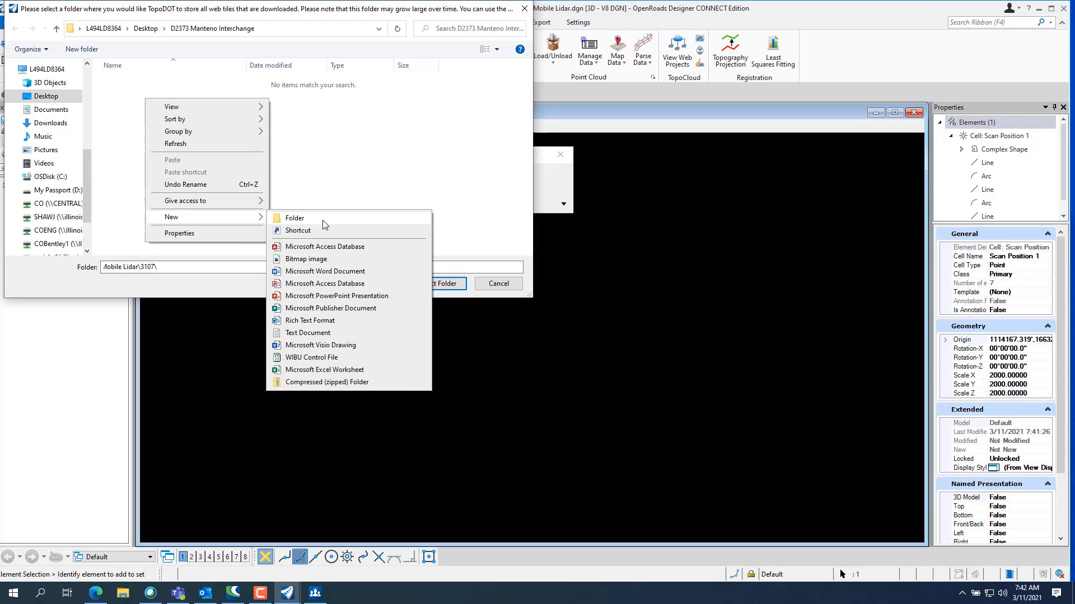
pyautogui.click(295, 218)
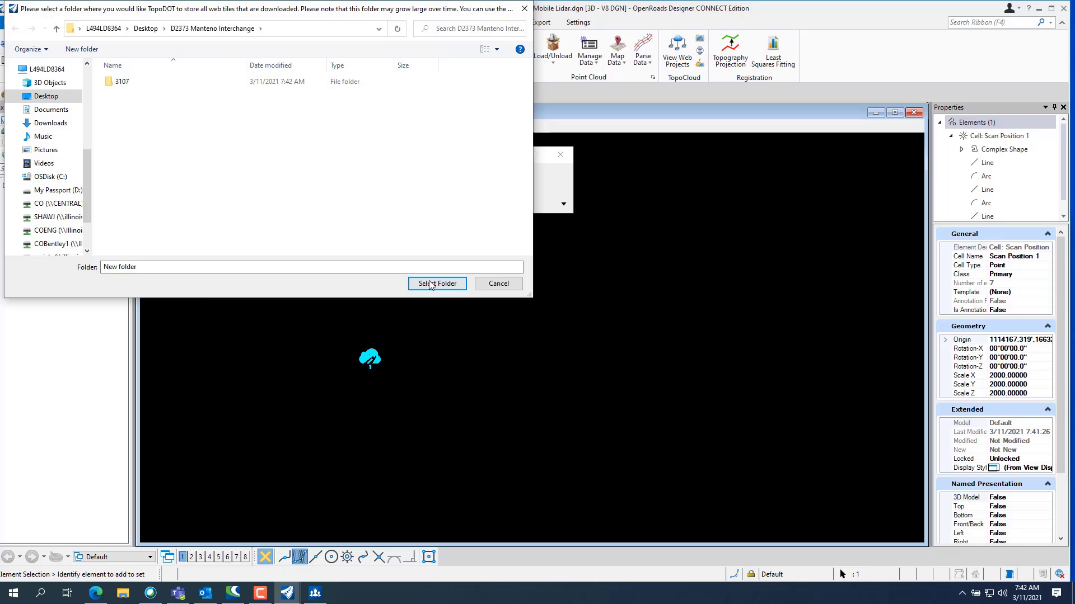
pyautogui.click(437, 284)
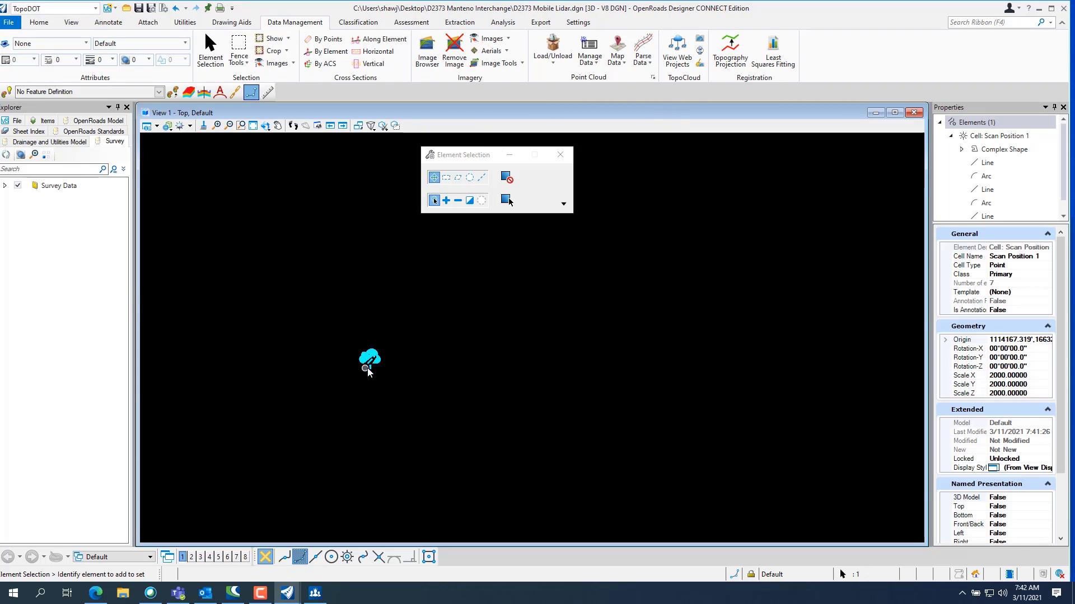
# Step: Load the point cloud for Scan Position 1, downloading its lidar tiles into the new cache
pyautogui.click(552, 50)
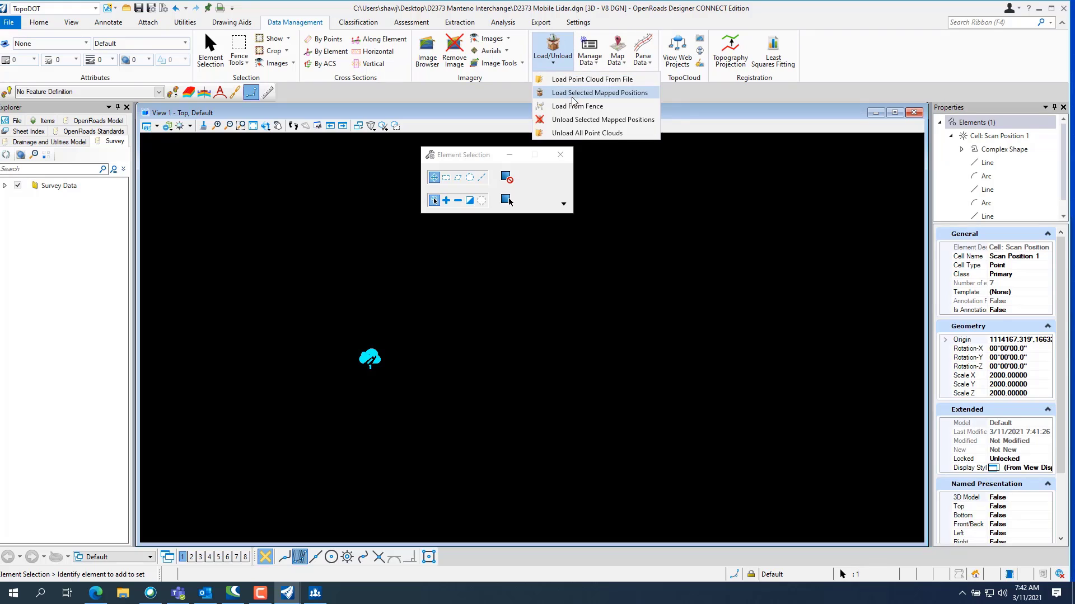
pyautogui.click(596, 93)
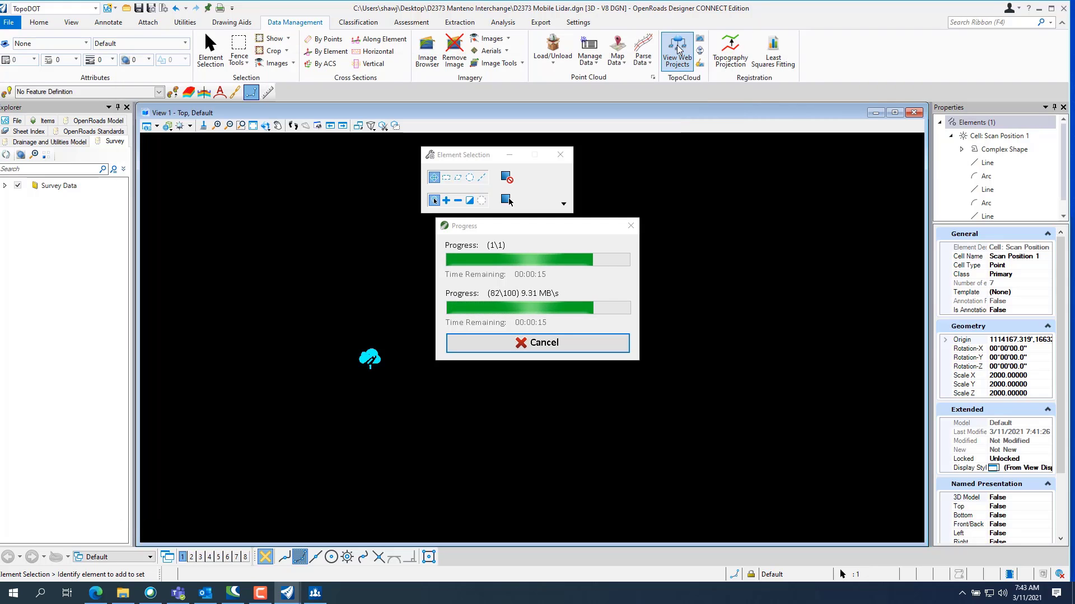
pyautogui.moveTo(664, 155)
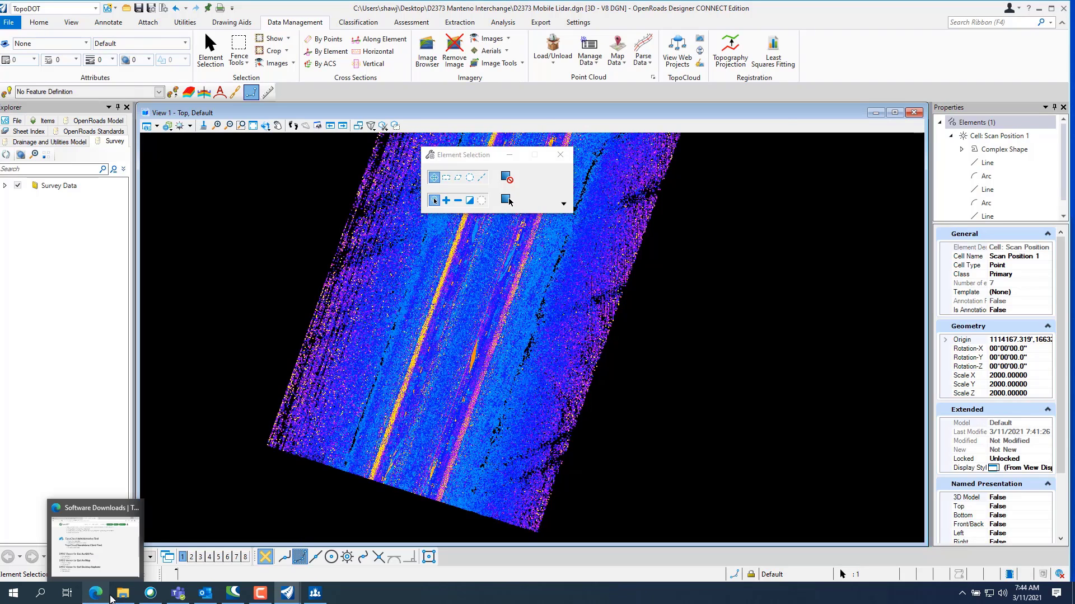
# Step: Browse File Explorer to New folder\3107 in D2373 Manteno Interchange to find the 2_tile 2.dot tile
pyautogui.click(122, 593)
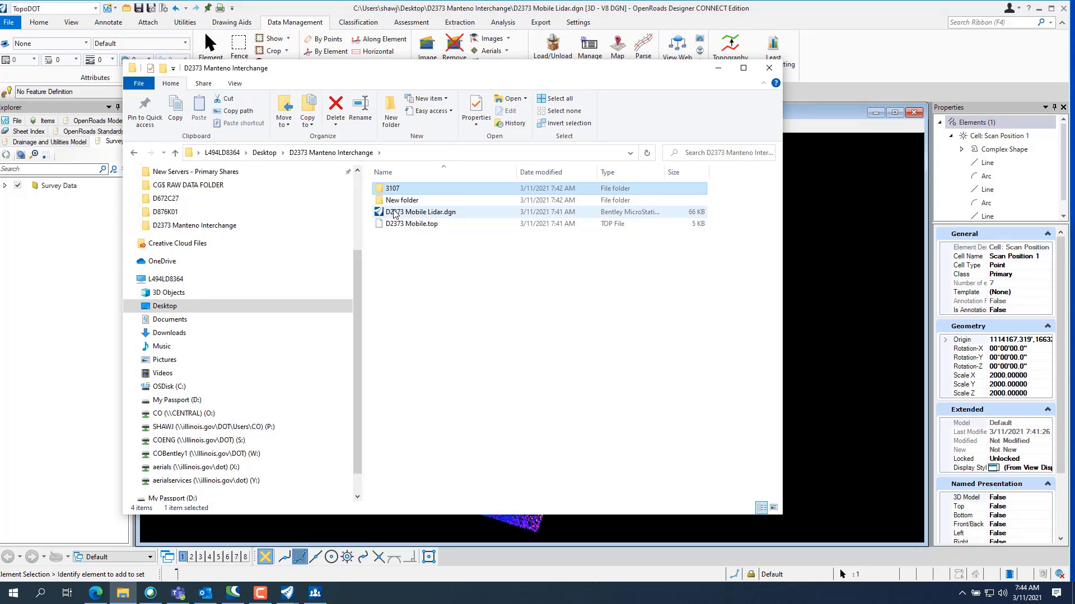
pyautogui.doubleClick(392, 188)
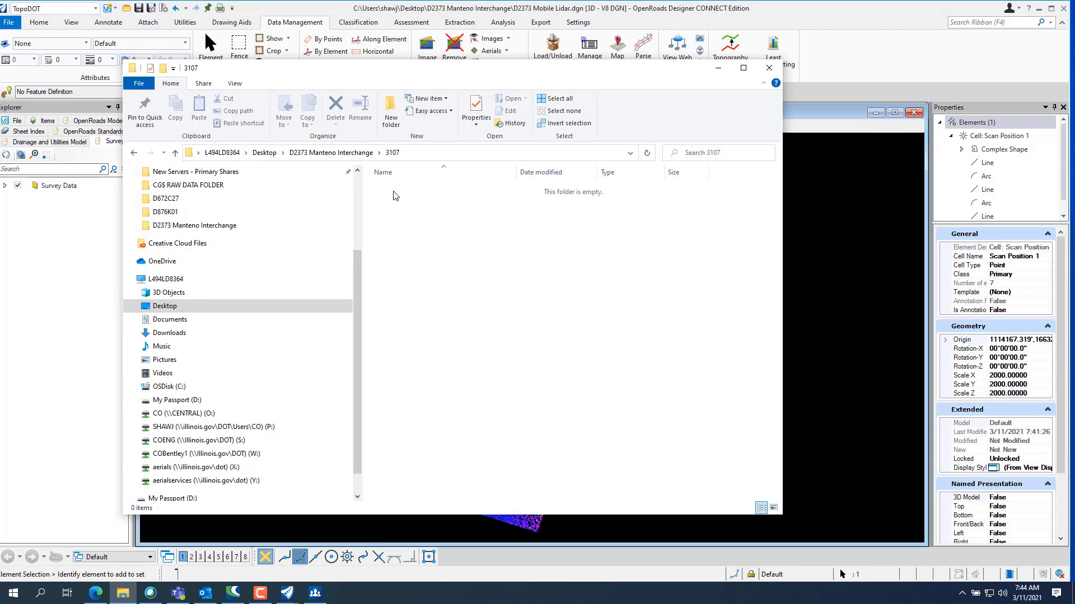
pyautogui.click(148, 153)
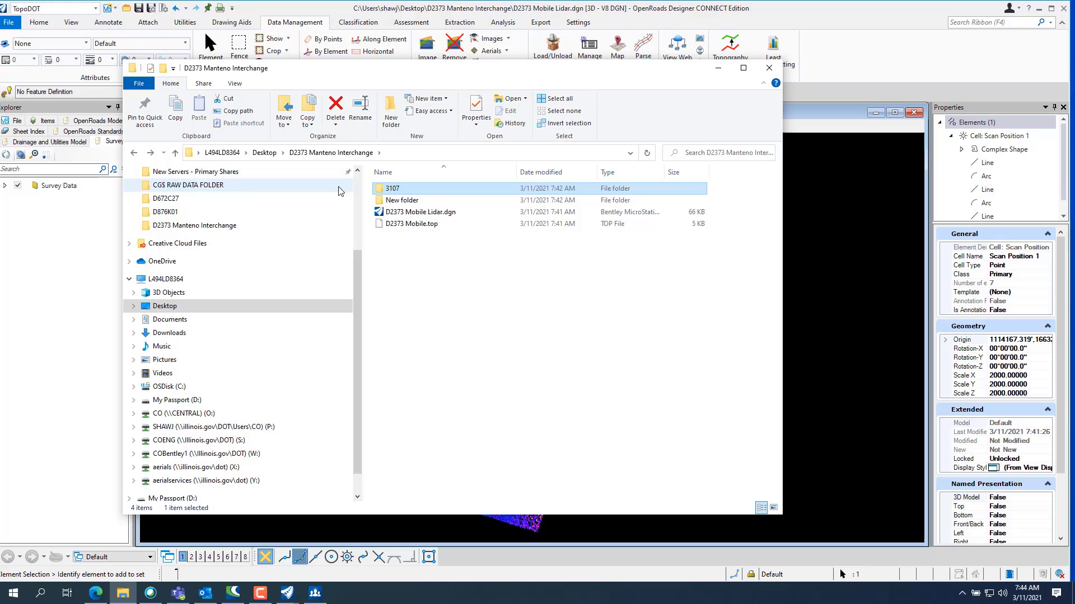
pyautogui.doubleClick(402, 200)
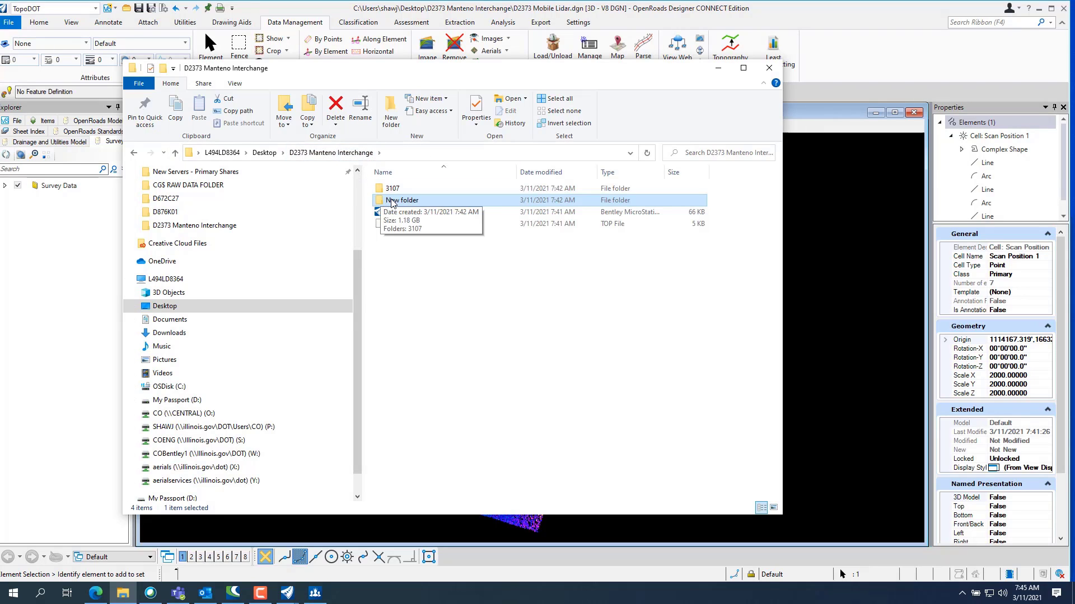
pyautogui.doubleClick(393, 188)
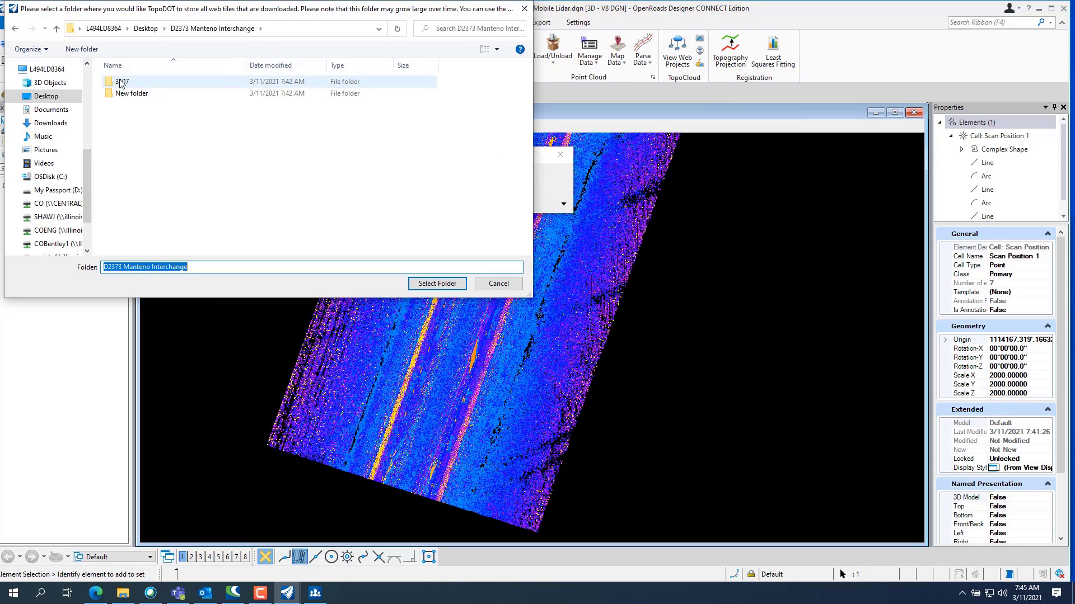
pyautogui.click(122, 80)
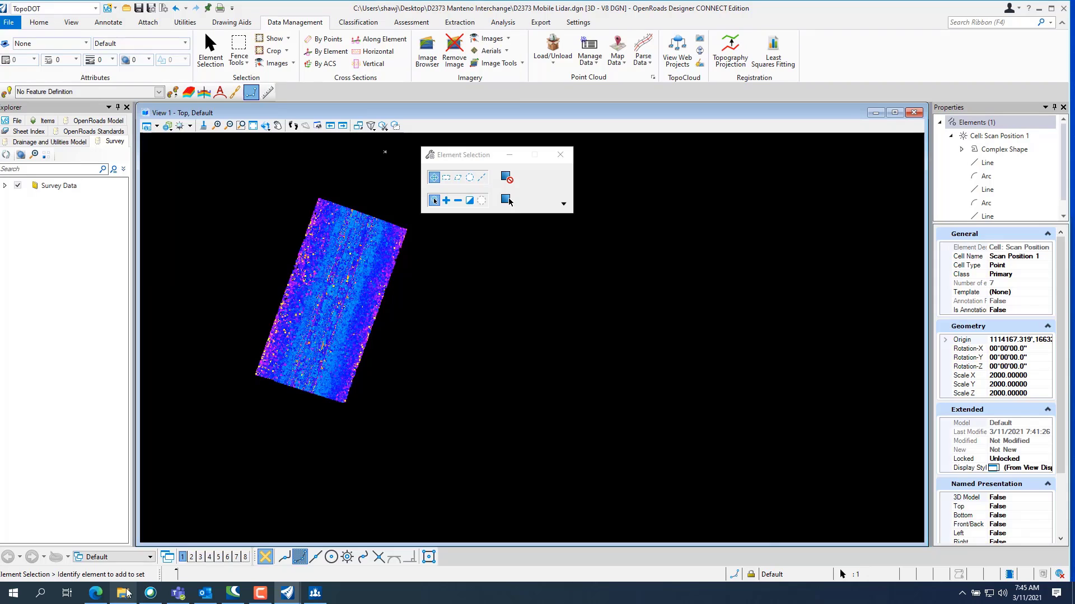
# Step: Review the cache contents once more and return to the OpenRoads point cloud view
pyautogui.click(122, 592)
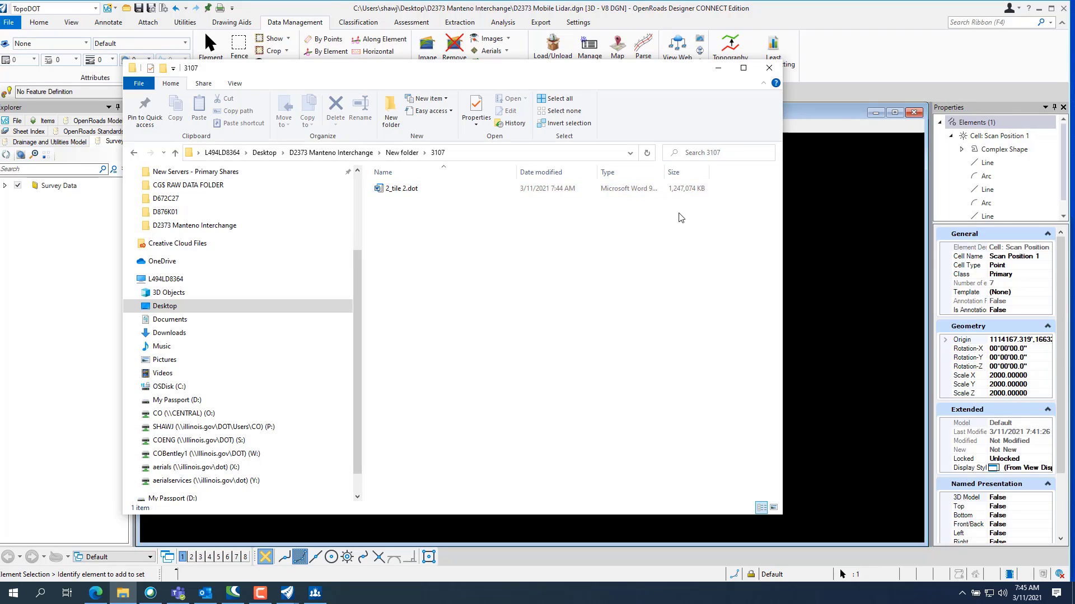
pyautogui.moveTo(470, 239)
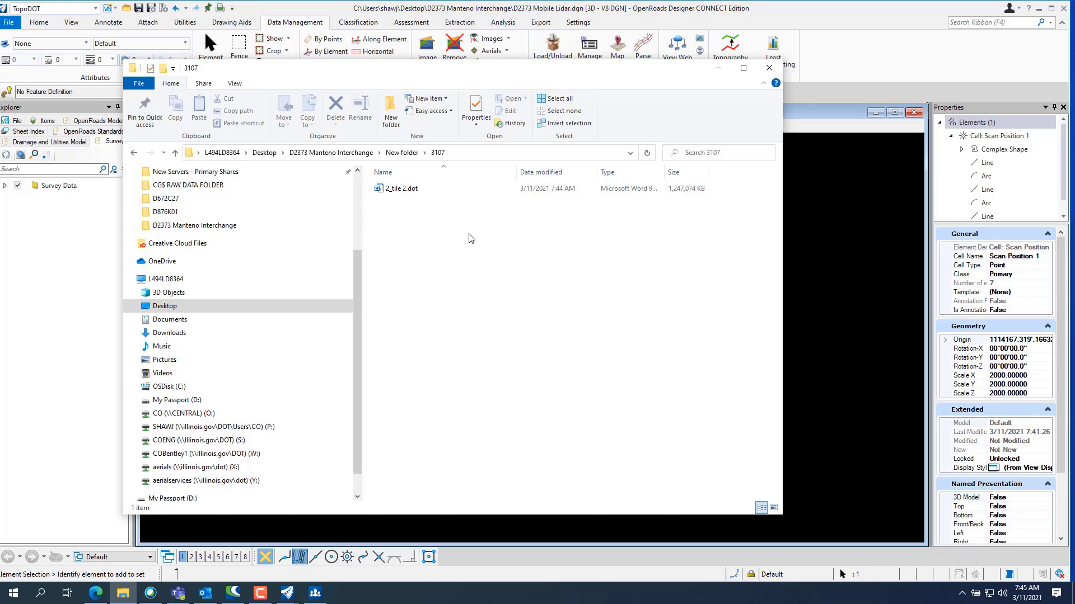
pyautogui.moveTo(617, 199)
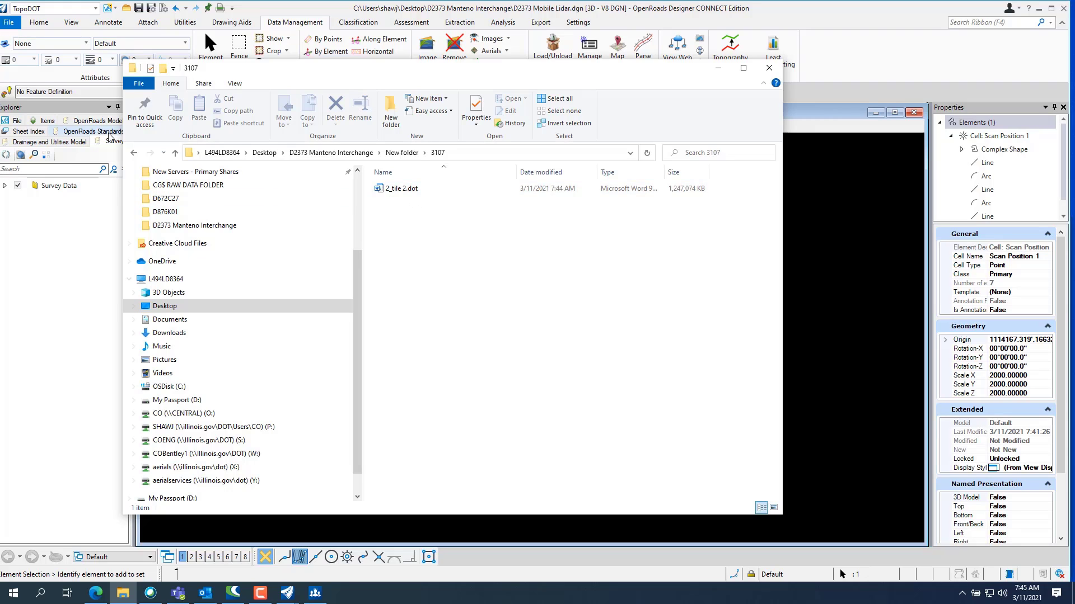
pyautogui.click(767, 67)
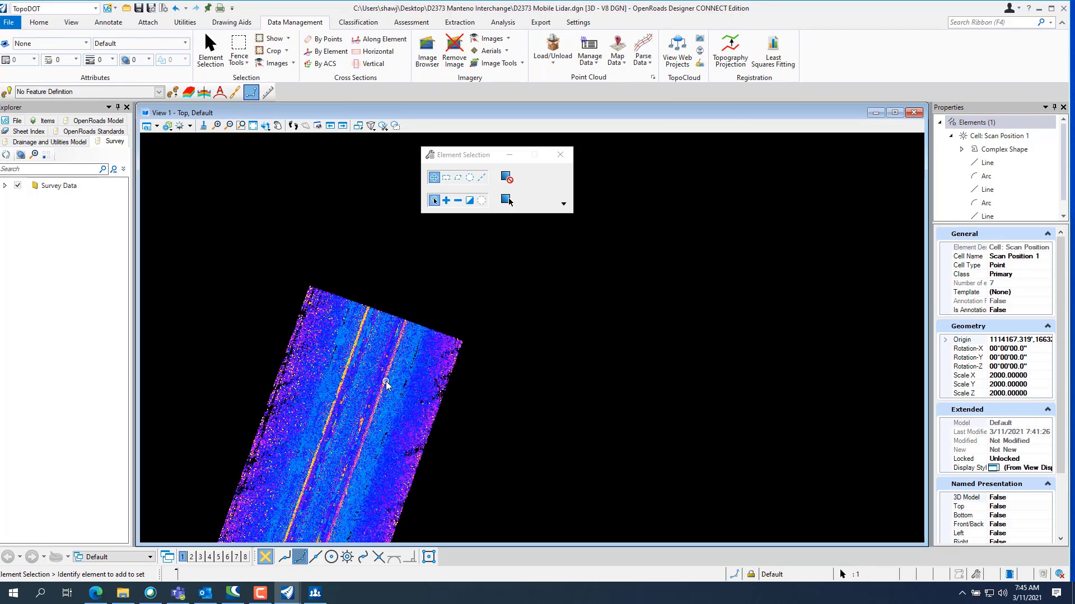
pyautogui.moveTo(370, 167)
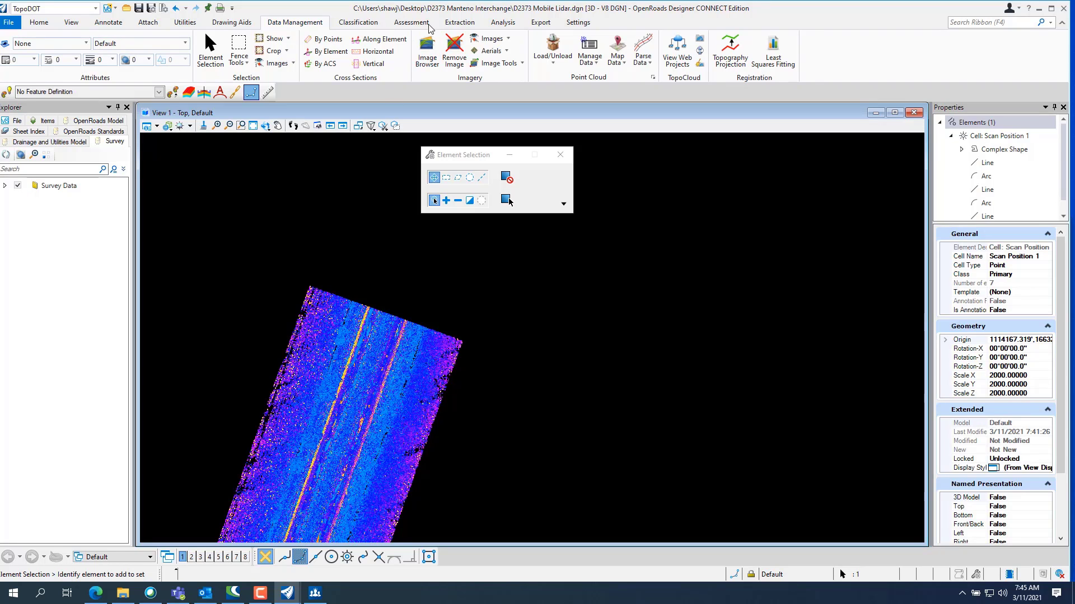
pyautogui.click(459, 22)
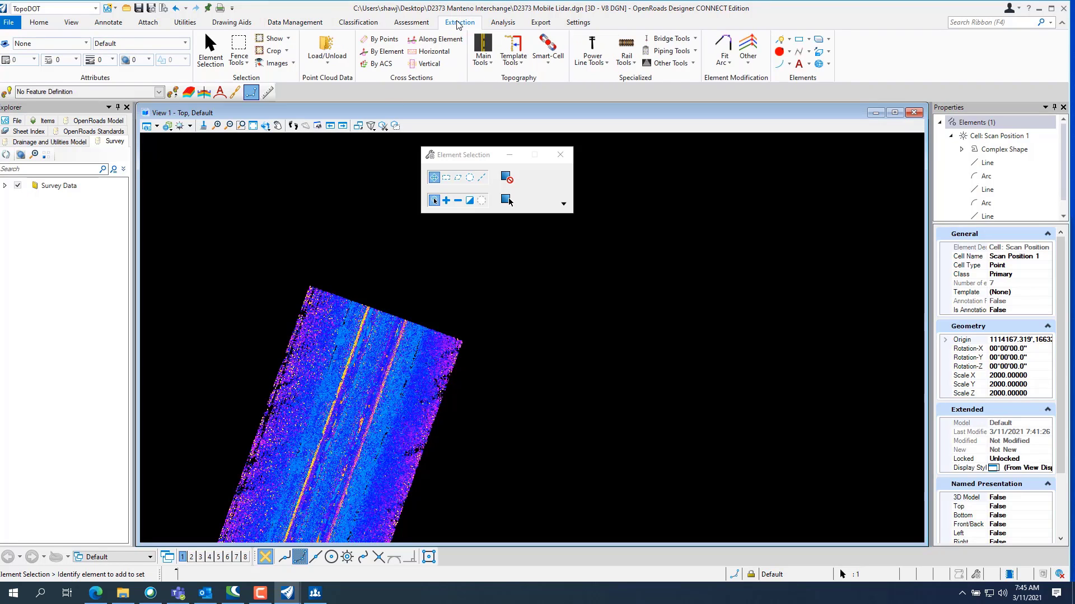
pyautogui.click(410, 22)
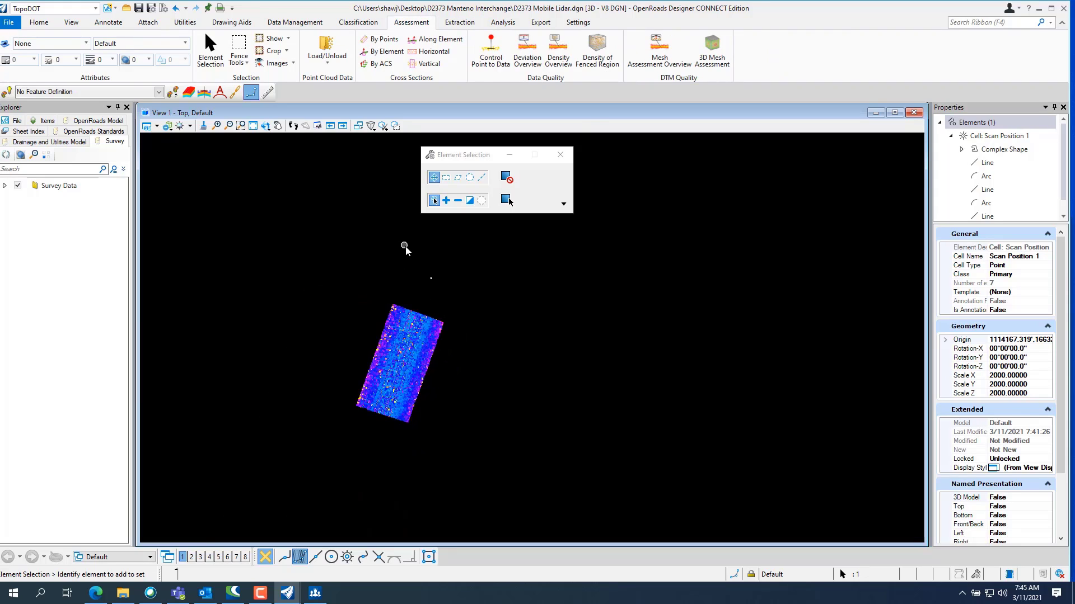
pyautogui.click(295, 22)
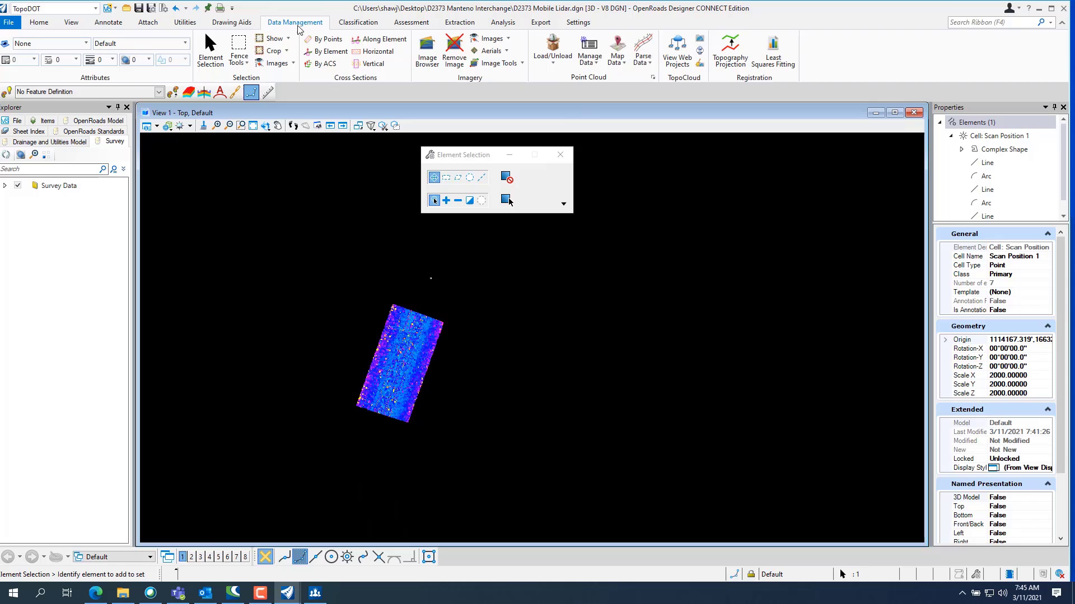
pyautogui.click(675, 49)
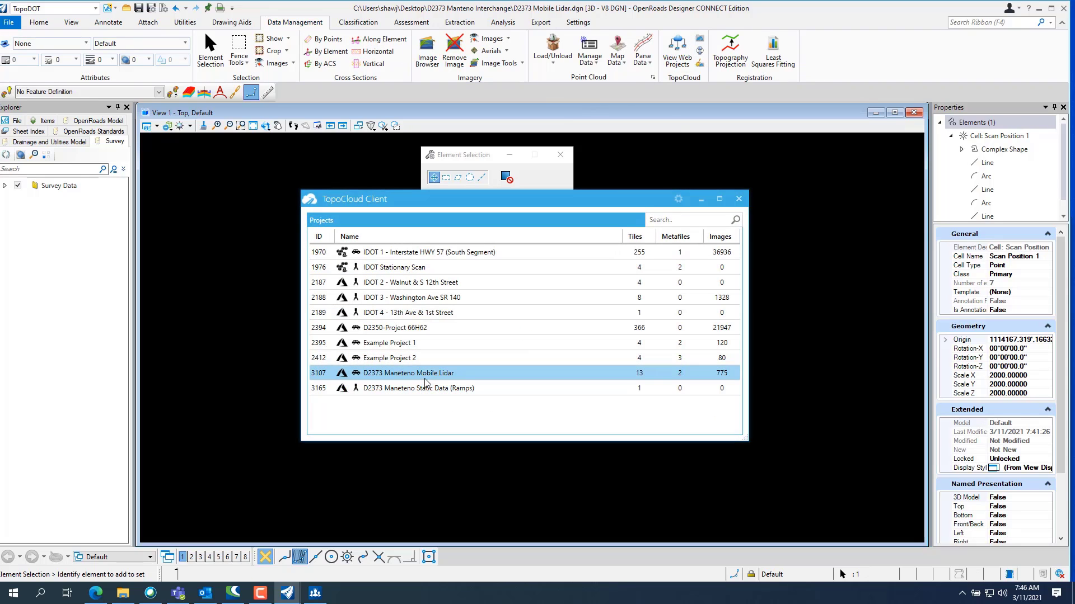
pyautogui.rightClick(424, 373)
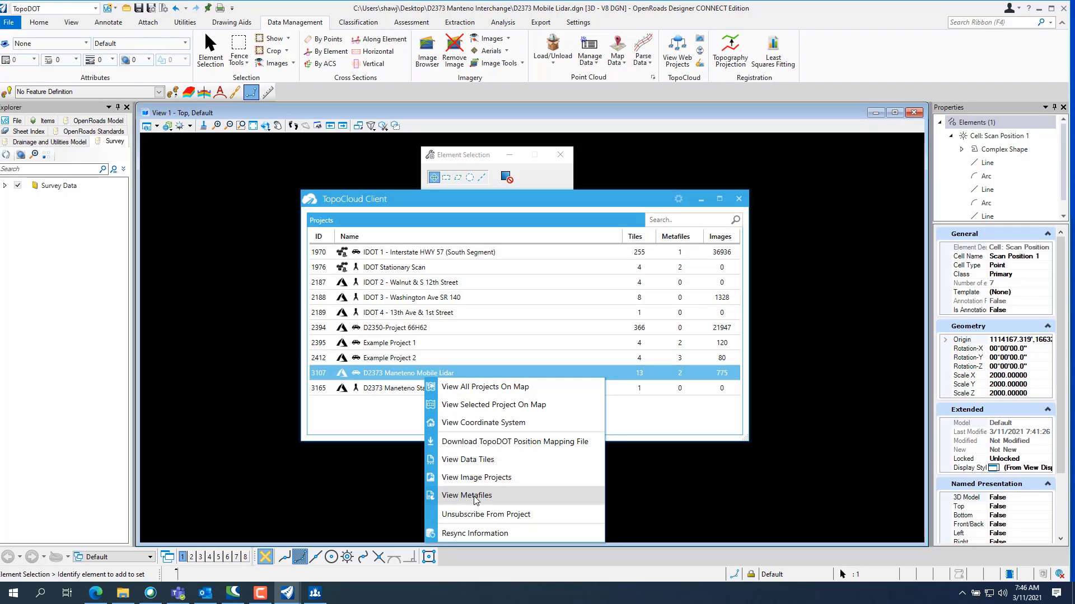
pyautogui.moveTo(476, 478)
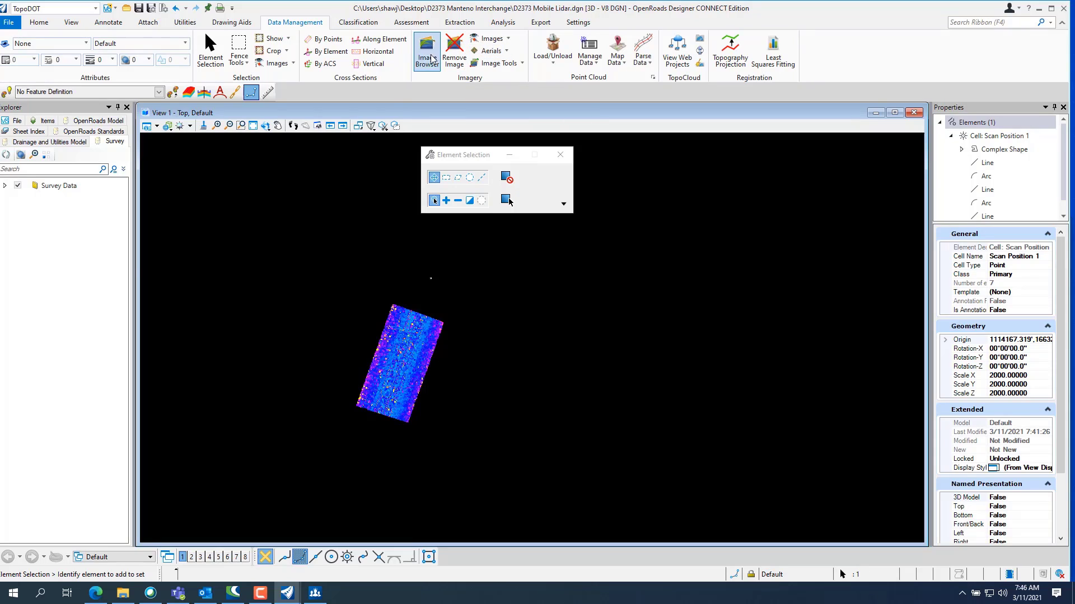
pyautogui.click(426, 50)
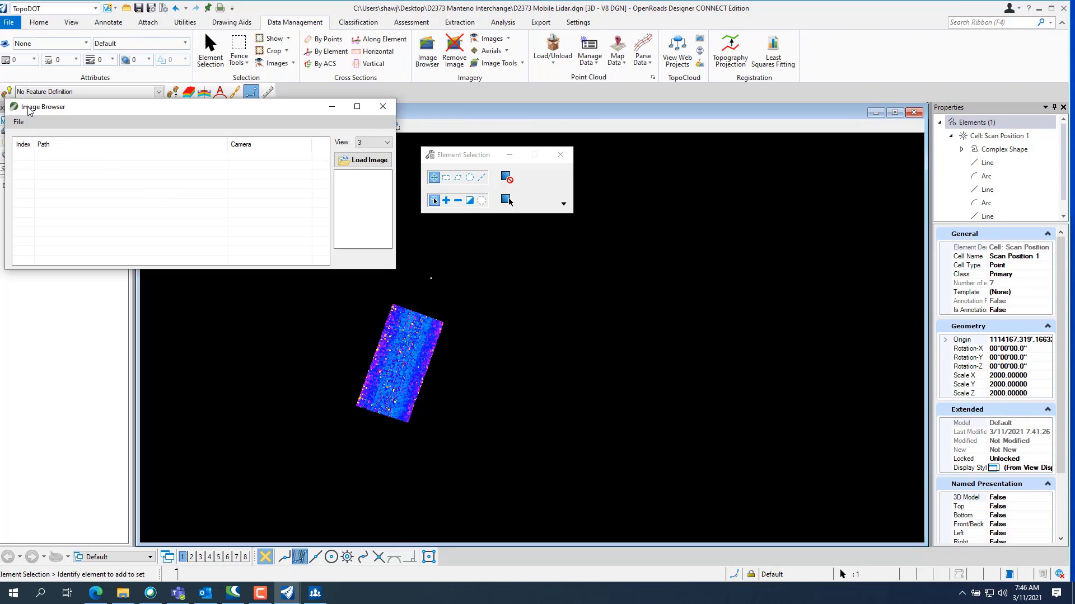
pyautogui.click(19, 122)
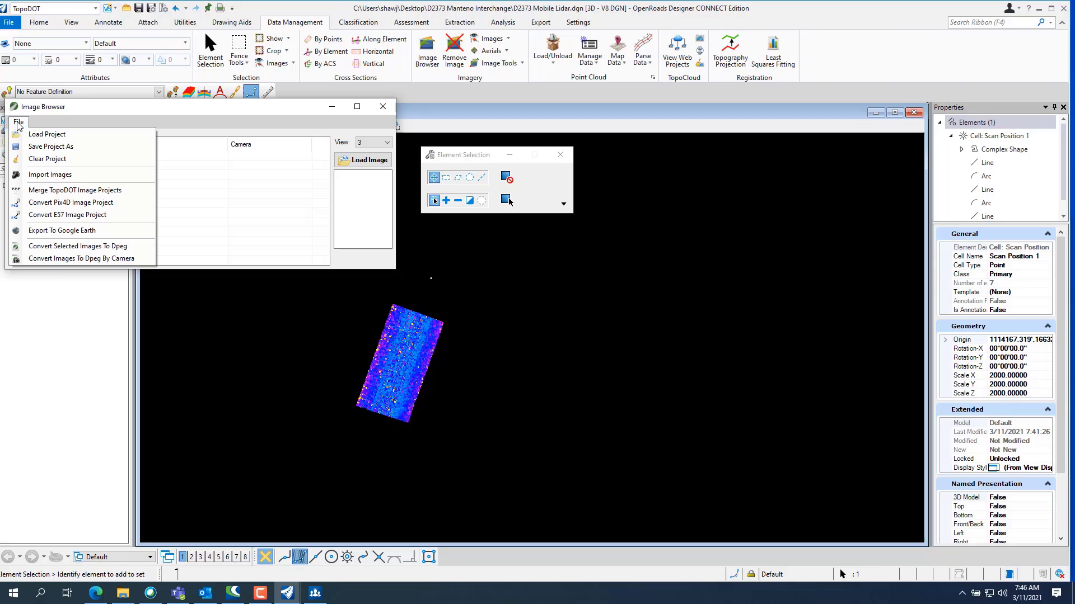
pyautogui.click(49, 175)
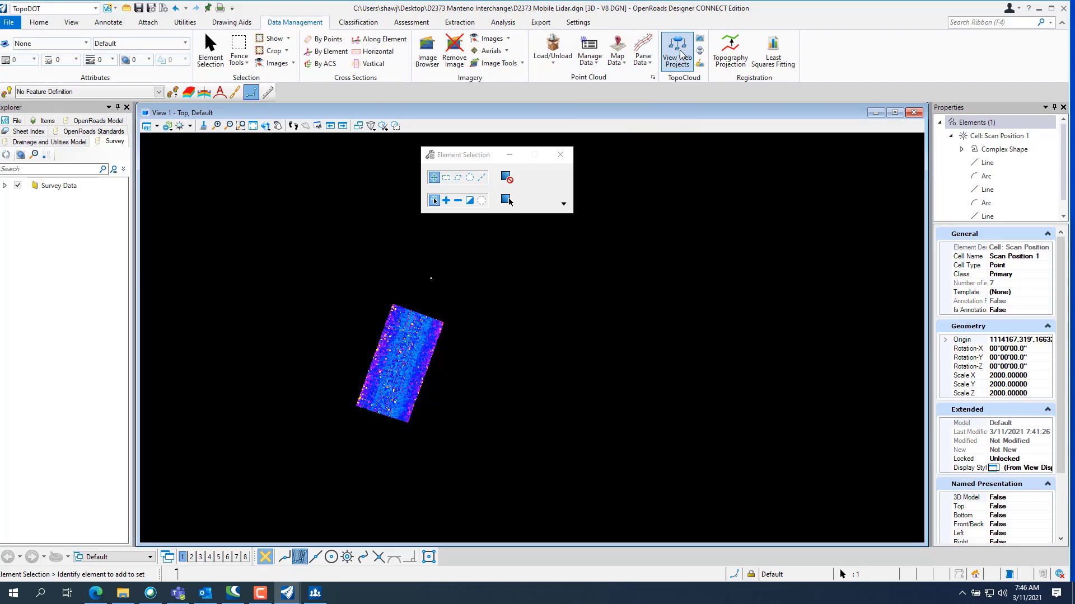
# Step: Review the D2373 Maneteno Mobile Lidar project's options in TopoCloud Client and return to the point cloud view
pyautogui.click(676, 49)
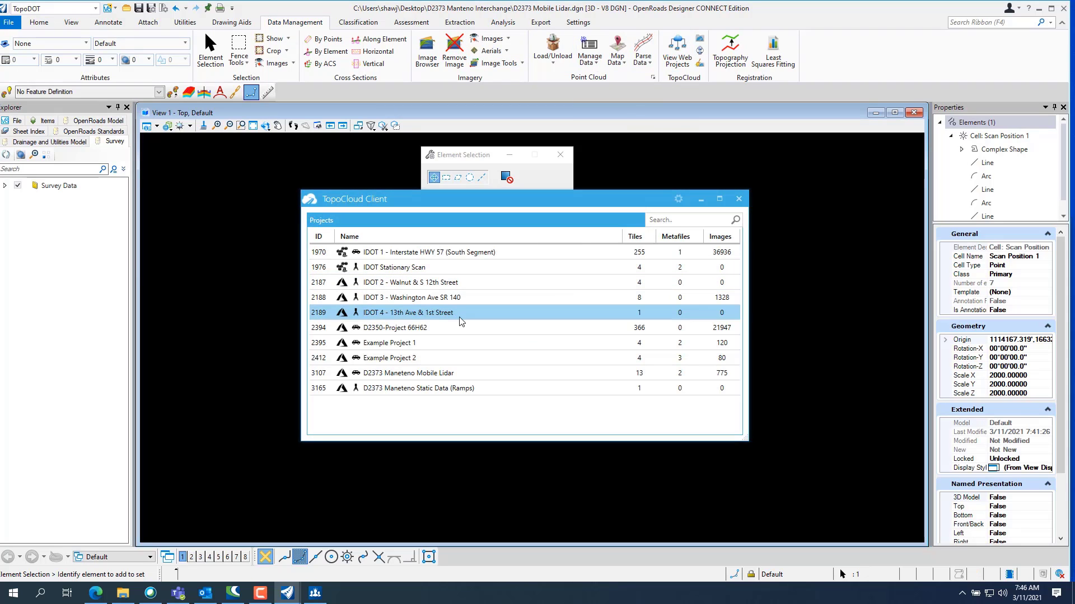
pyautogui.click(408, 372)
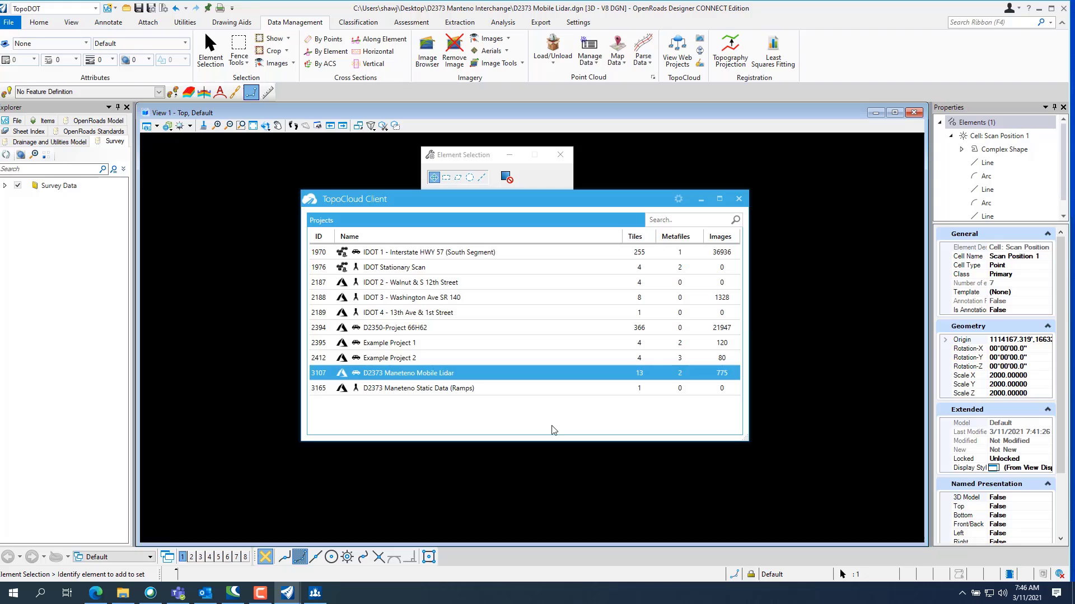
pyautogui.rightClick(408, 373)
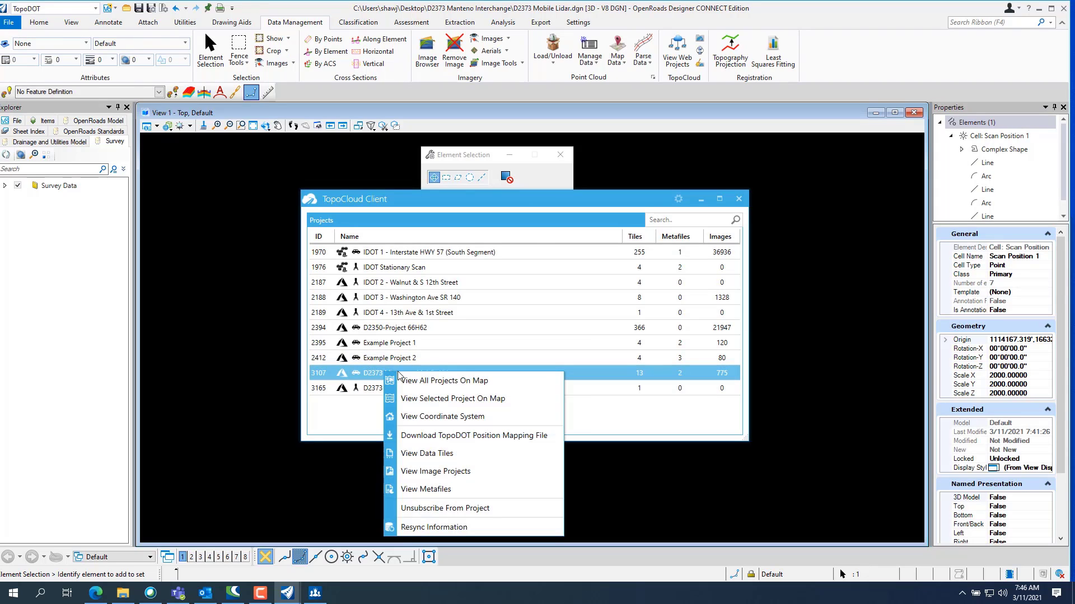
pyautogui.moveTo(436, 471)
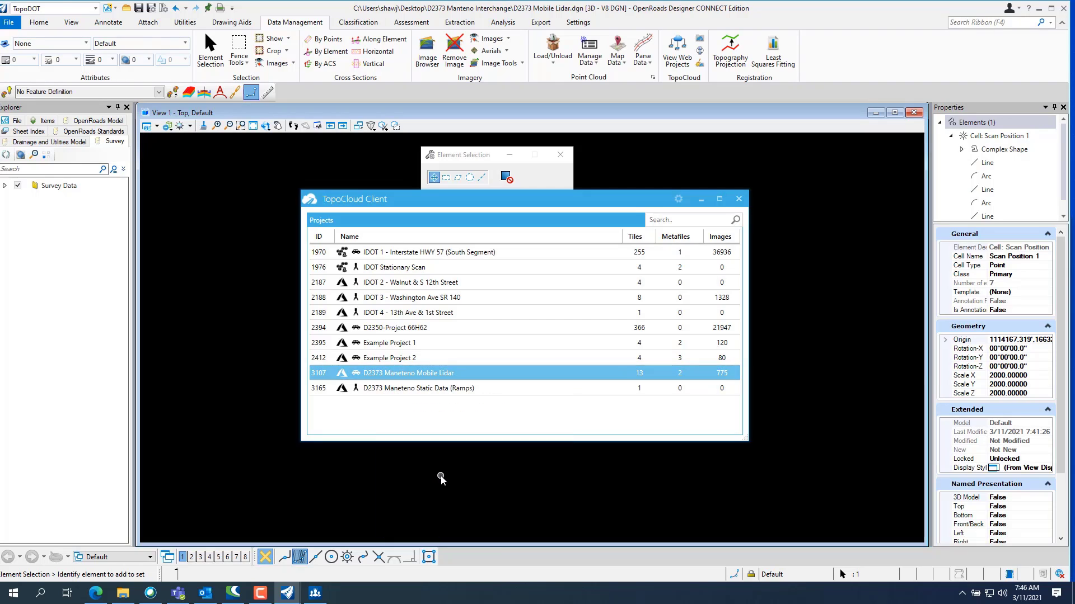
pyautogui.click(721, 372)
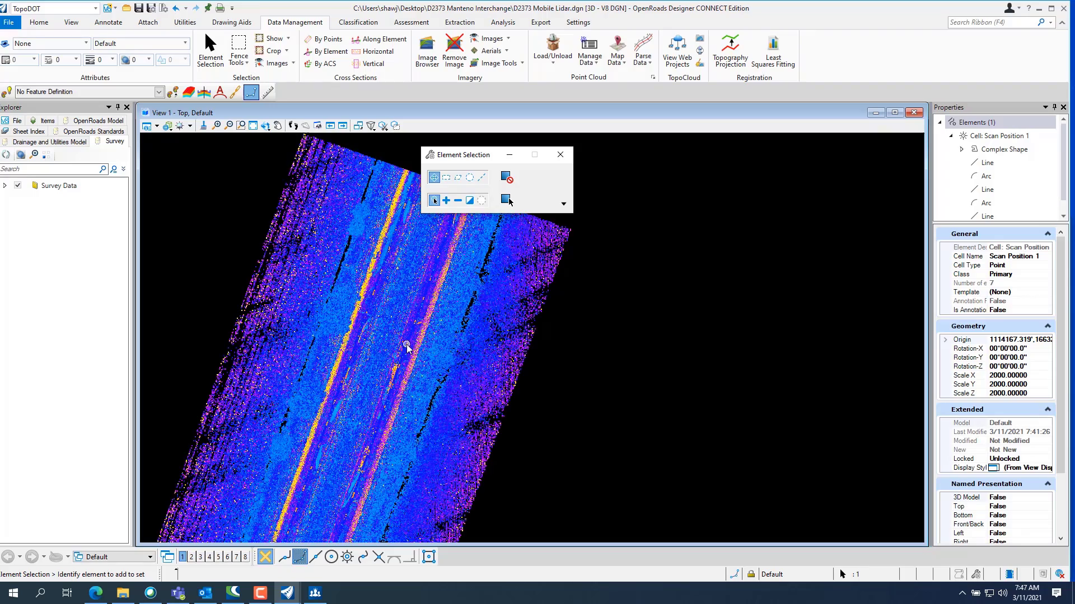
pyautogui.moveTo(302, 361)
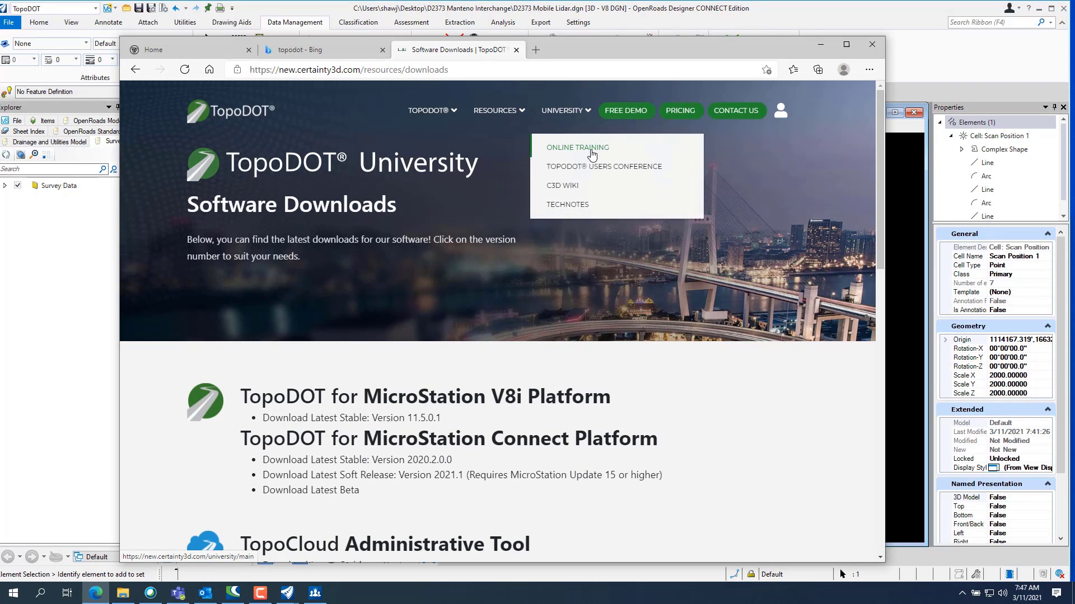
# Step: Go to Online Training and browse the Fundamentals training capsule's video list
pyautogui.click(577, 147)
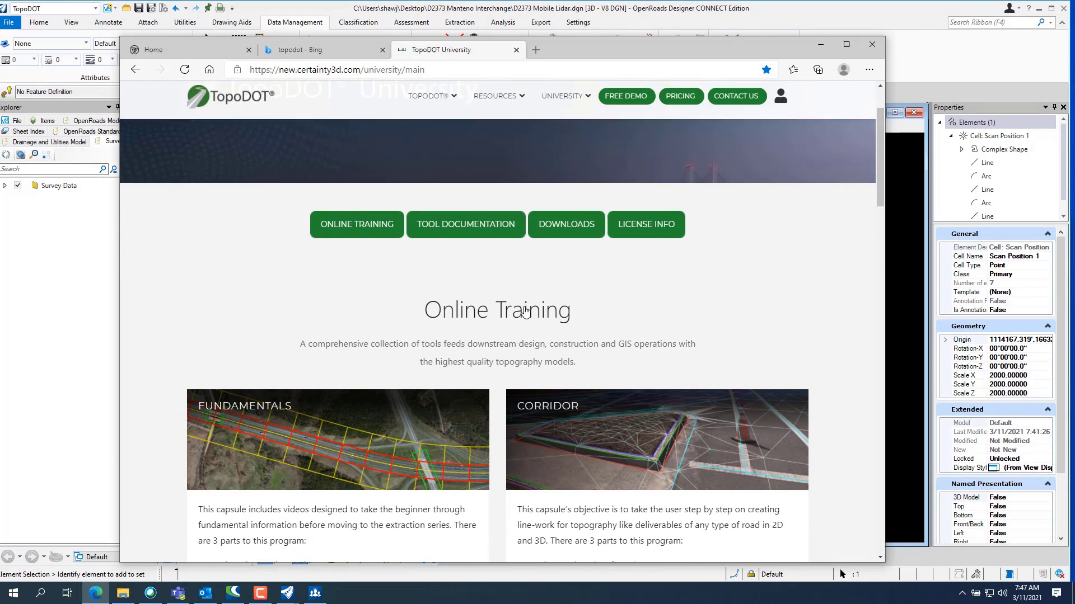
pyautogui.scroll(-3)
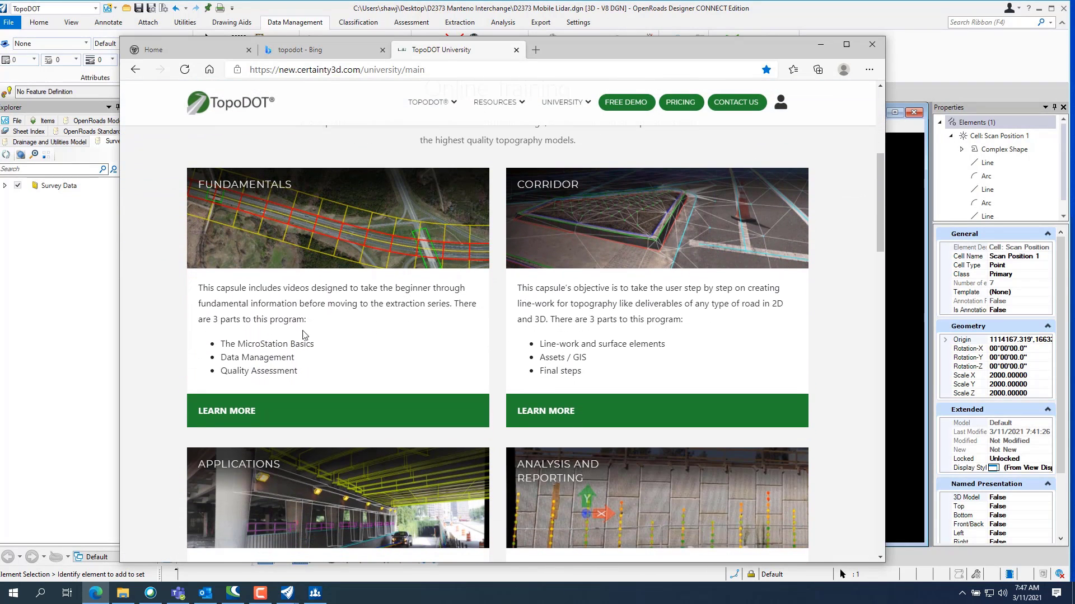
pyautogui.click(226, 410)
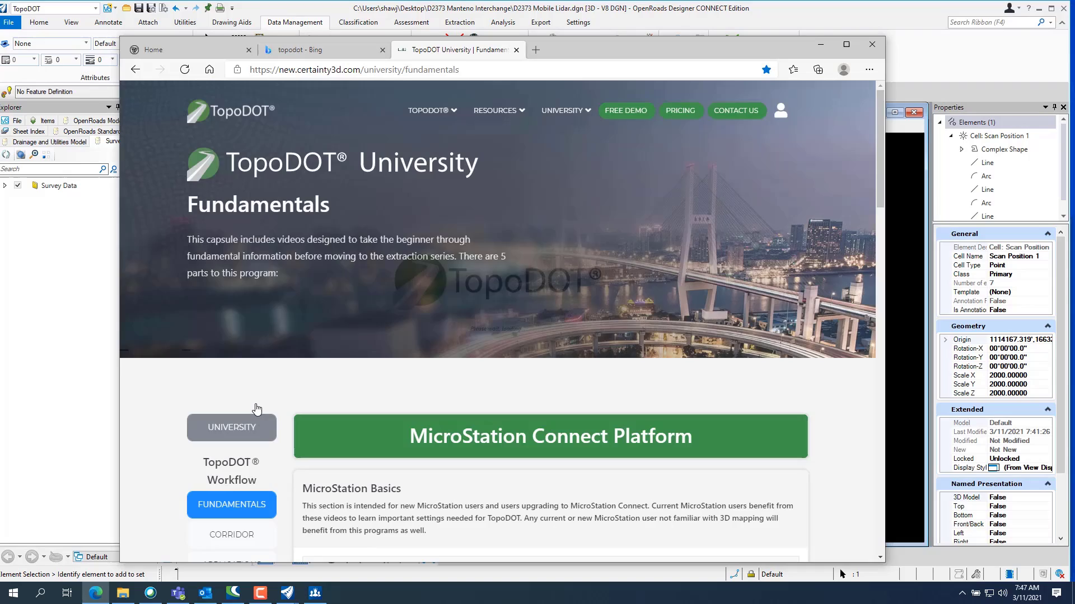
pyautogui.scroll(-3)
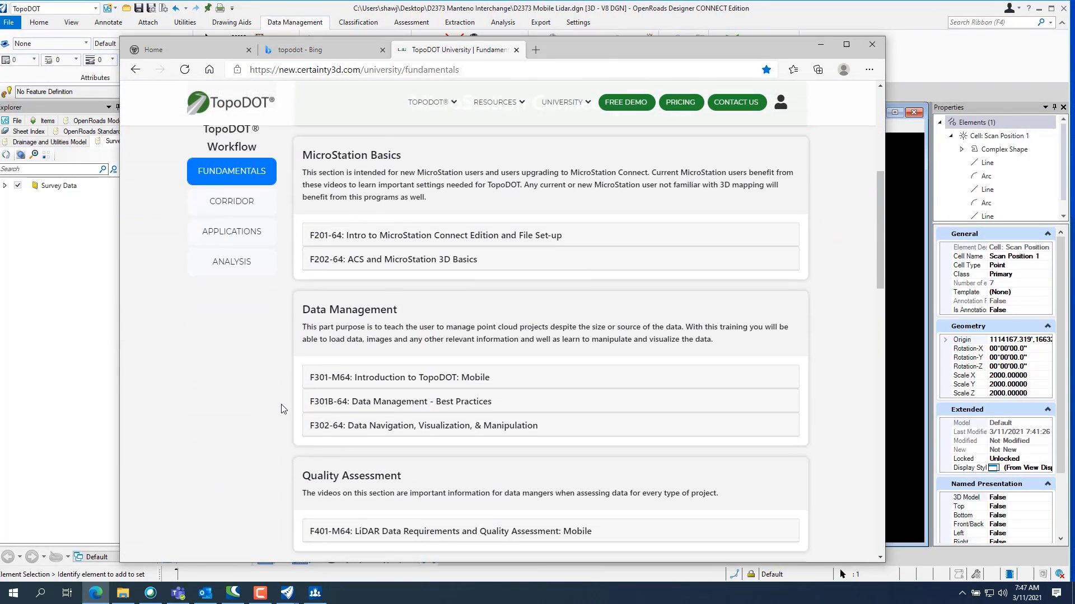
pyautogui.scroll(-3)
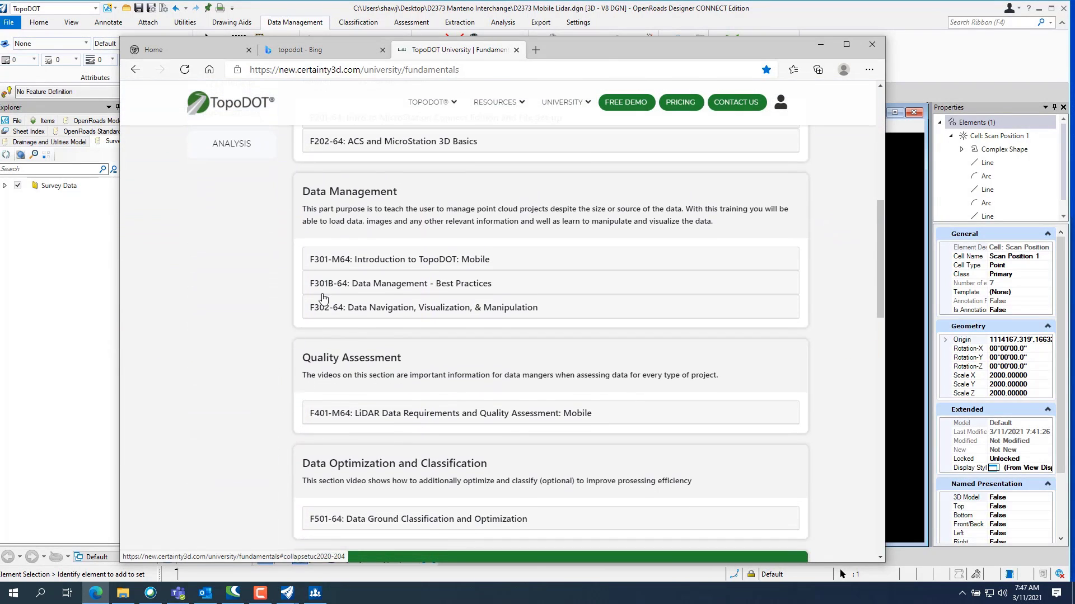
pyautogui.scroll(-3)
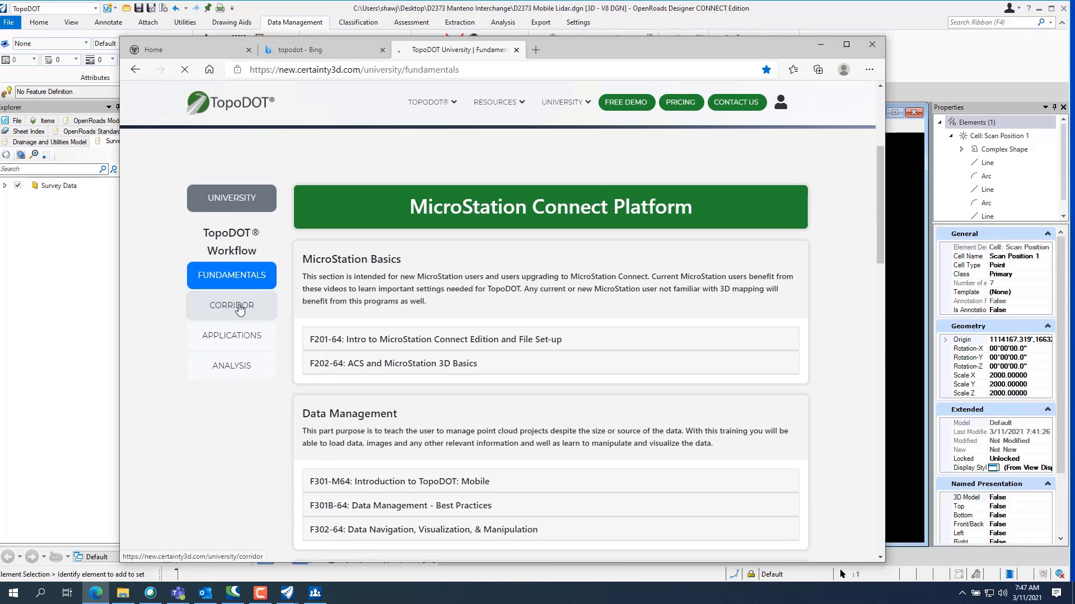
# Step: Browse the Corridor training capsule's video list toward the Applications page
pyautogui.click(231, 306)
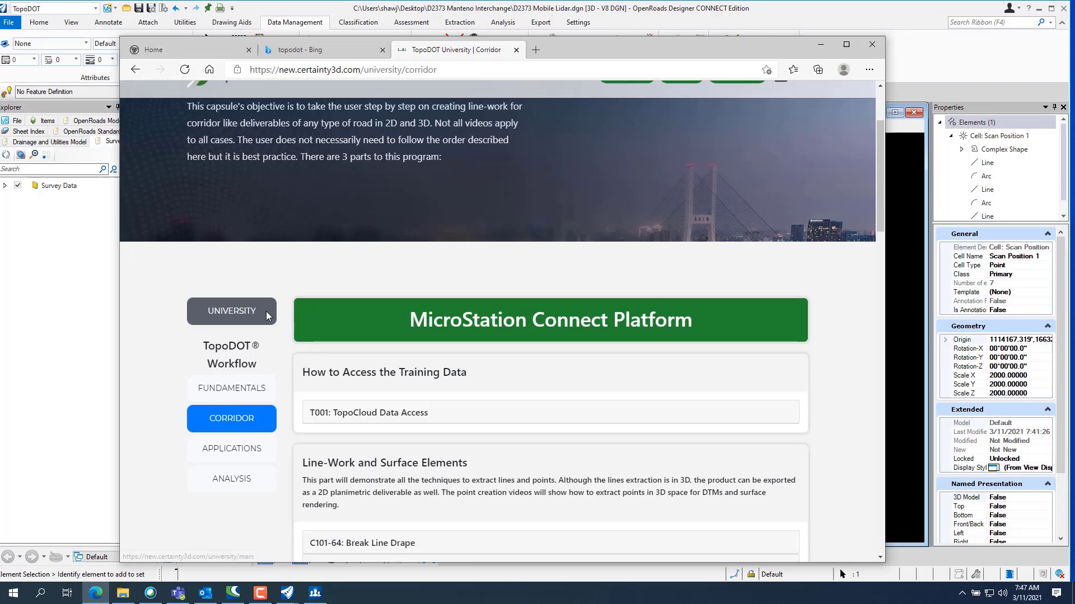
pyautogui.scroll(-3)
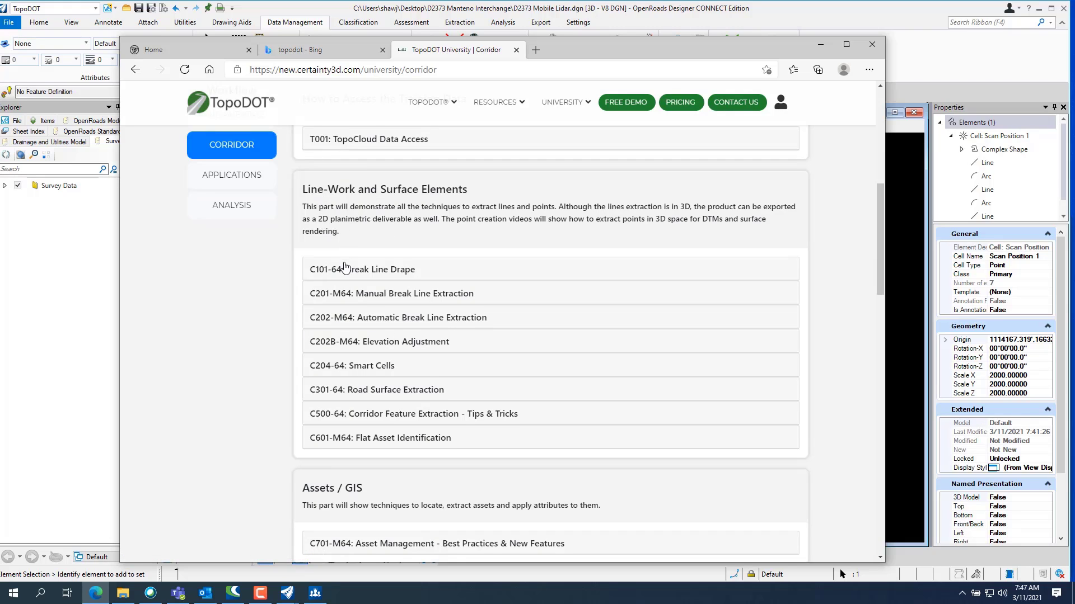
pyautogui.scroll(-3)
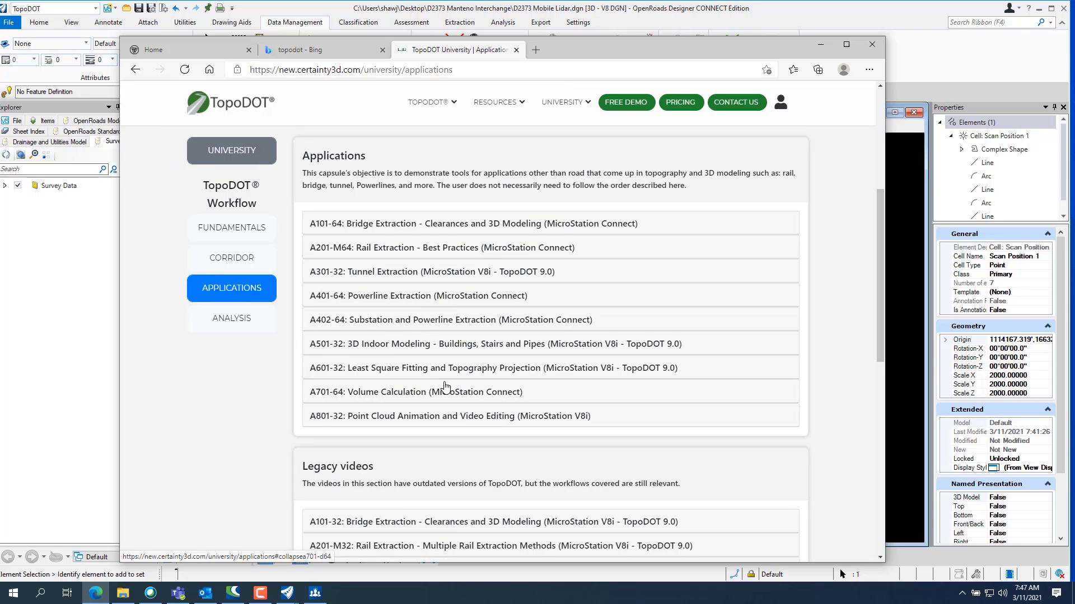
pyautogui.scroll(3)
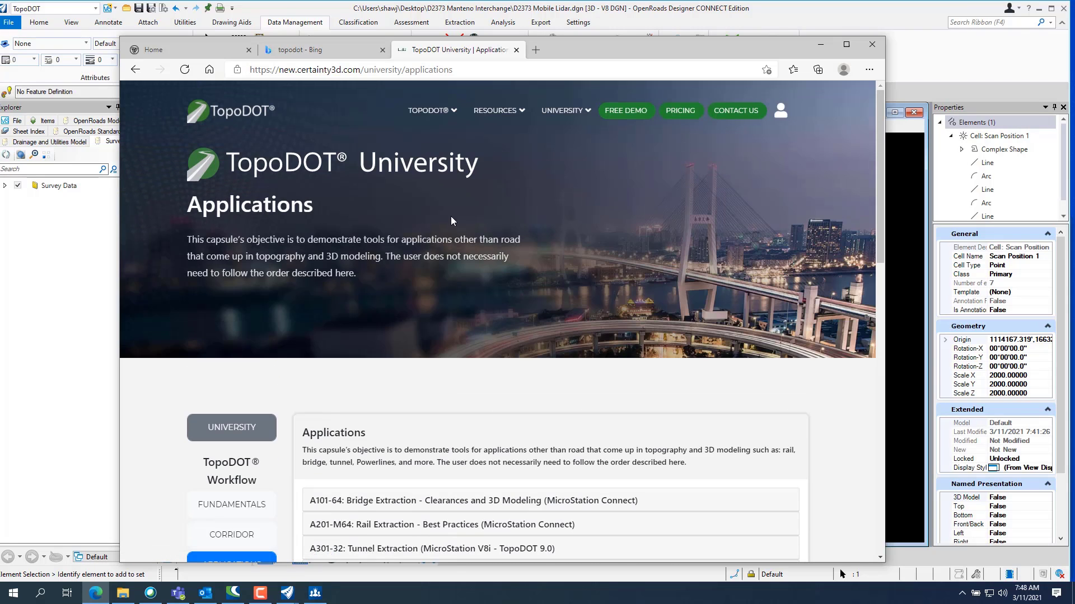